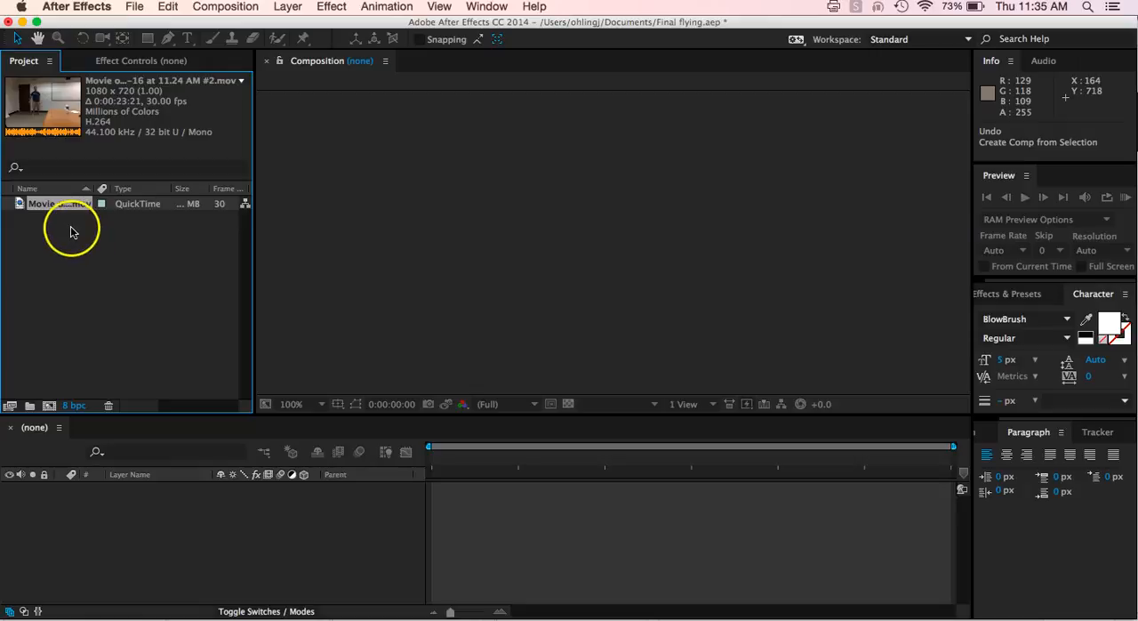
mouse_move(73, 232)
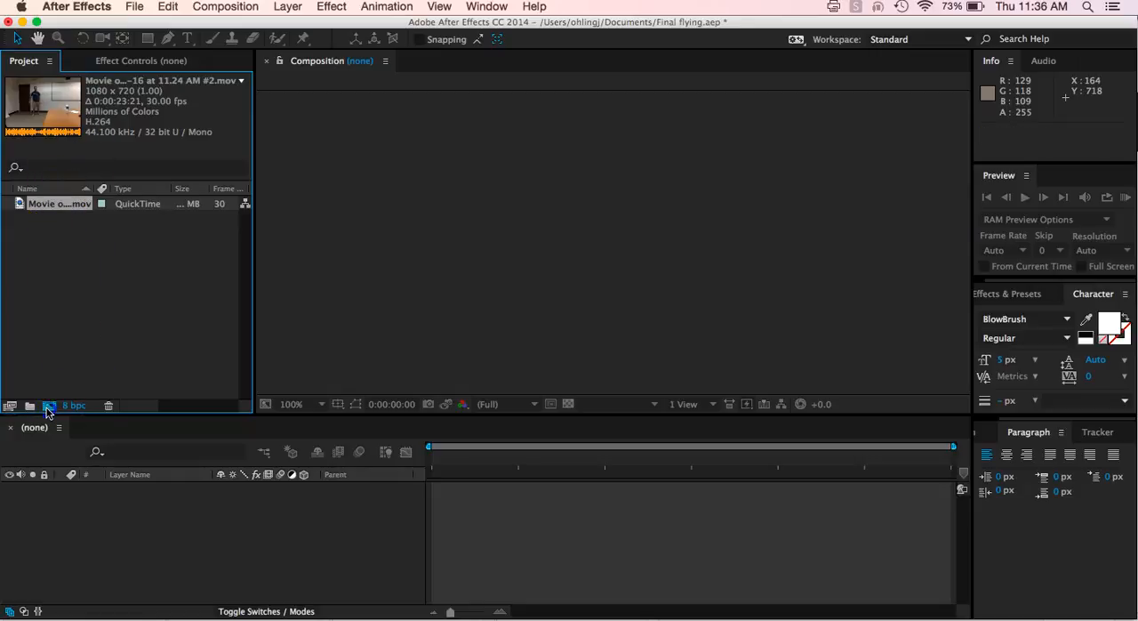
- Create a new composition from the movie clip and open it in the timeline
left_click(50, 406)
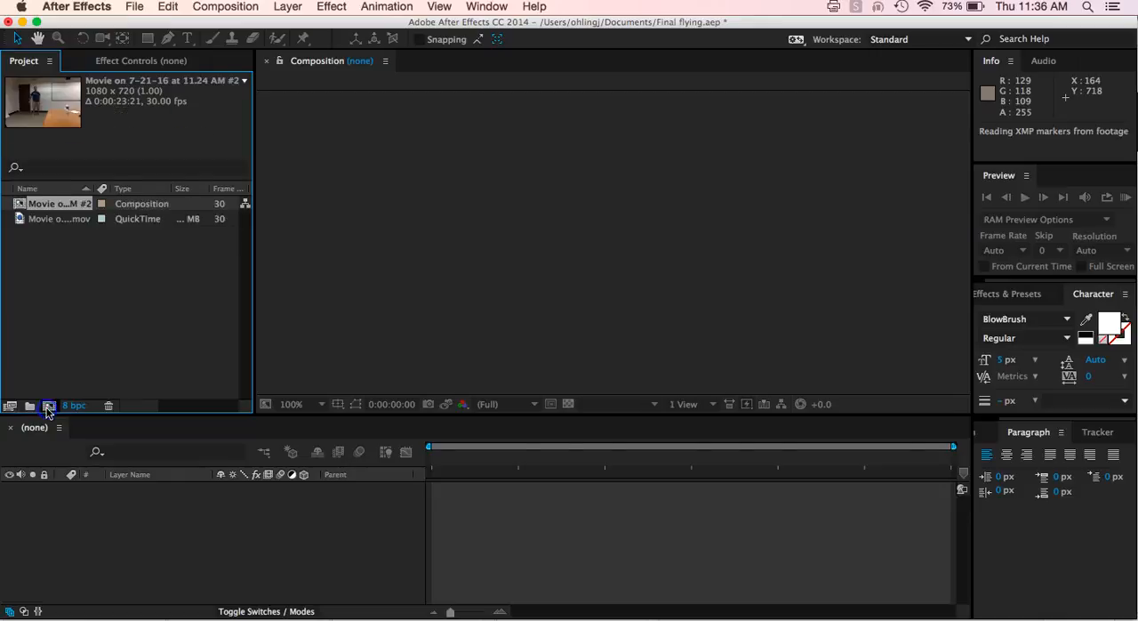
double_click(54, 208)
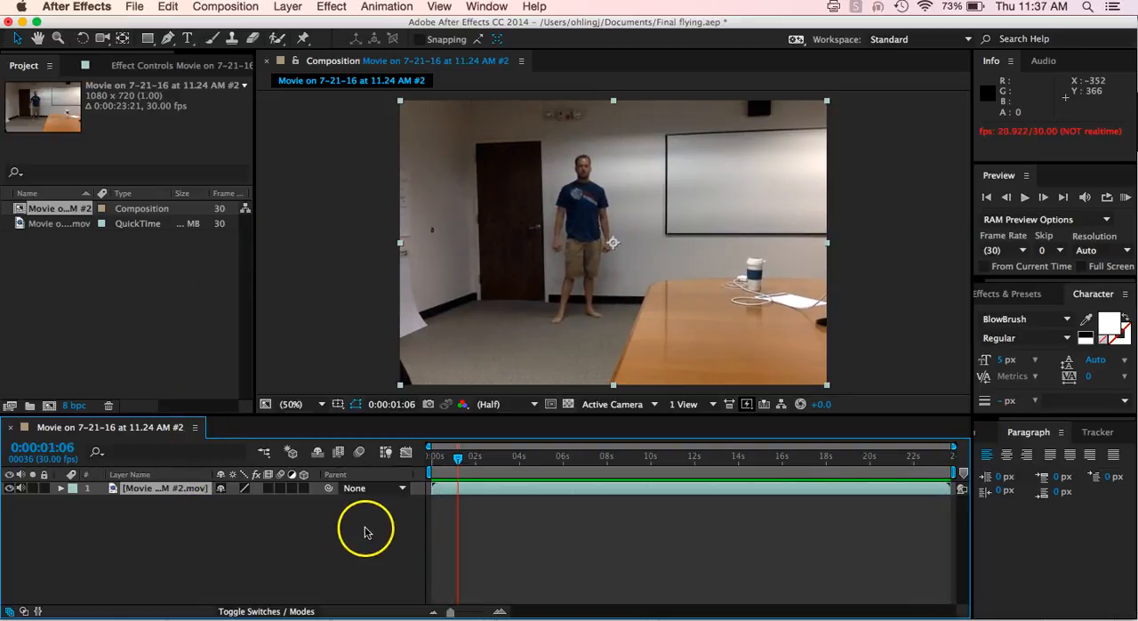
mouse_move(240, 525)
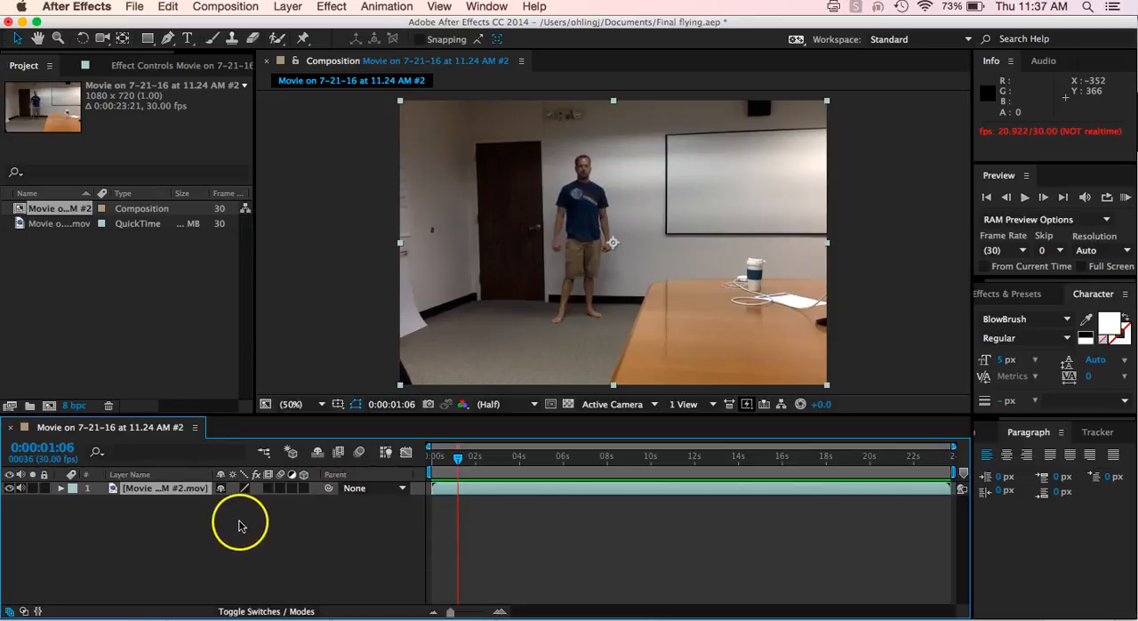
mouse_move(242, 548)
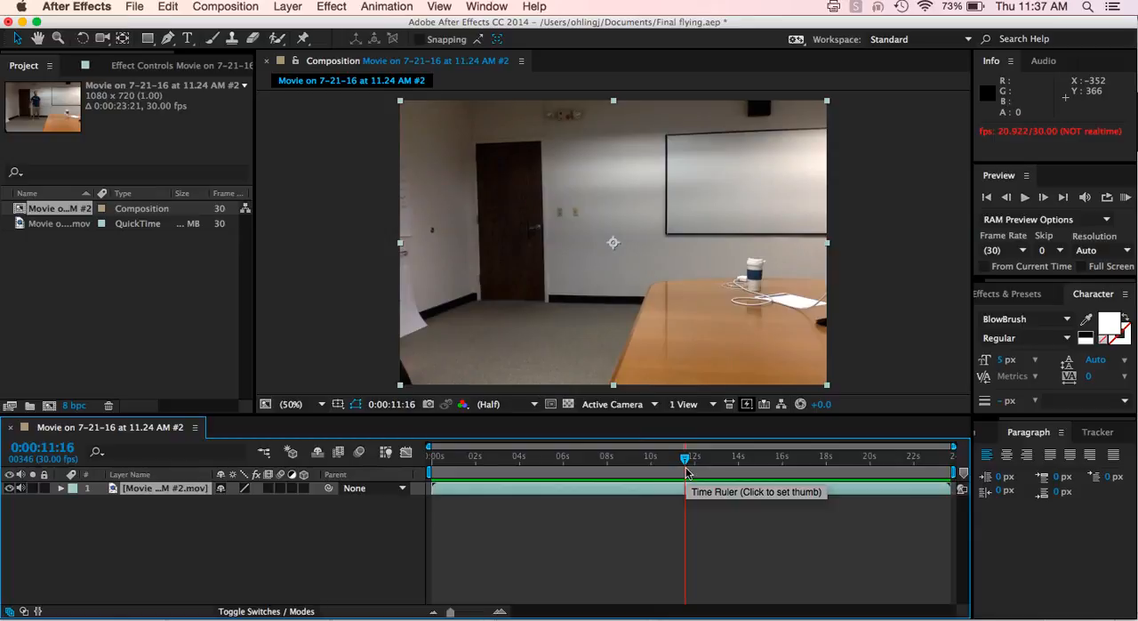
mouse_move(718, 549)
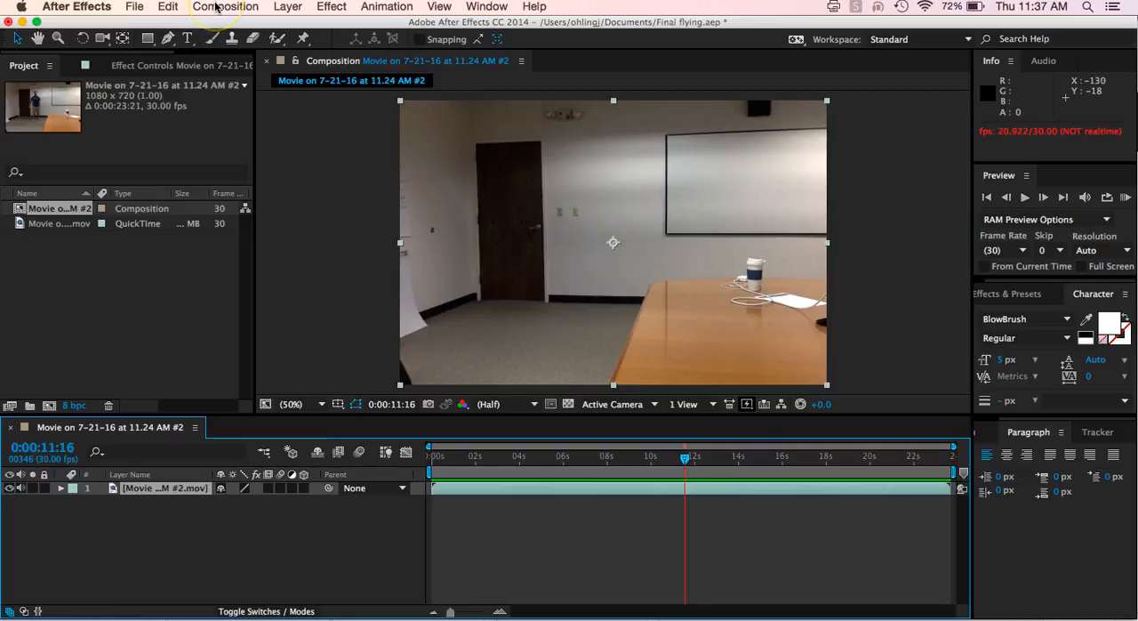
- Split the clip at the empty-room frame with Edit > Split Layer
left_click(167, 7)
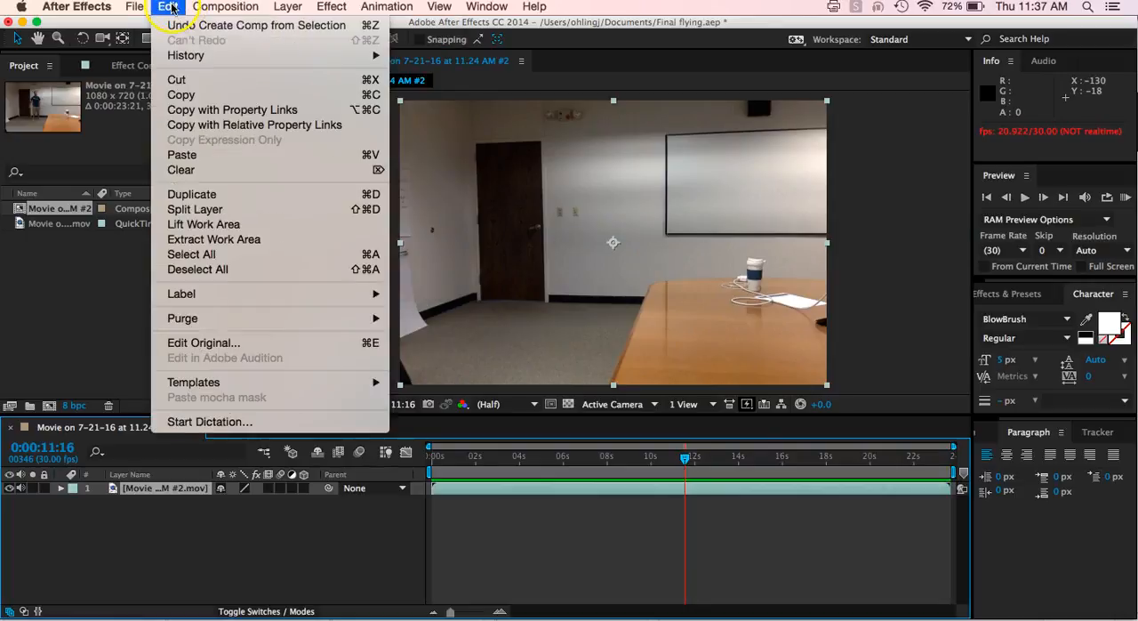
mouse_move(182, 155)
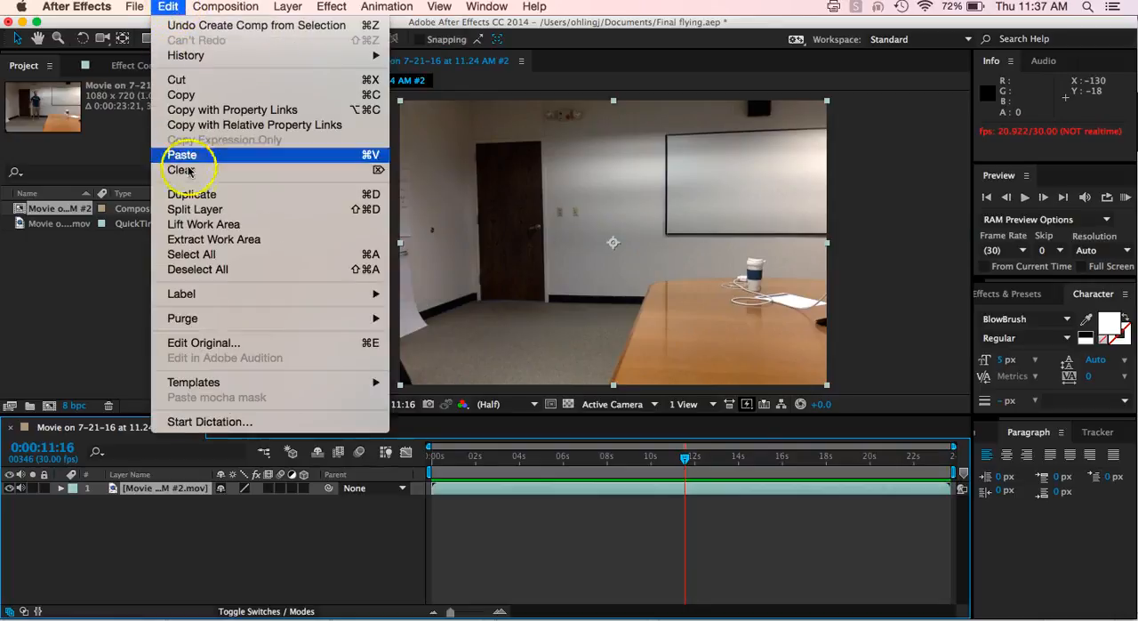
mouse_move(196, 210)
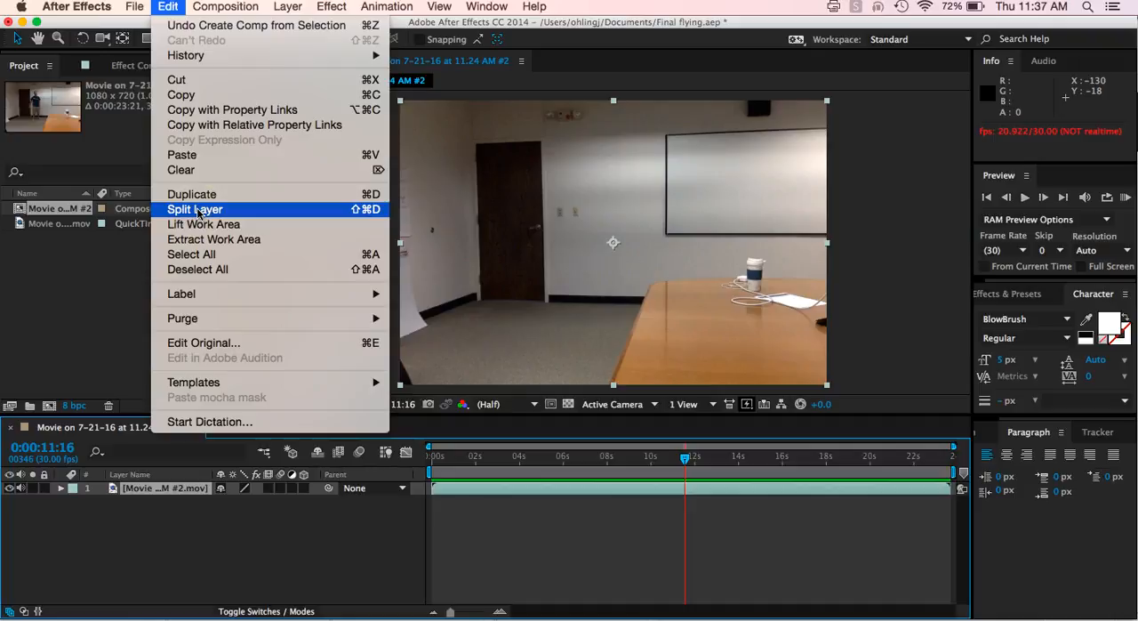
left_click(195, 210)
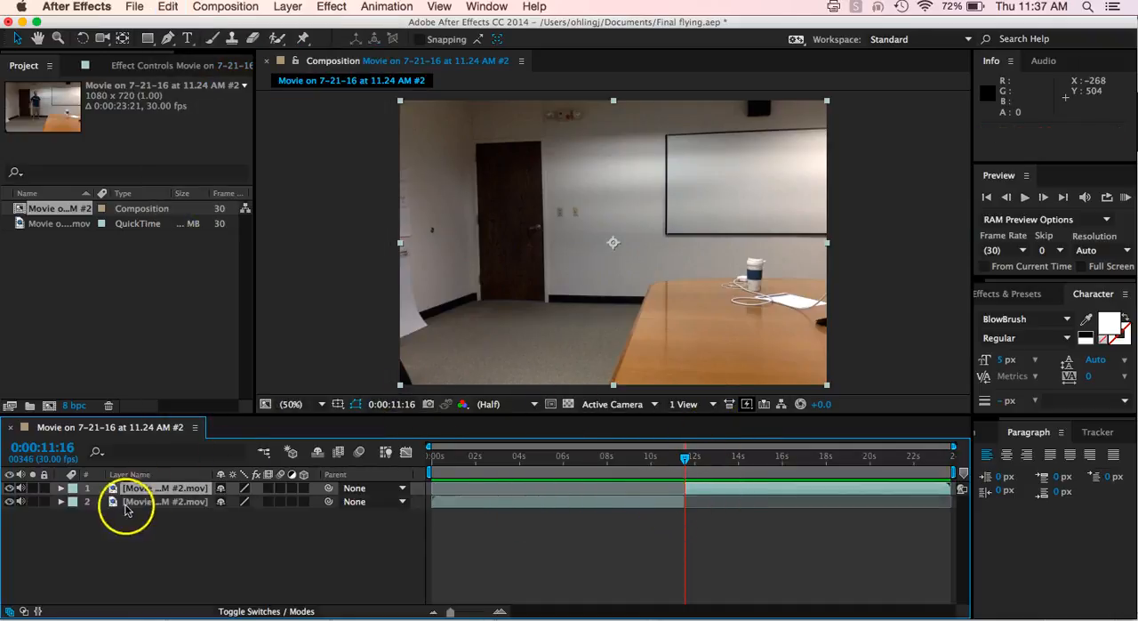
- Rename the later part Clean Frame, move it beneath the original layer, and reselect the original
double_click(164, 487)
type("Clean Frame")
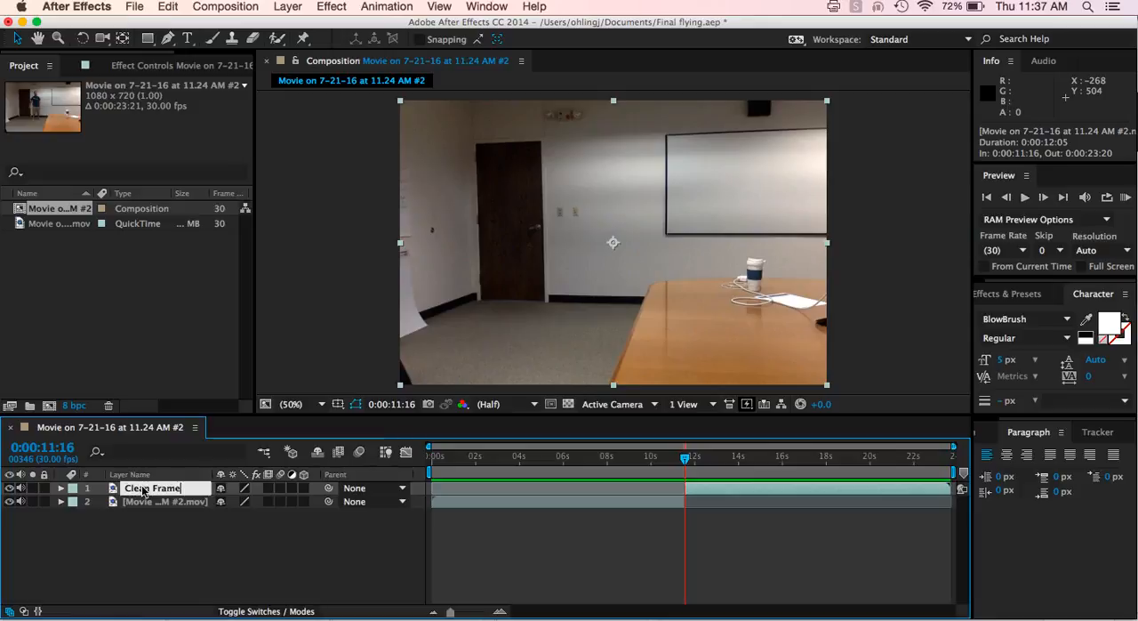
key("Return")
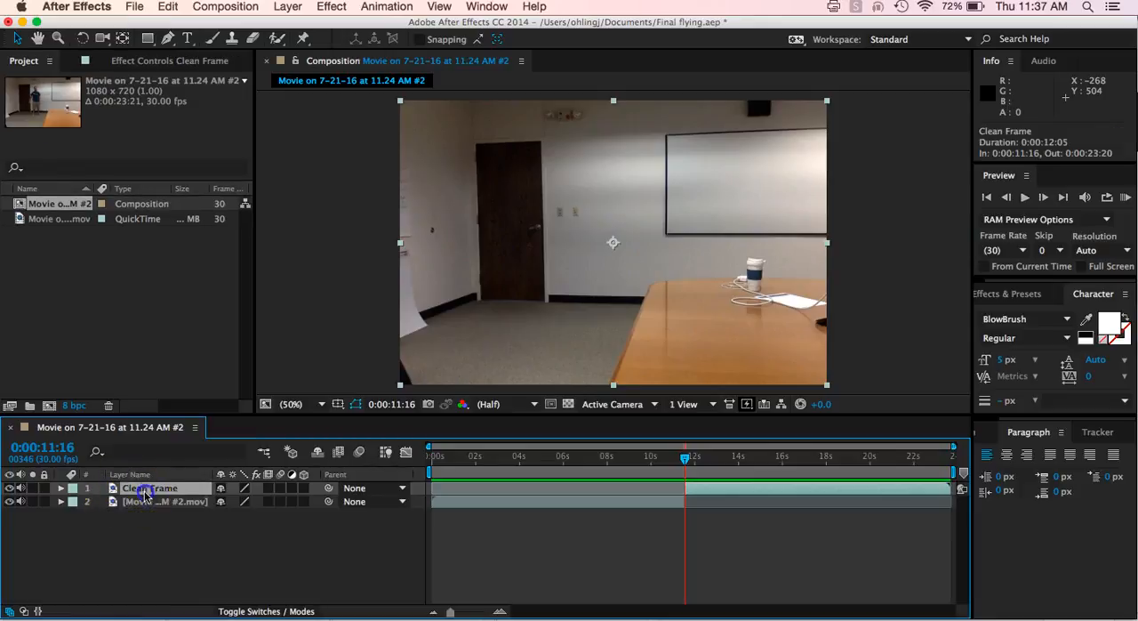
left_click_drag(151, 487, 151, 502)
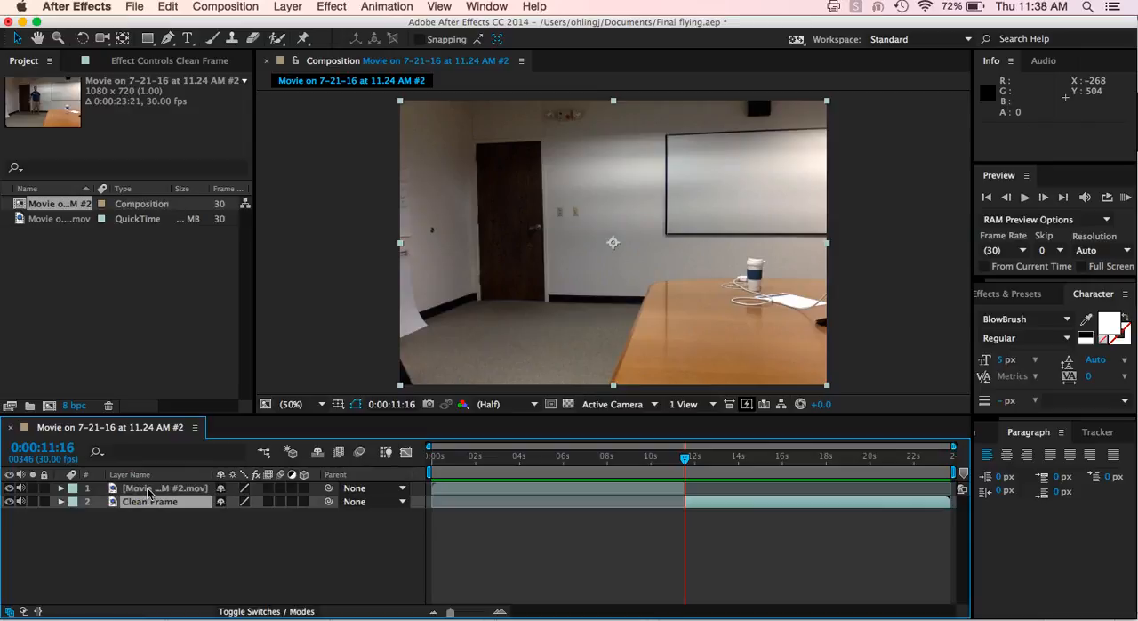
left_click(164, 488)
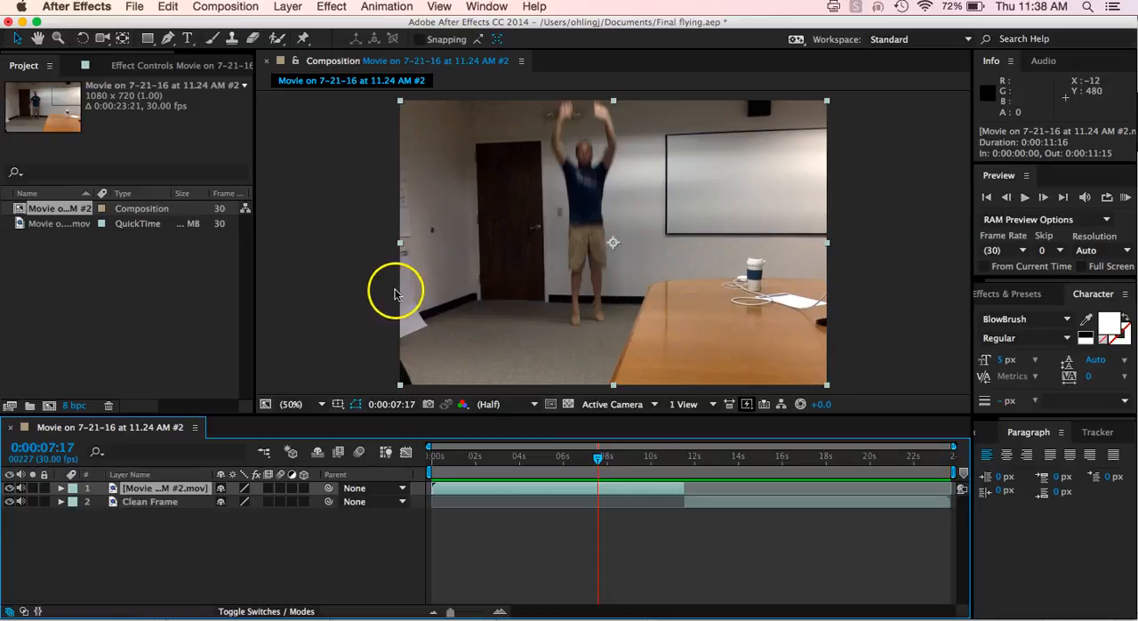
mouse_move(395, 477)
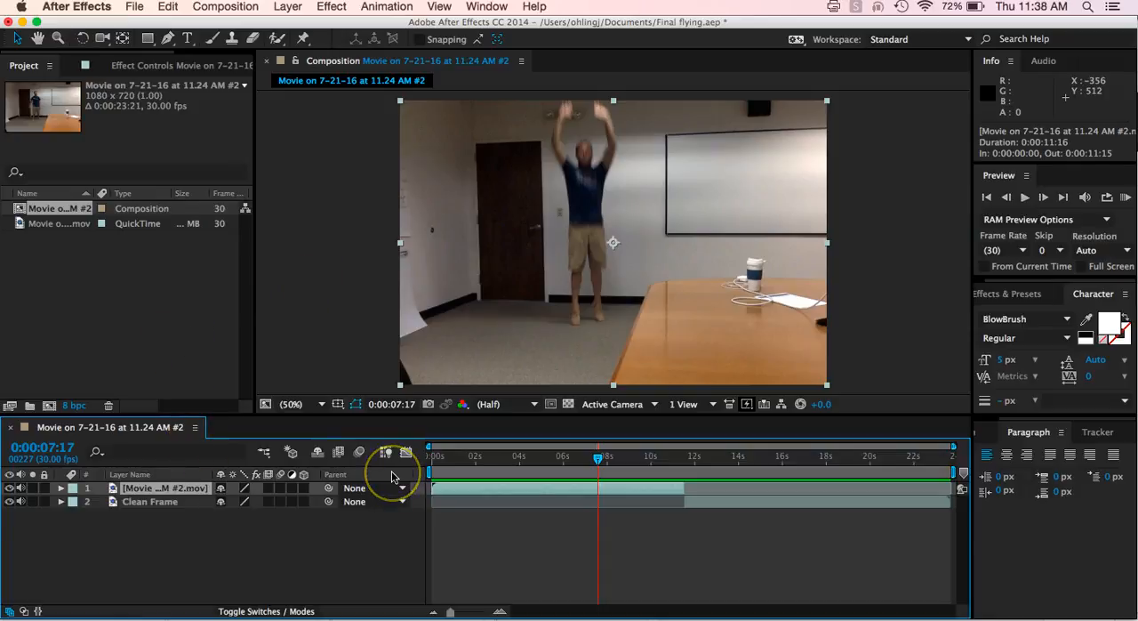
mouse_move(395, 474)
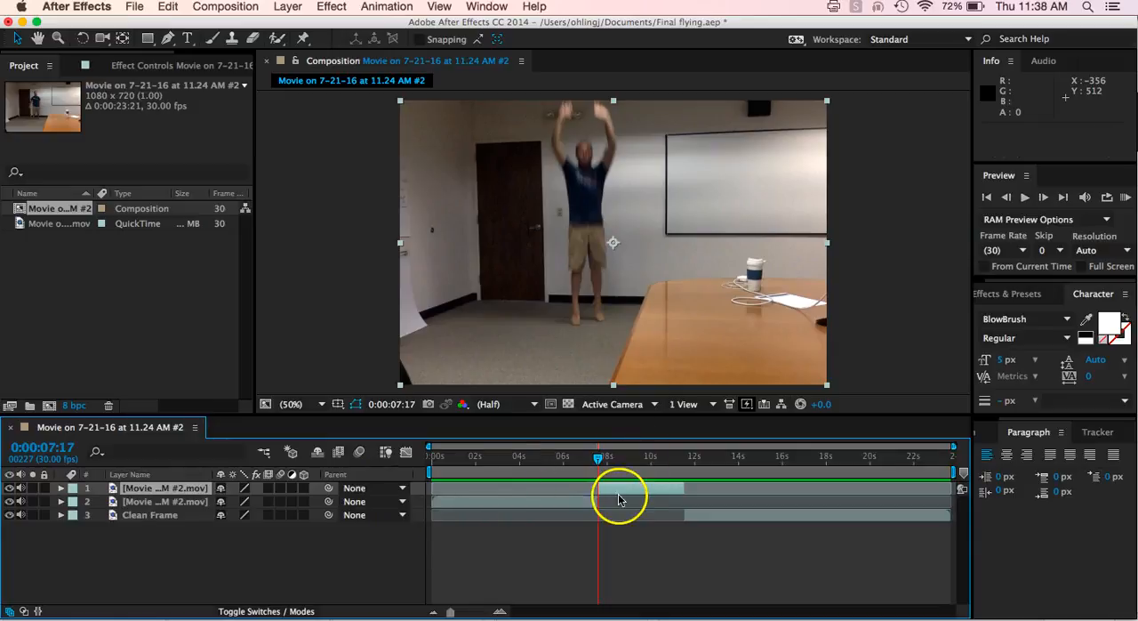
mouse_move(398, 434)
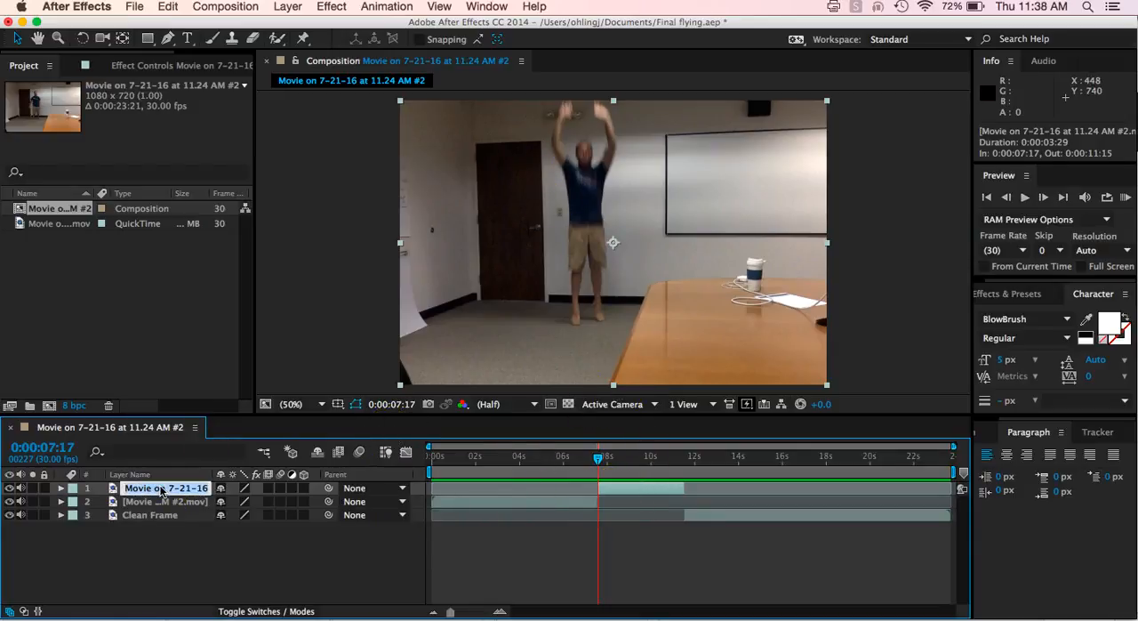
- Name the jump portion Flying and start renaming the earlier portion Intro
type("Flying")
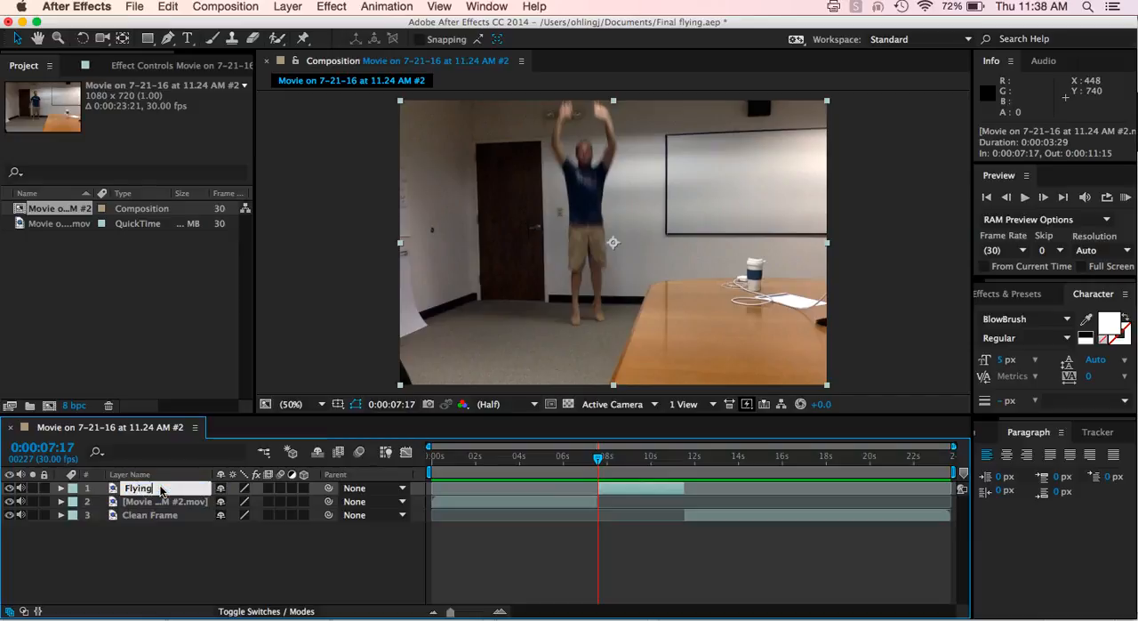
left_click(164, 502)
type("Intr")
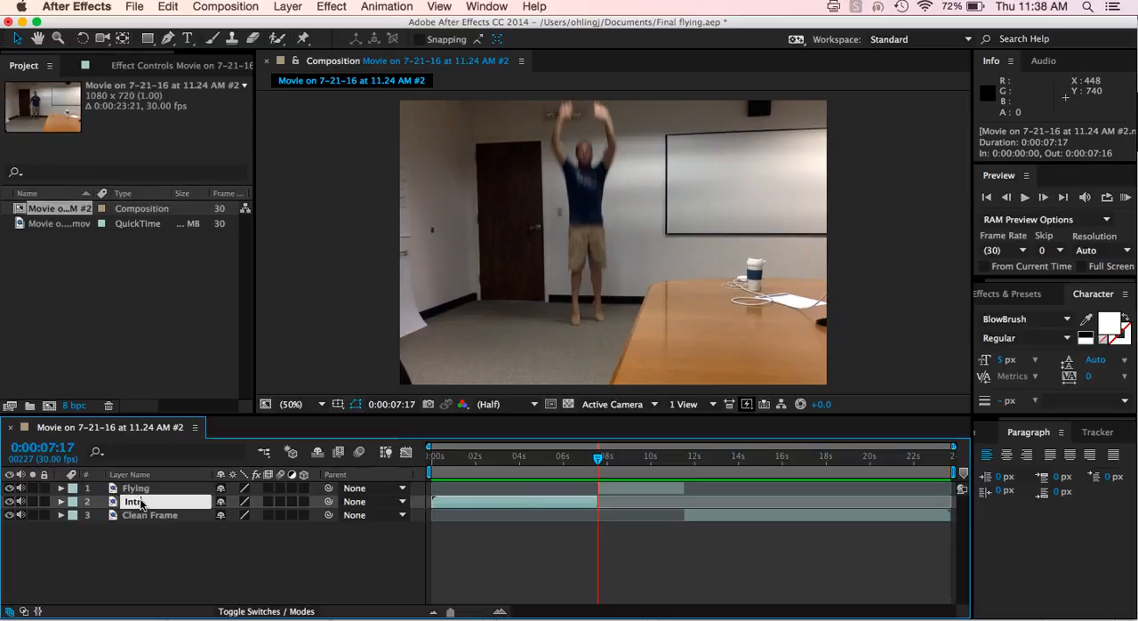
left_click(135, 488)
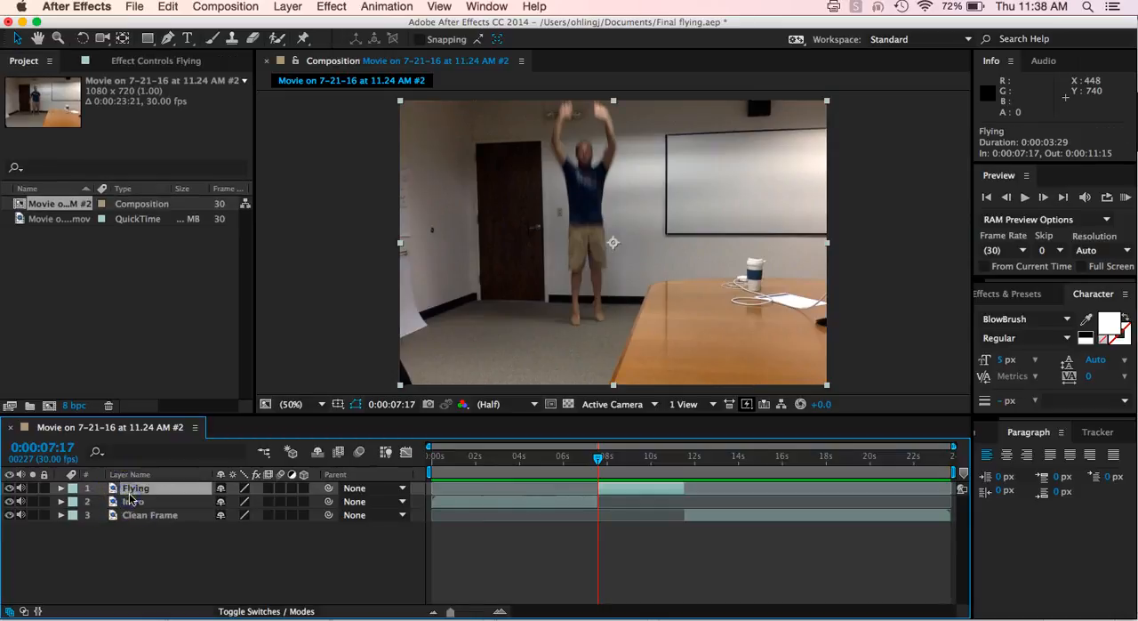
double_click(135, 487)
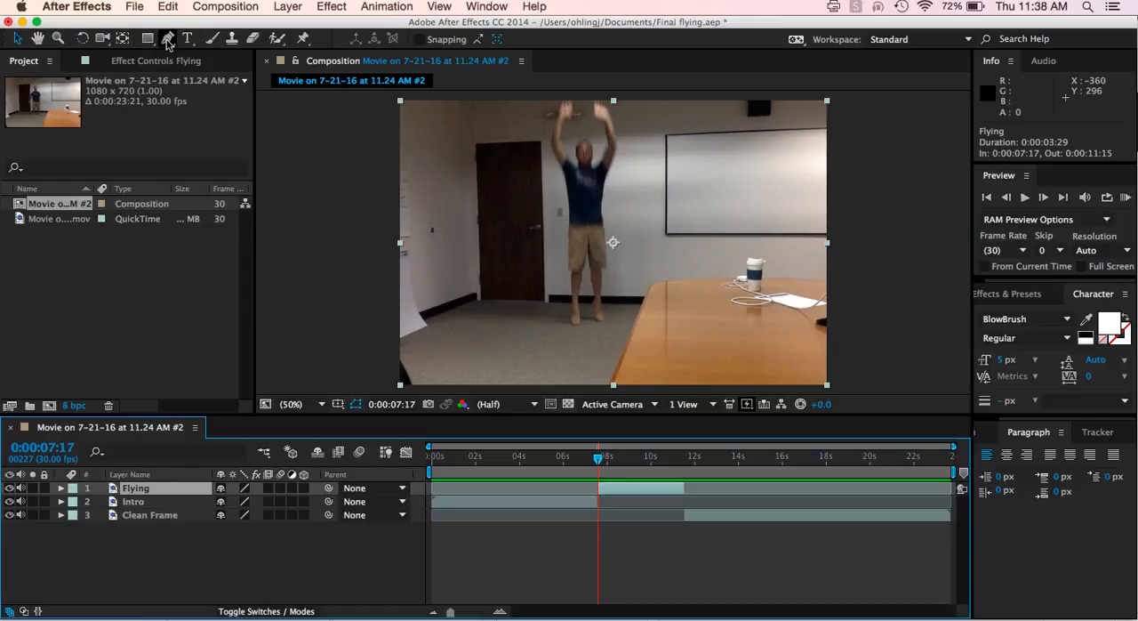
- Switch to the Pen tool and view the composition at 100% magnification
left_click(146, 40)
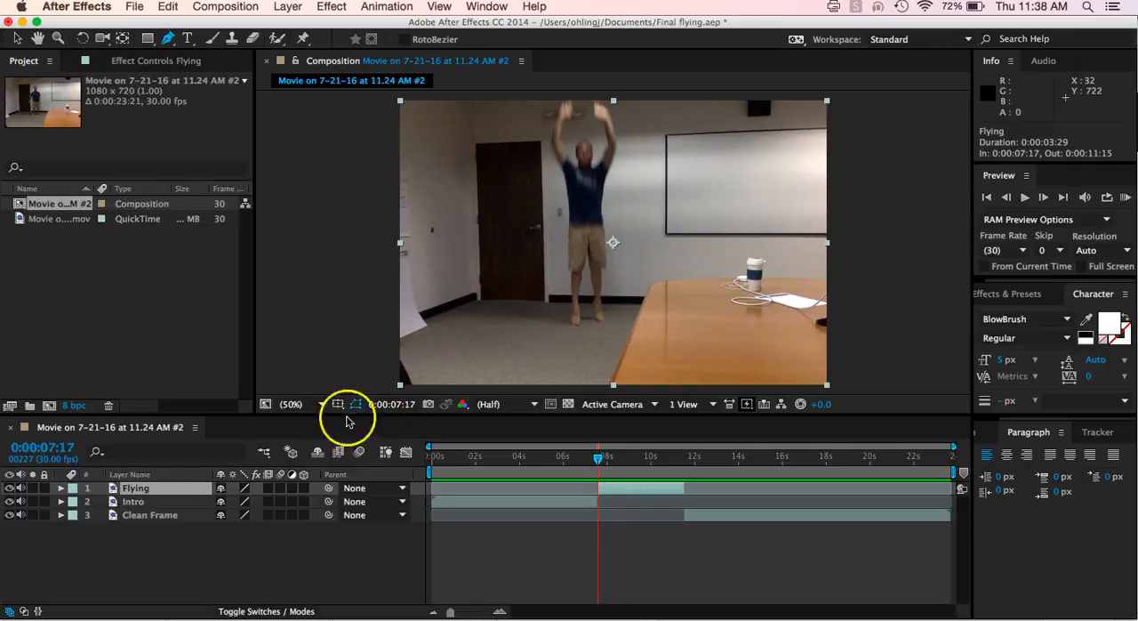
left_click(288, 404)
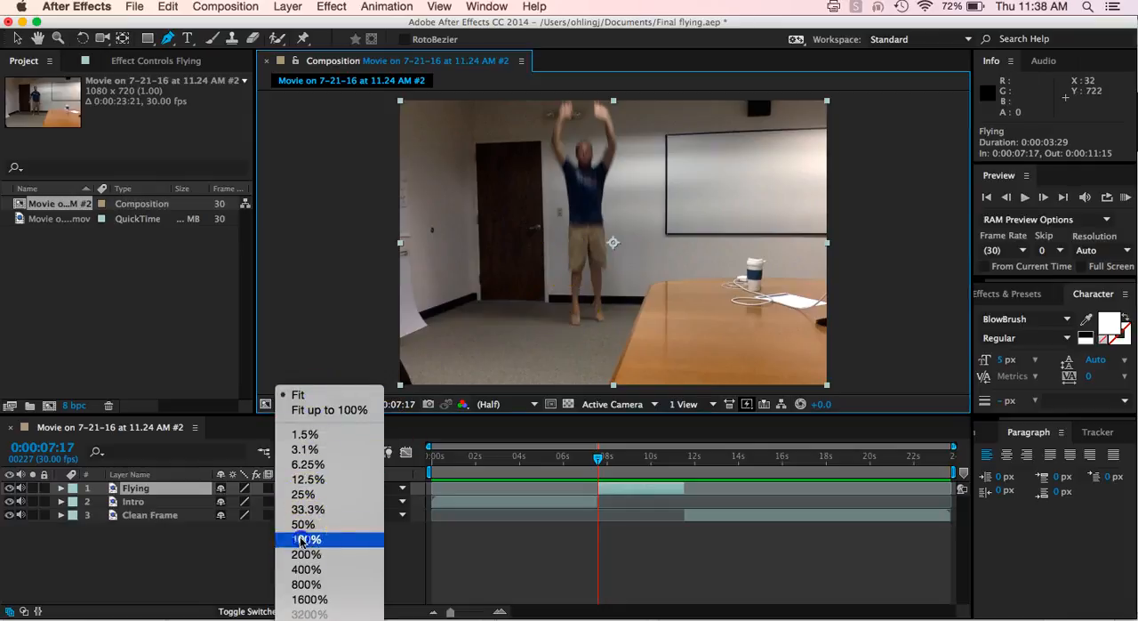
left_click(306, 539)
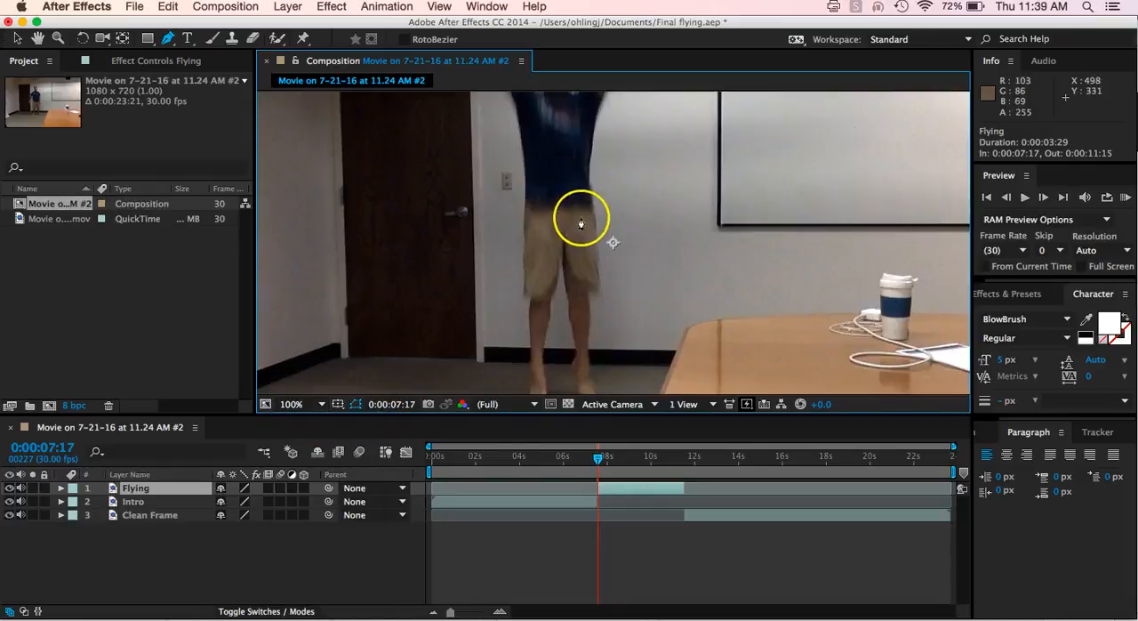
mouse_move(534, 203)
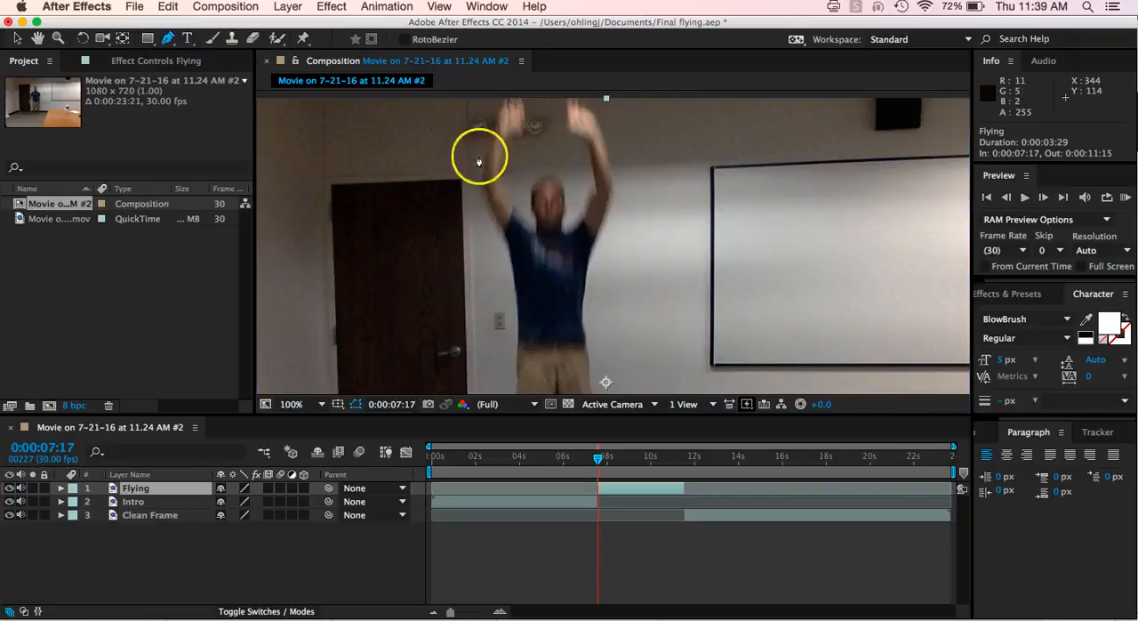
mouse_move(503, 107)
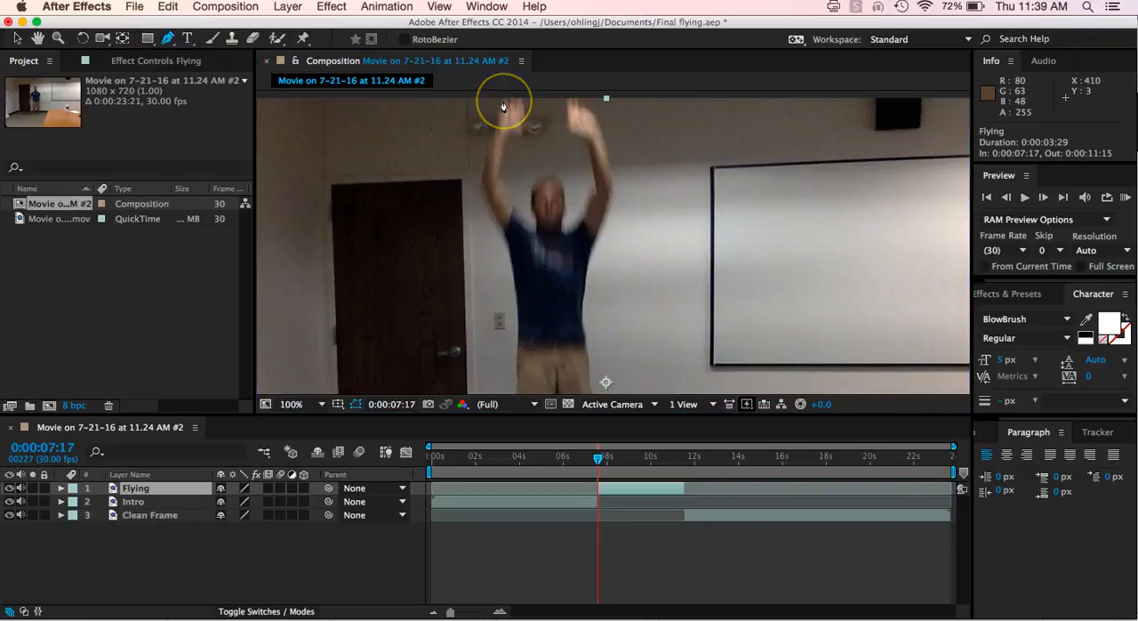
- Trace mask points around the raised left hand, arm, head, and up to the right hand
left_click(502, 98)
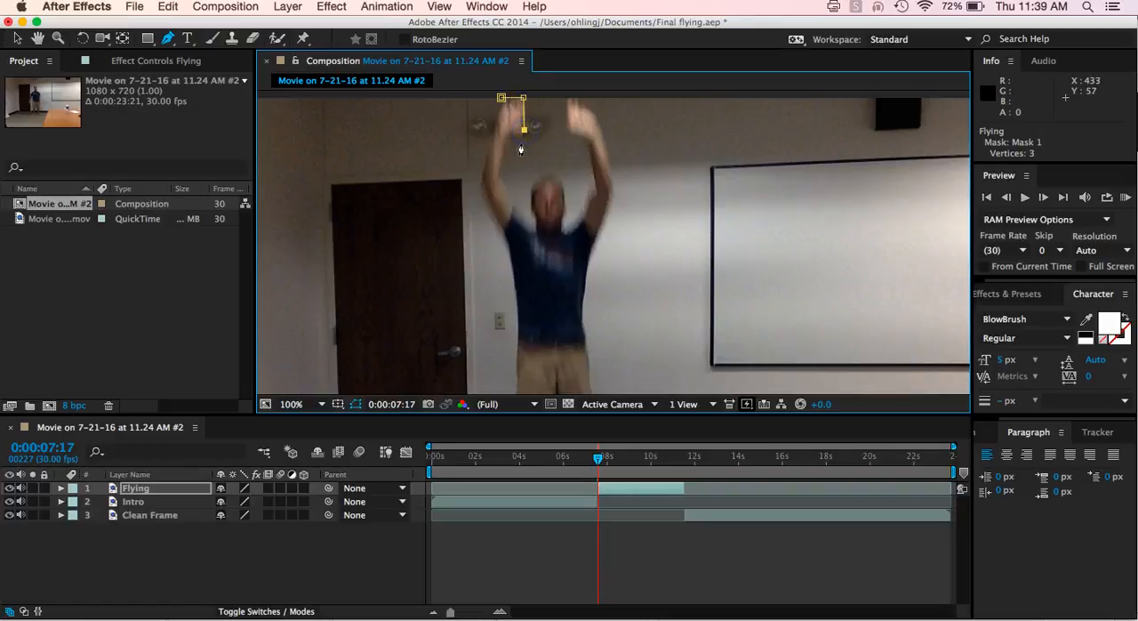
left_click(509, 141)
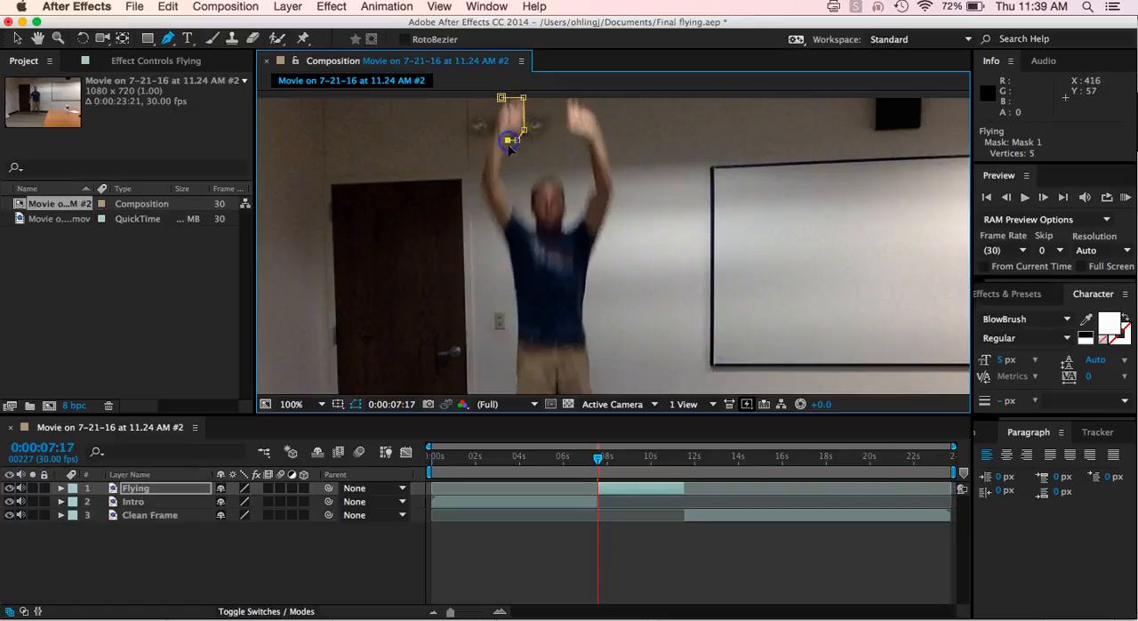
left_click(512, 165)
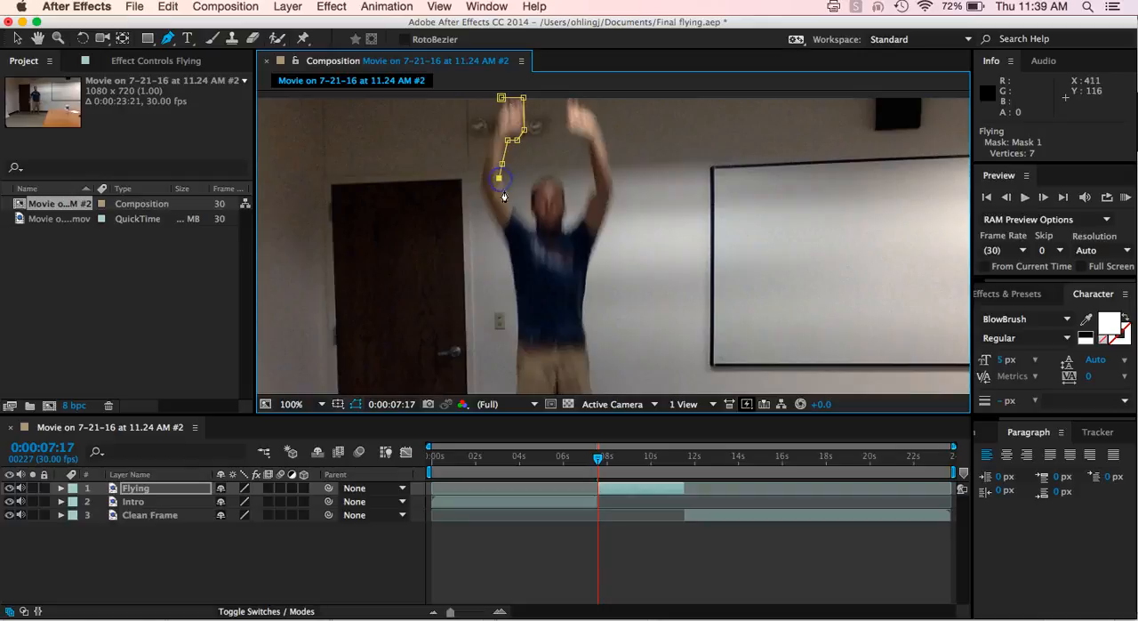
left_click(530, 231)
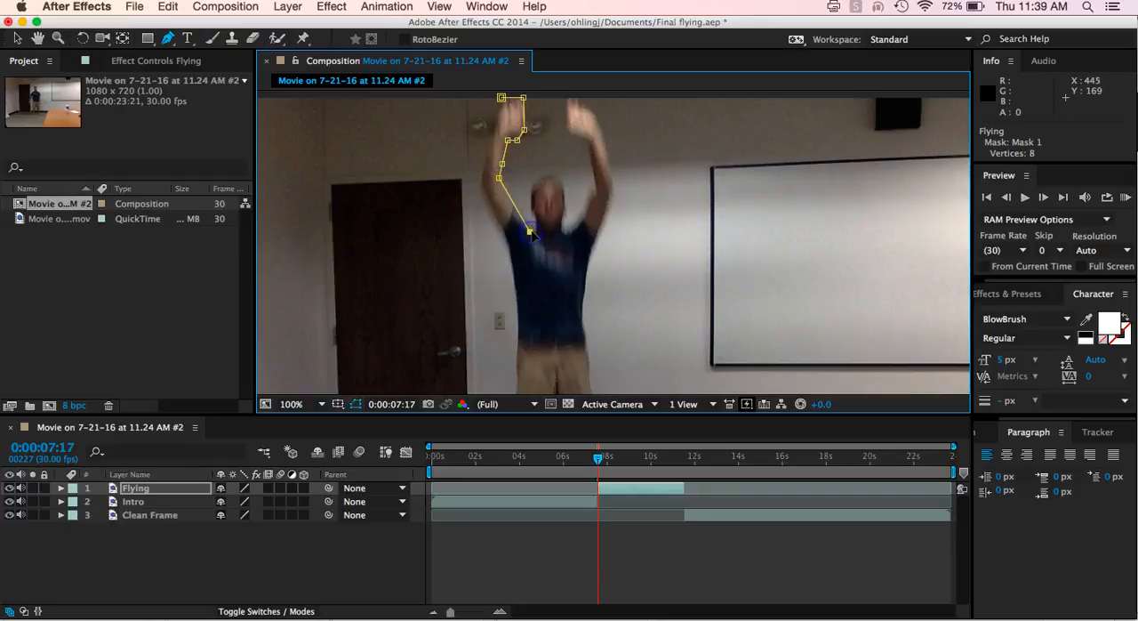
left_click(530, 217)
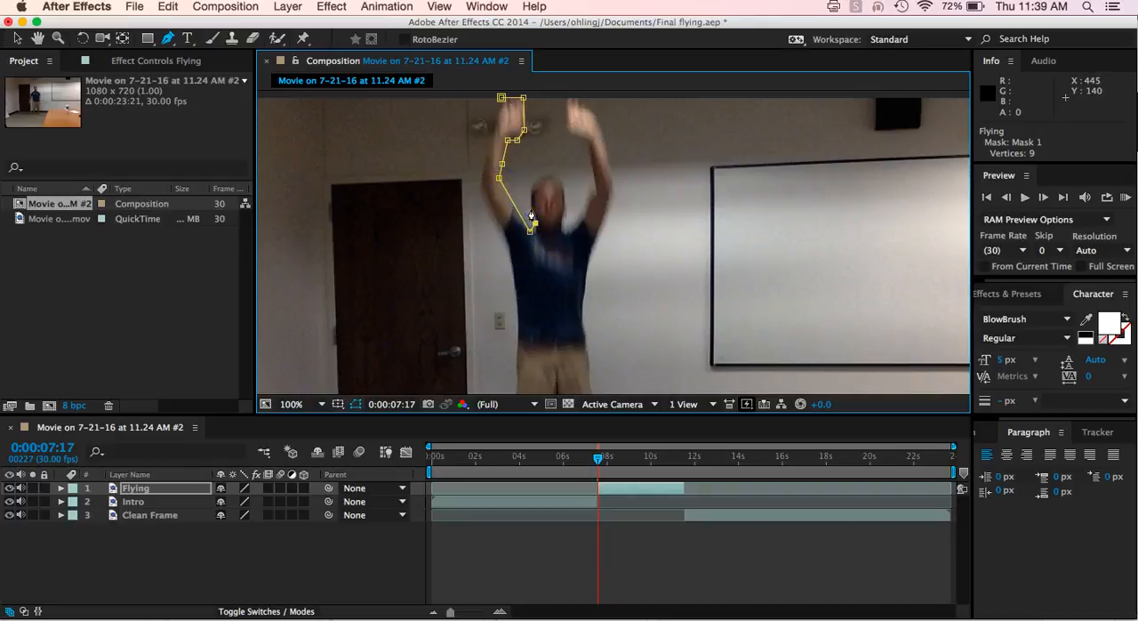
left_click(531, 183)
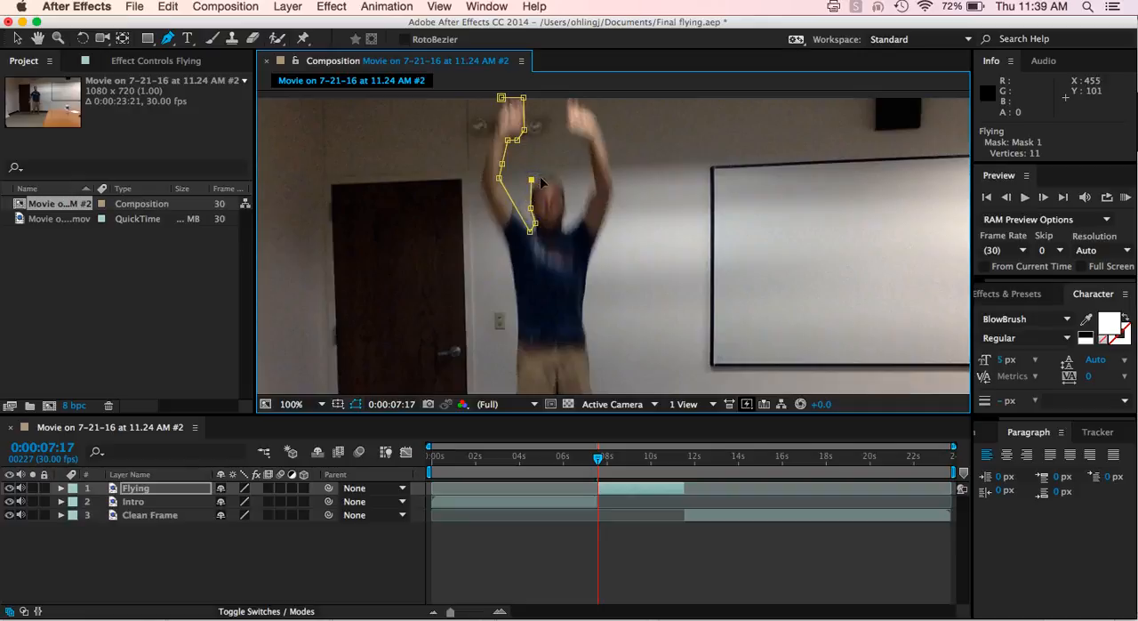
left_click(565, 192)
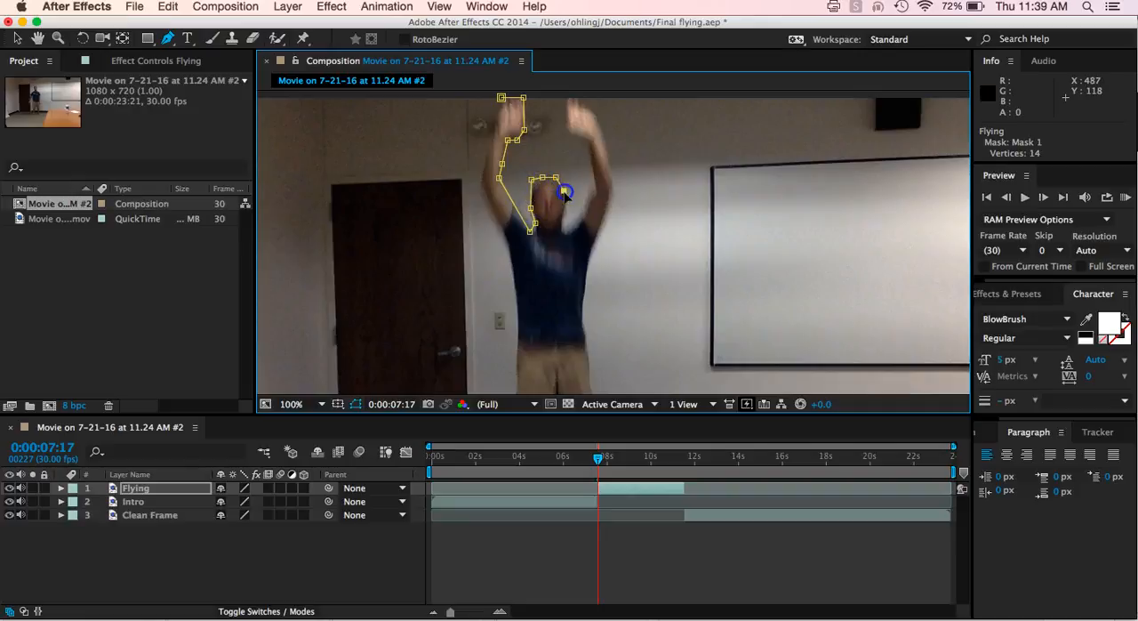
left_click(565, 233)
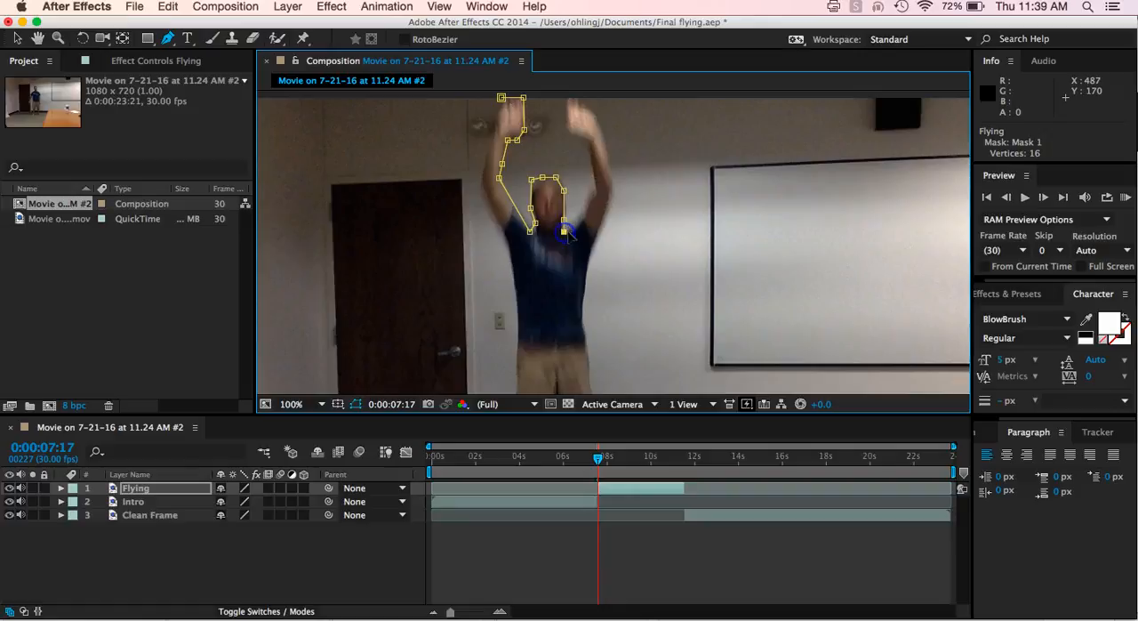
left_click(596, 194)
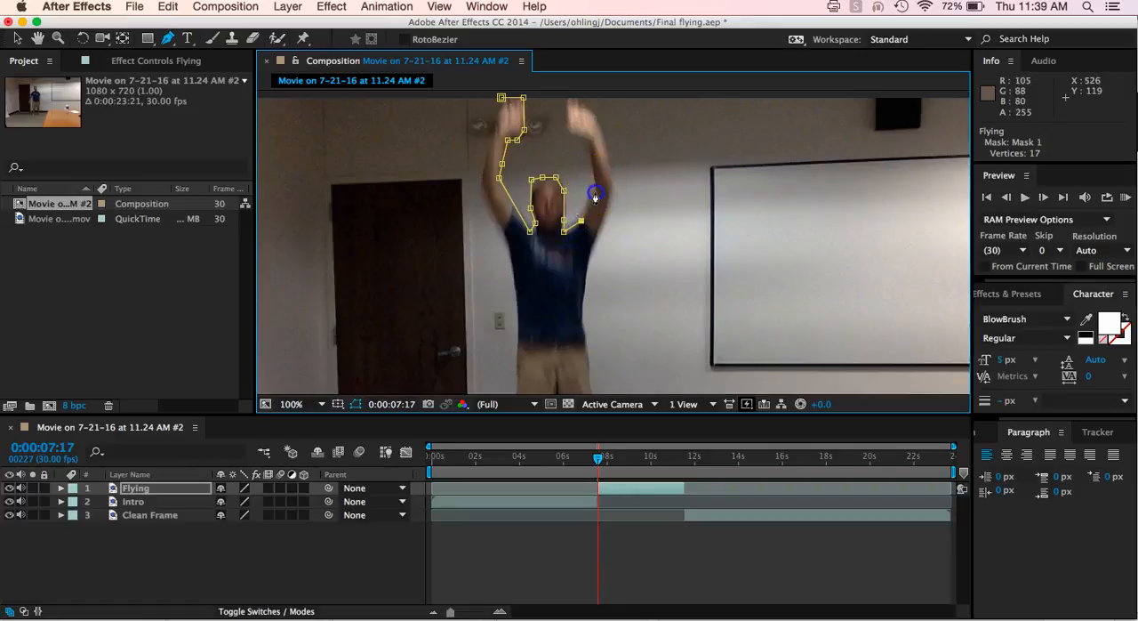
left_click(569, 139)
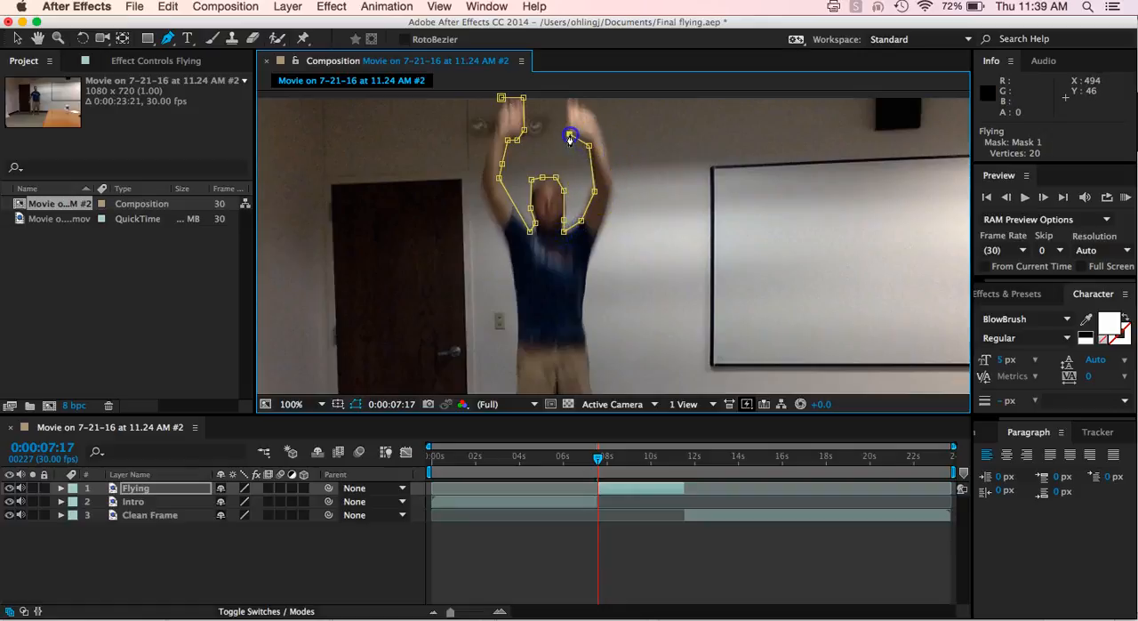
left_click(569, 103)
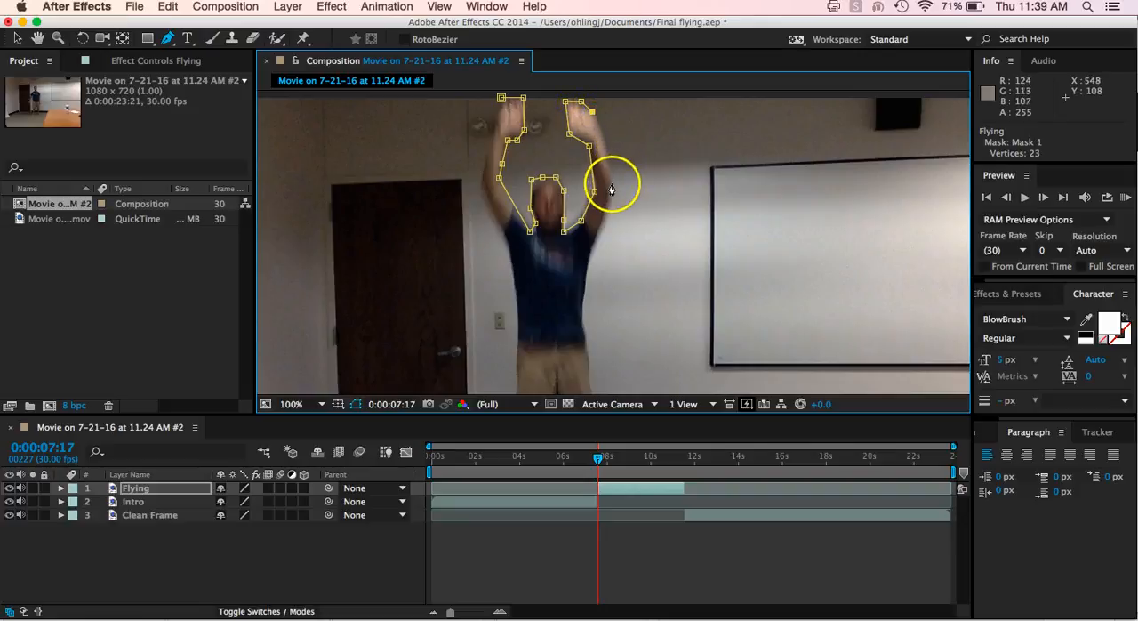
- Continue the outline down the right arm, torso, and around the right leg and foot
left_click(598, 230)
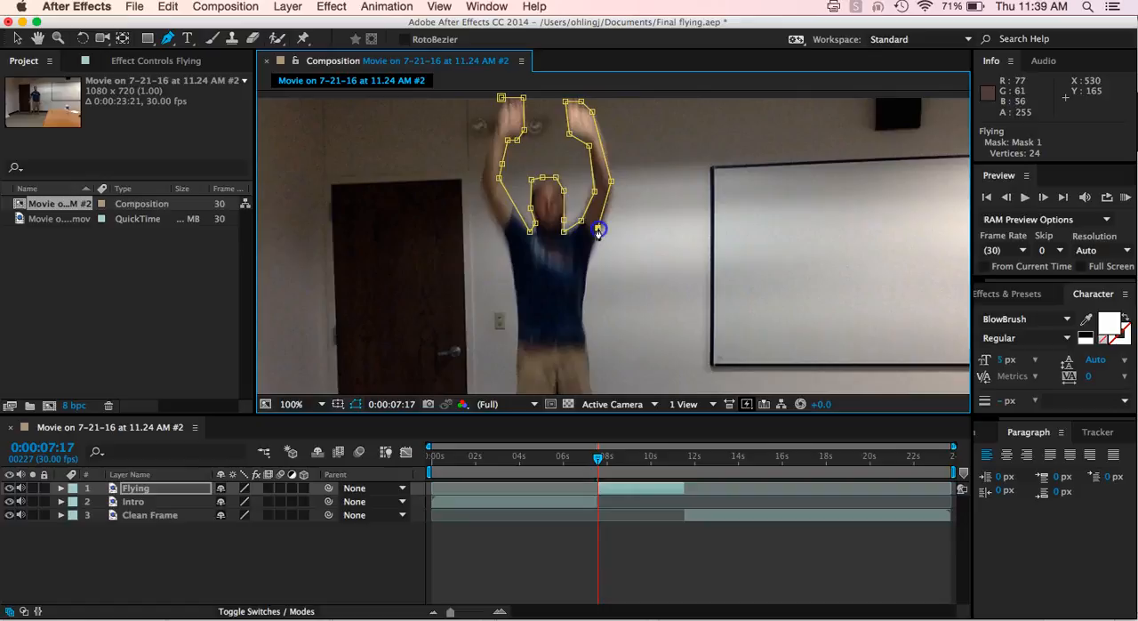
left_click(598, 228)
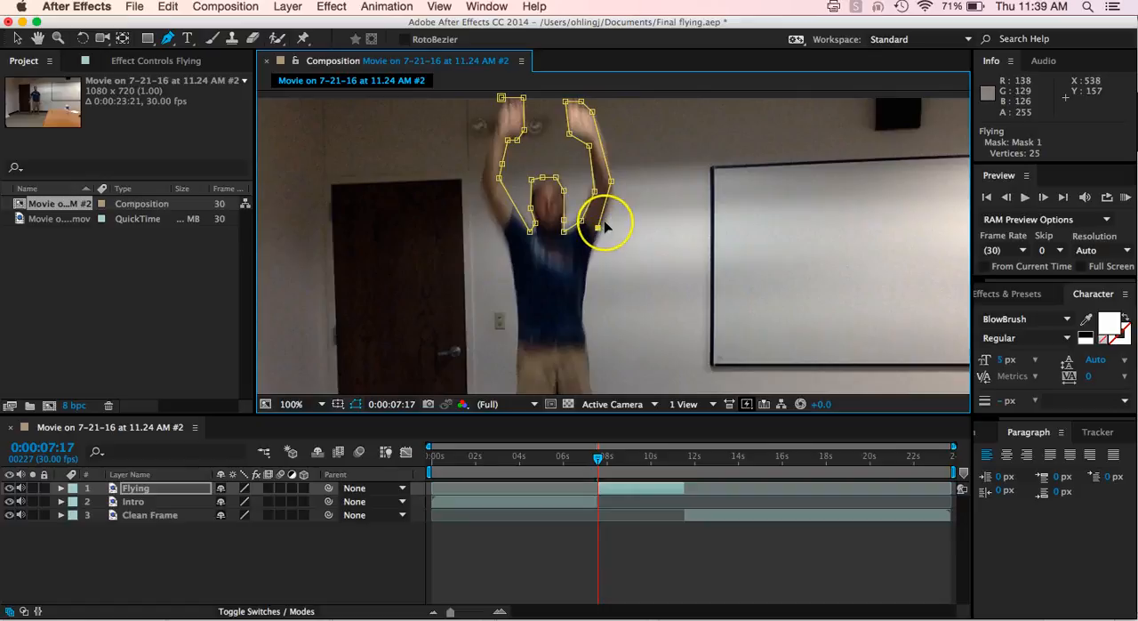
left_click(614, 199)
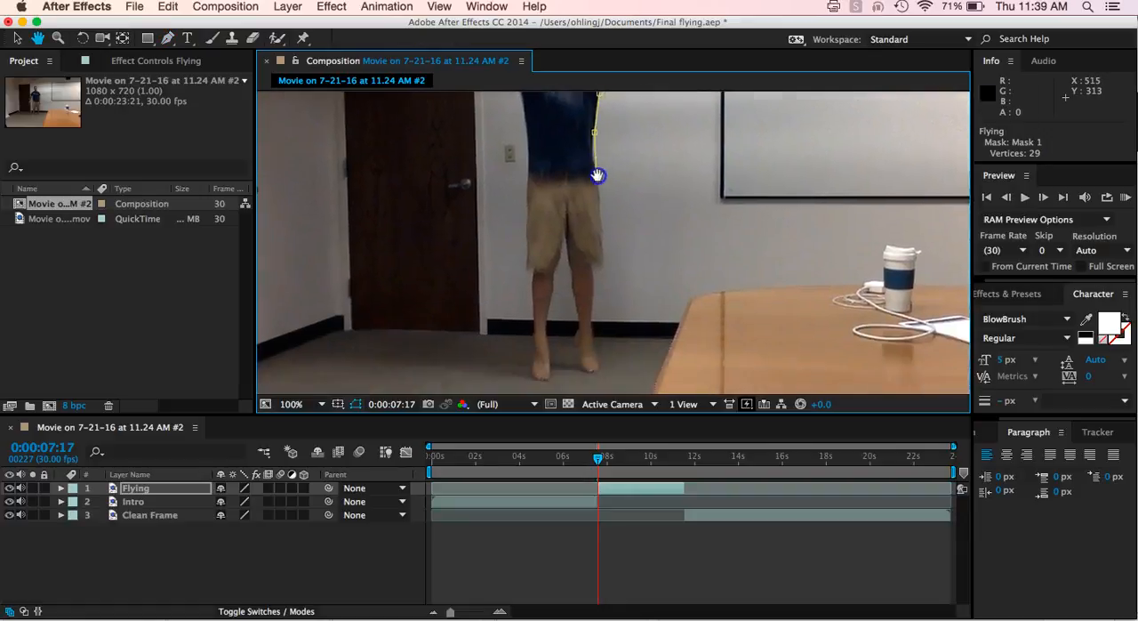
left_click(603, 185)
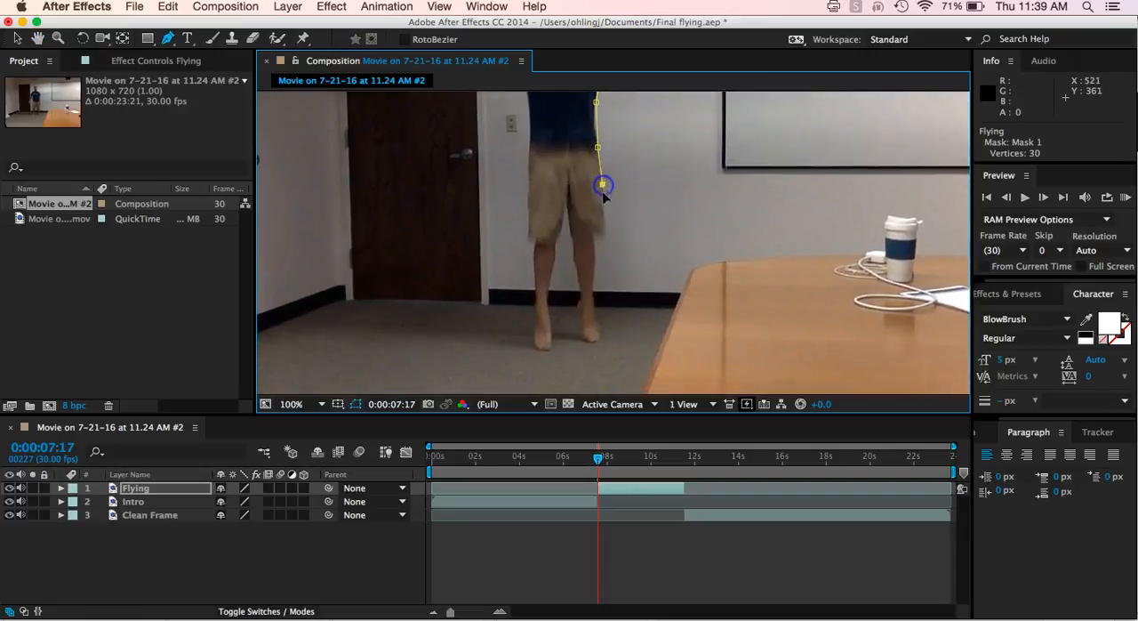
left_click(596, 239)
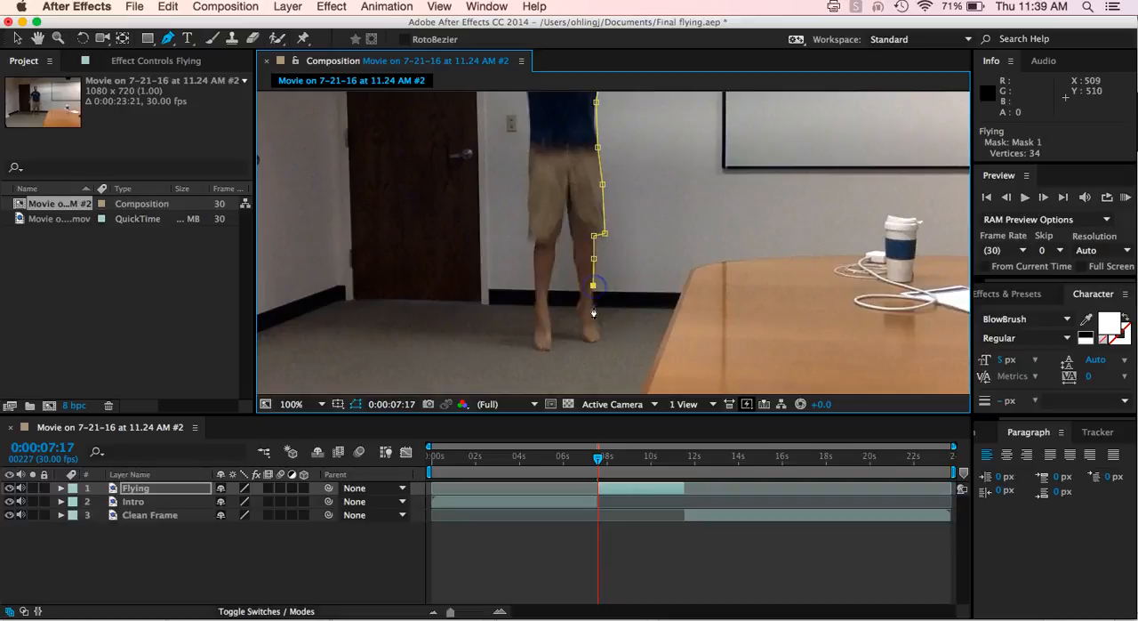
left_click(601, 336)
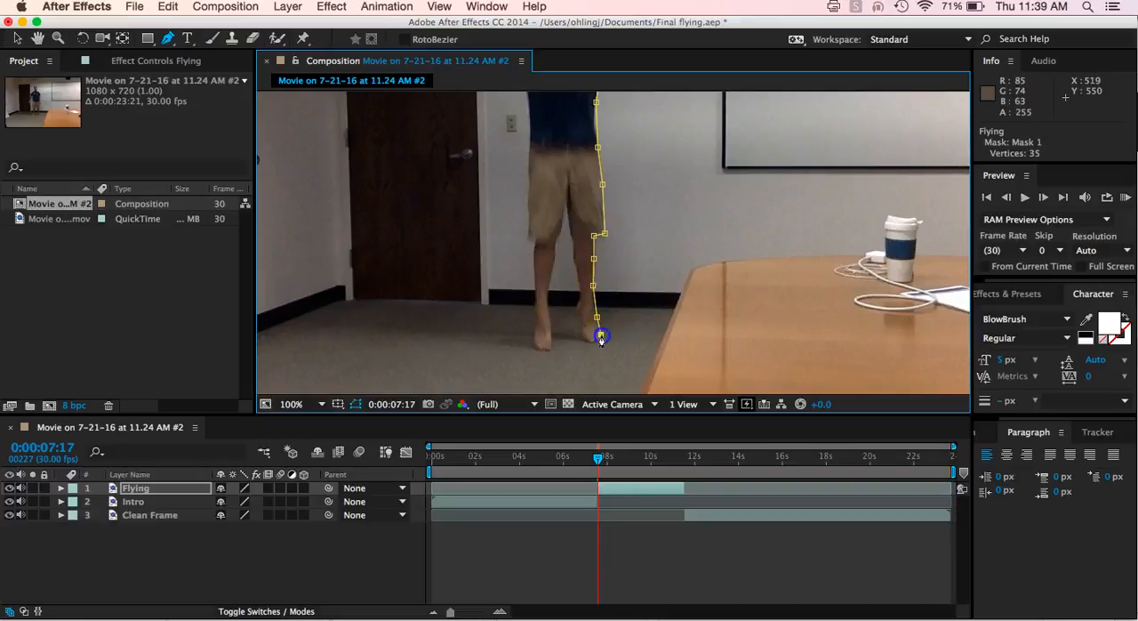
left_click(601, 337)
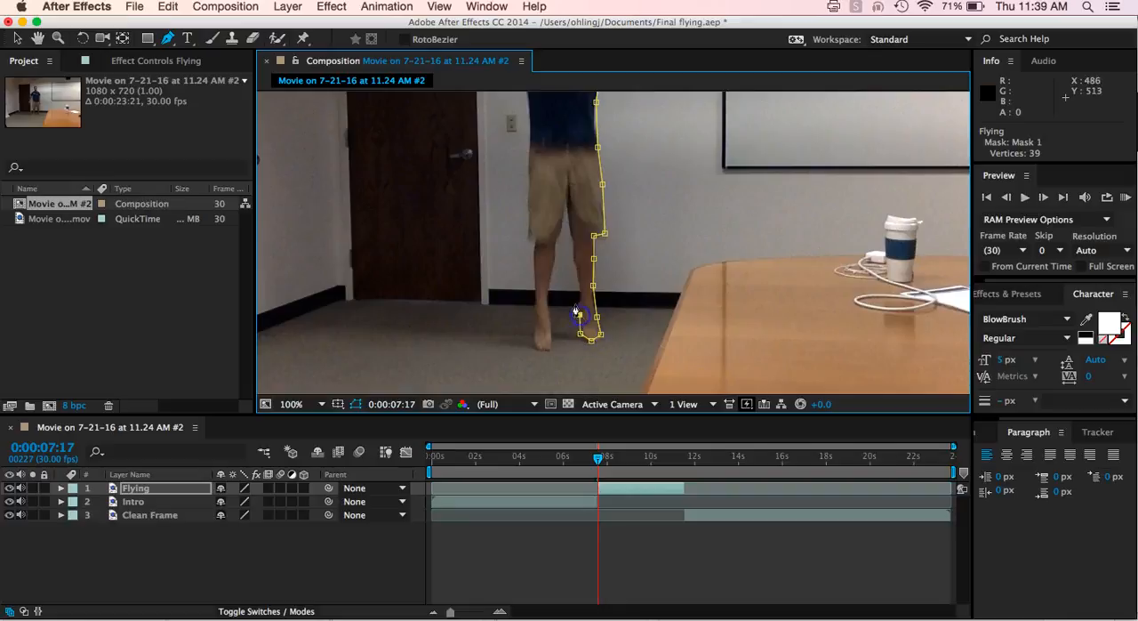
left_click(575, 260)
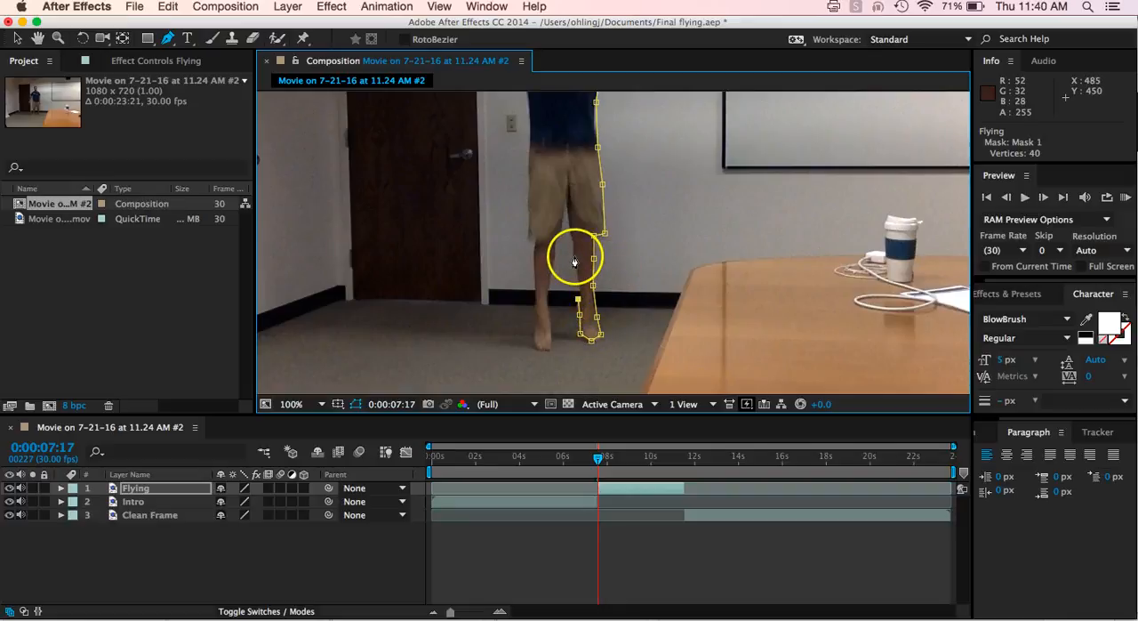
left_click(575, 260)
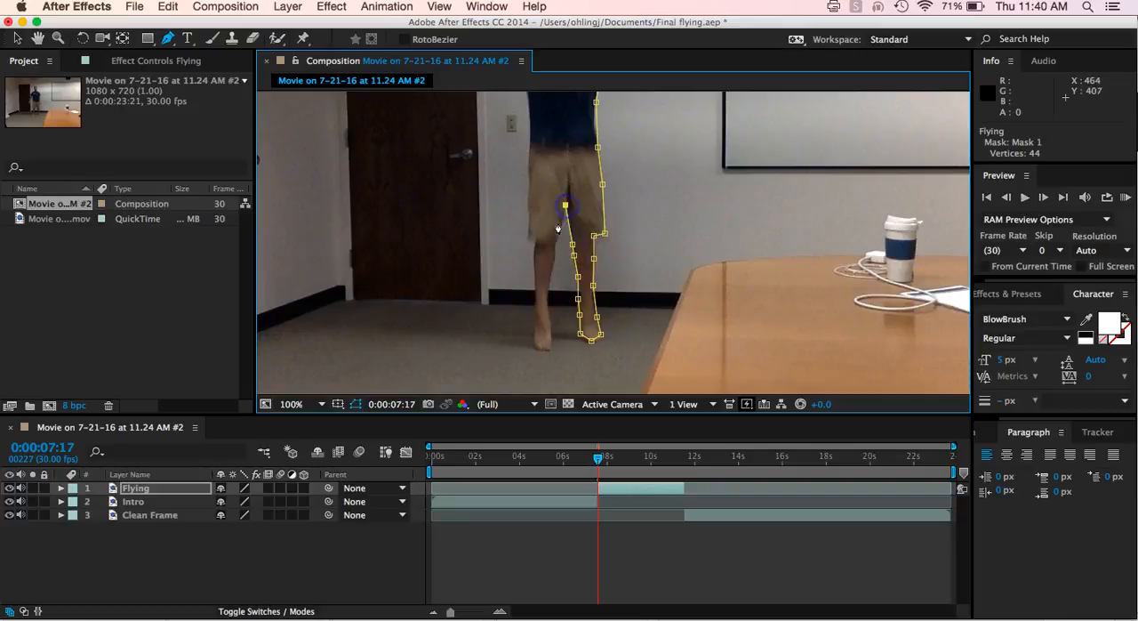
- Trace the left leg and foot back up to the left hip and hand to complete the outline
left_click(558, 238)
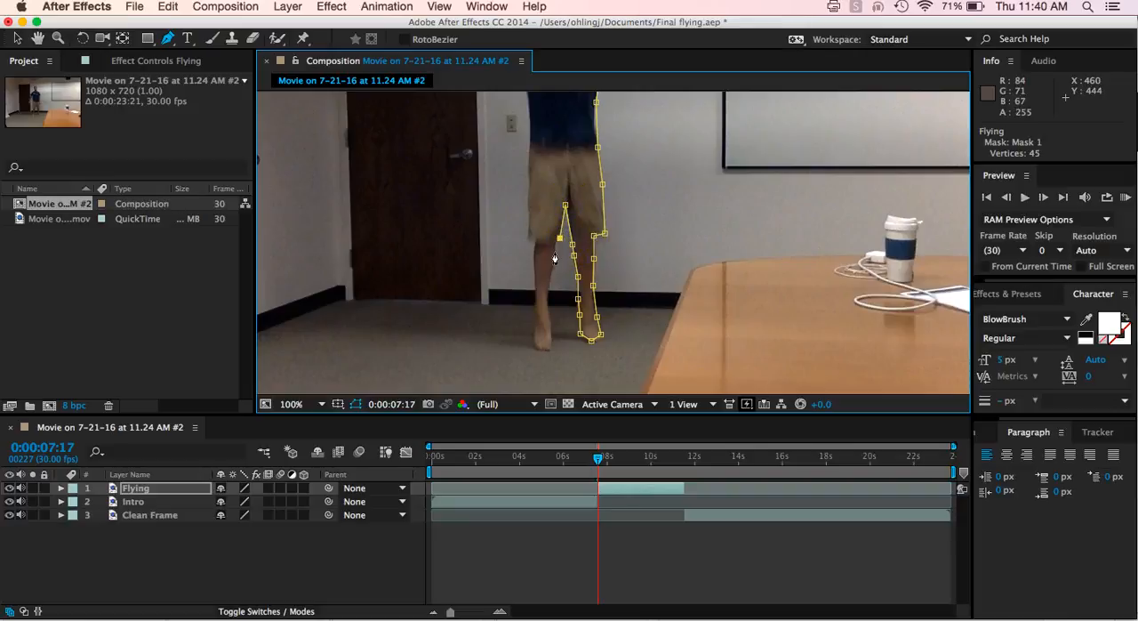
left_click(548, 286)
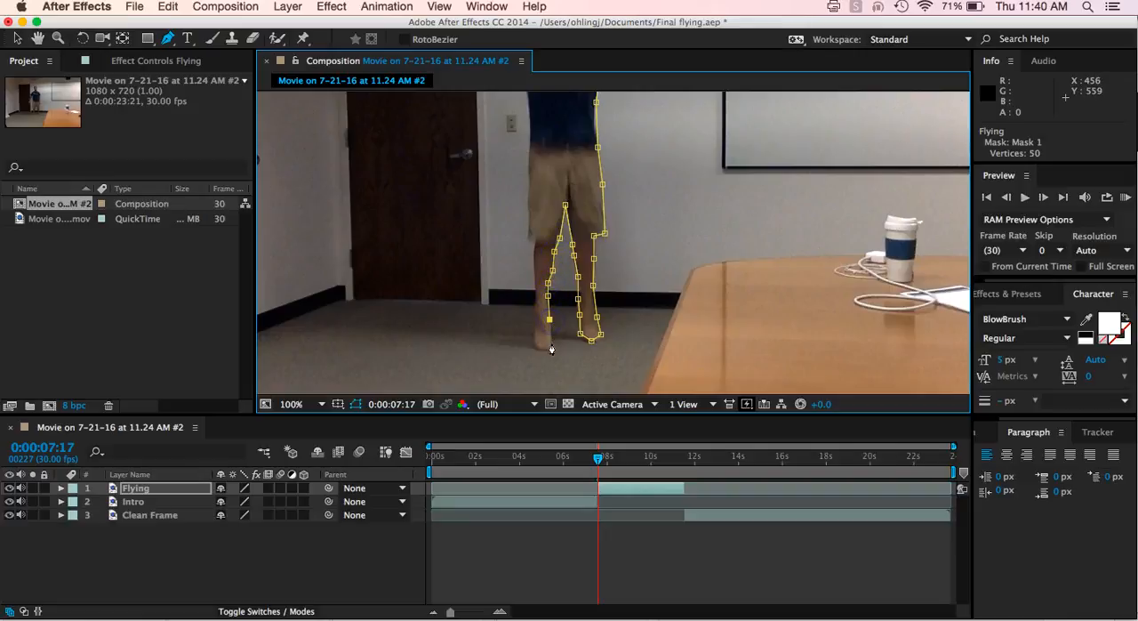
left_click(542, 353)
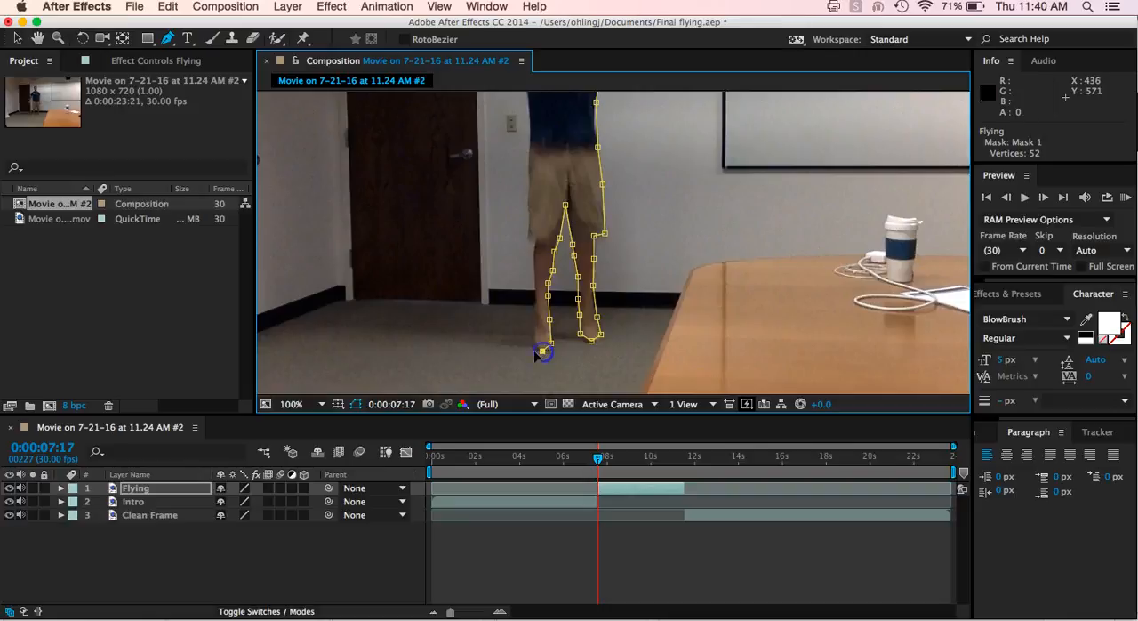
left_click(544, 352)
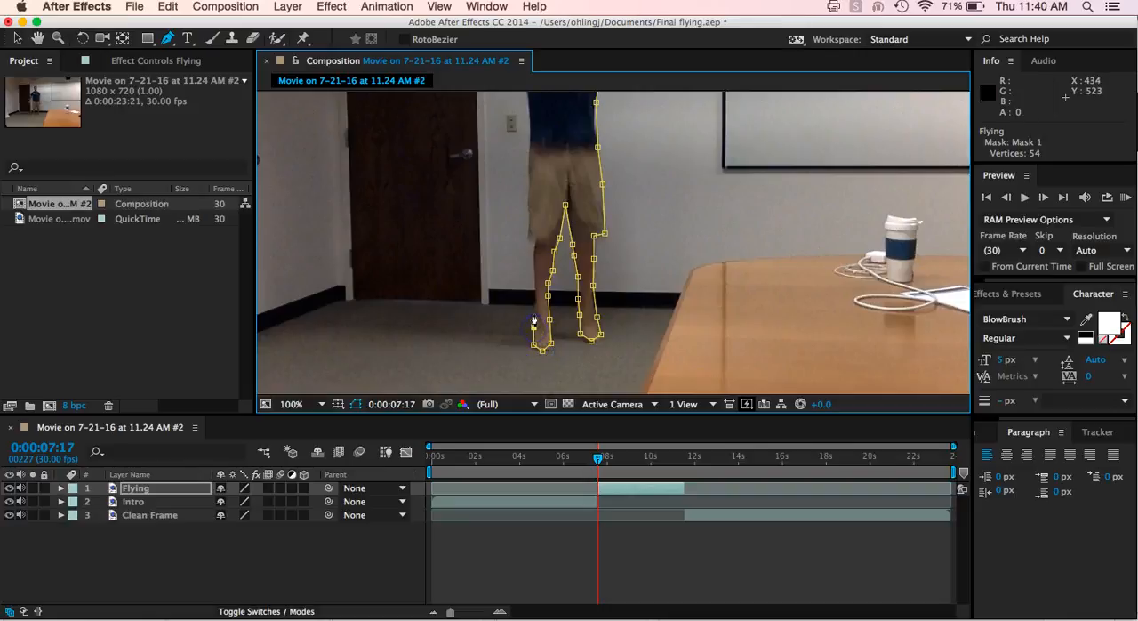
left_click(534, 258)
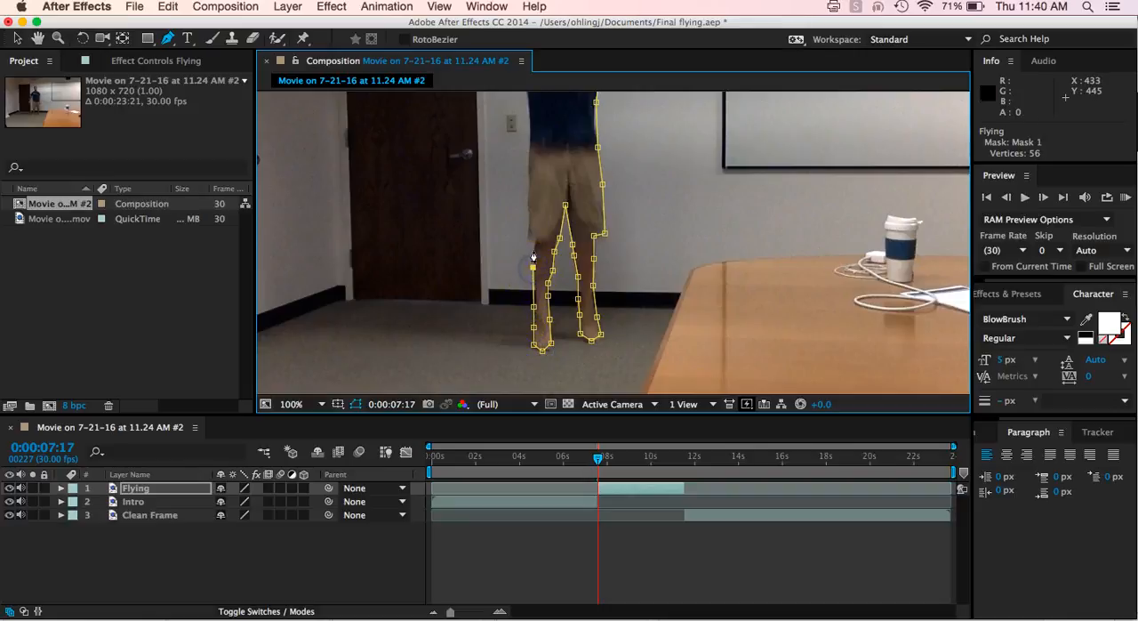
left_click(530, 246)
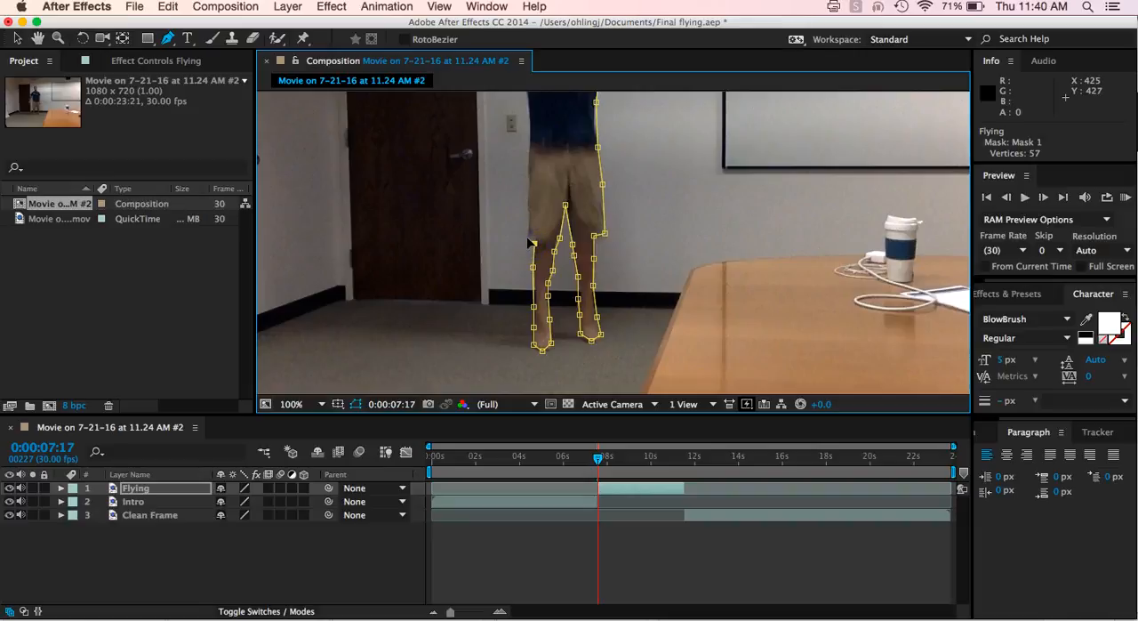
left_click(528, 220)
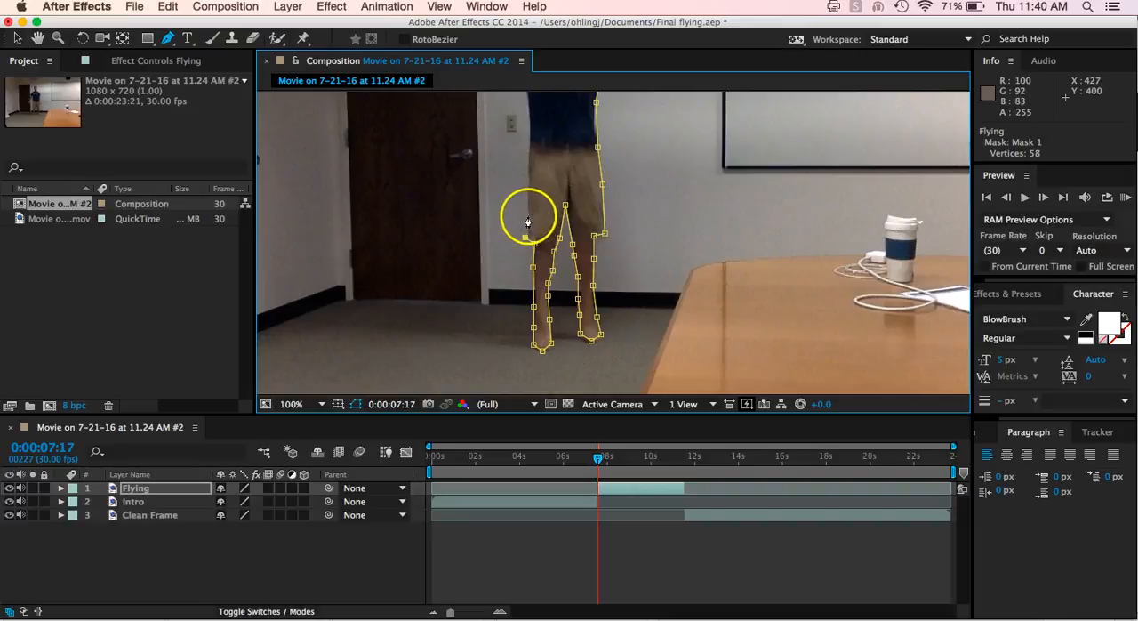
left_click(529, 160)
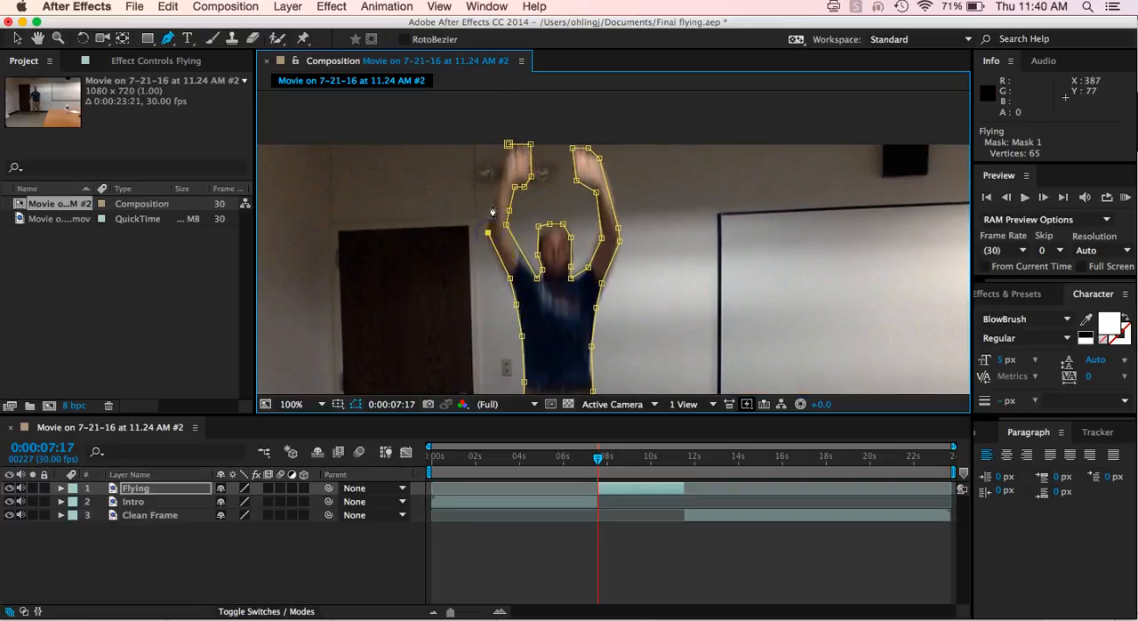
left_click(508, 156)
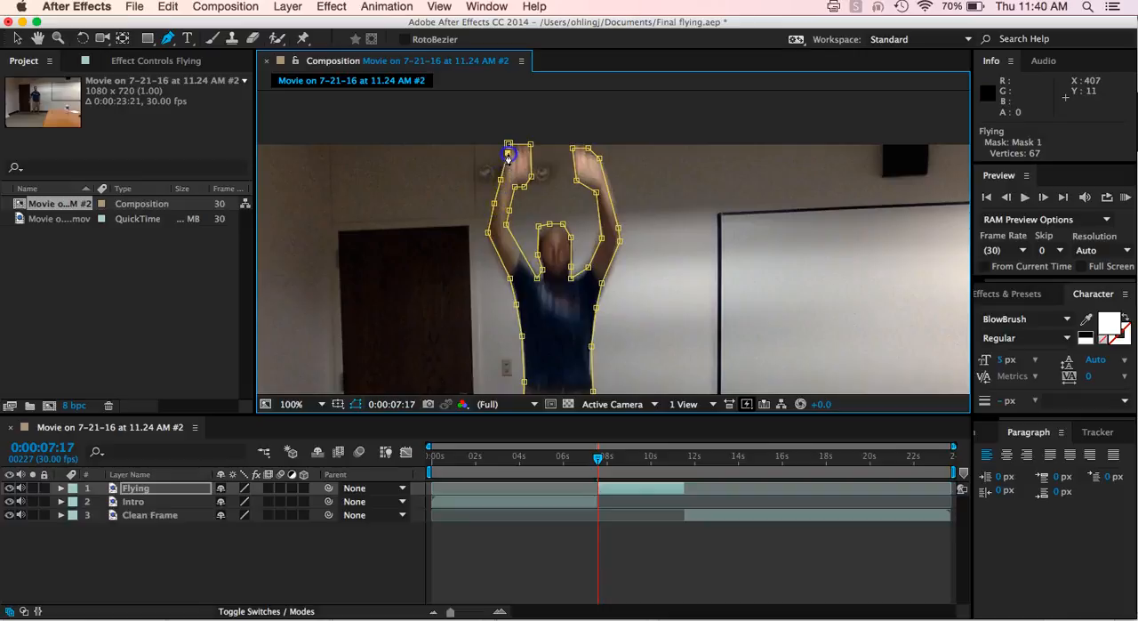
left_click(573, 202)
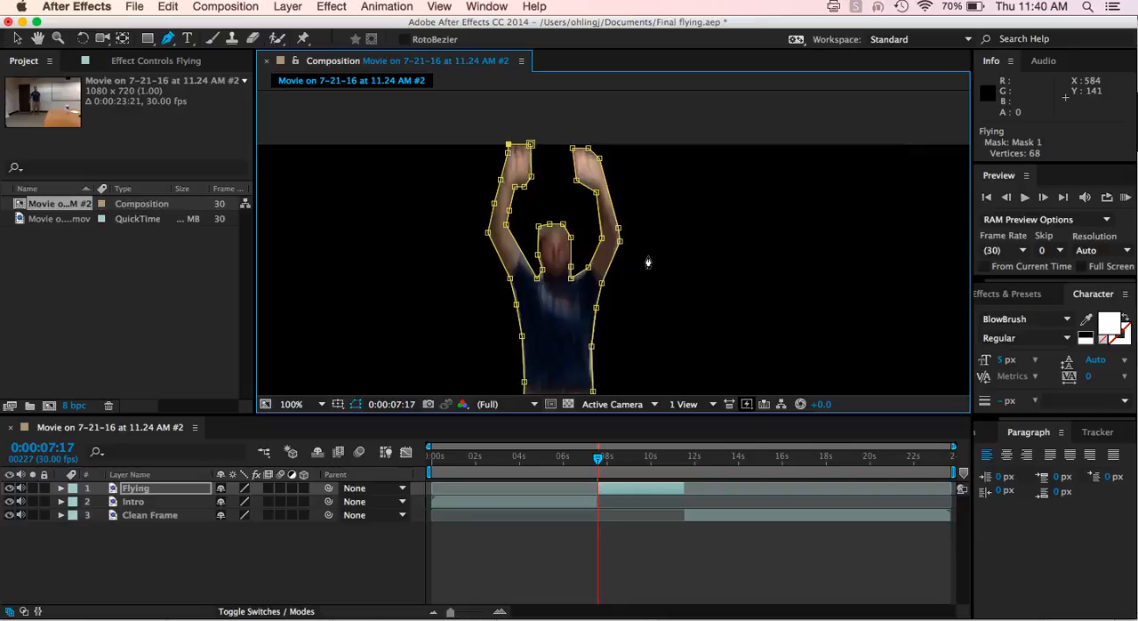
mouse_move(708, 293)
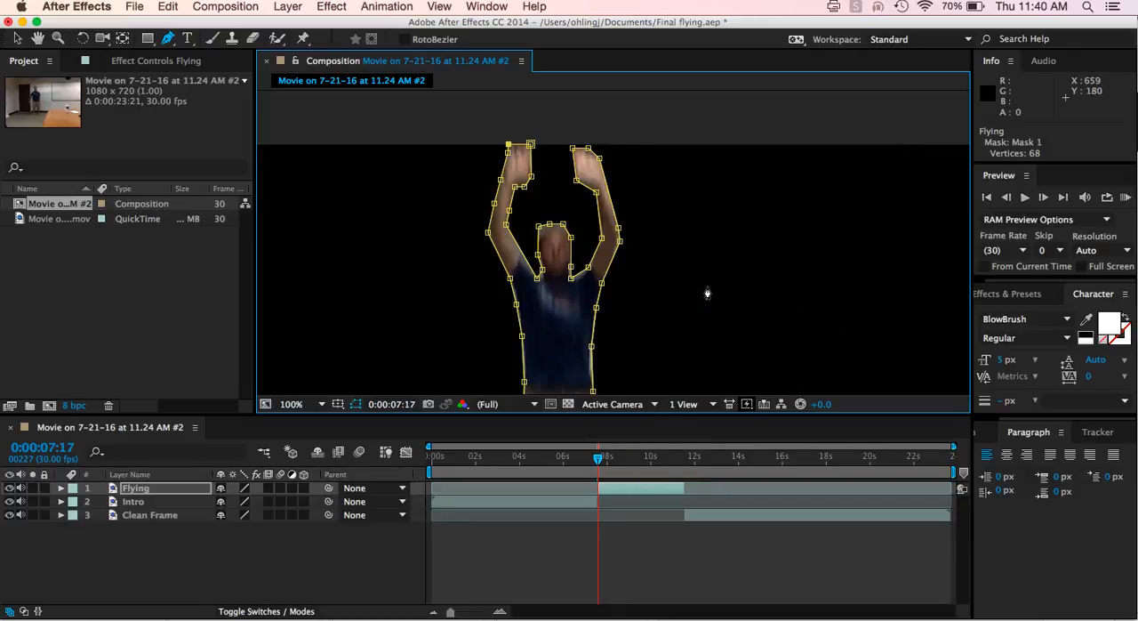
mouse_move(635, 294)
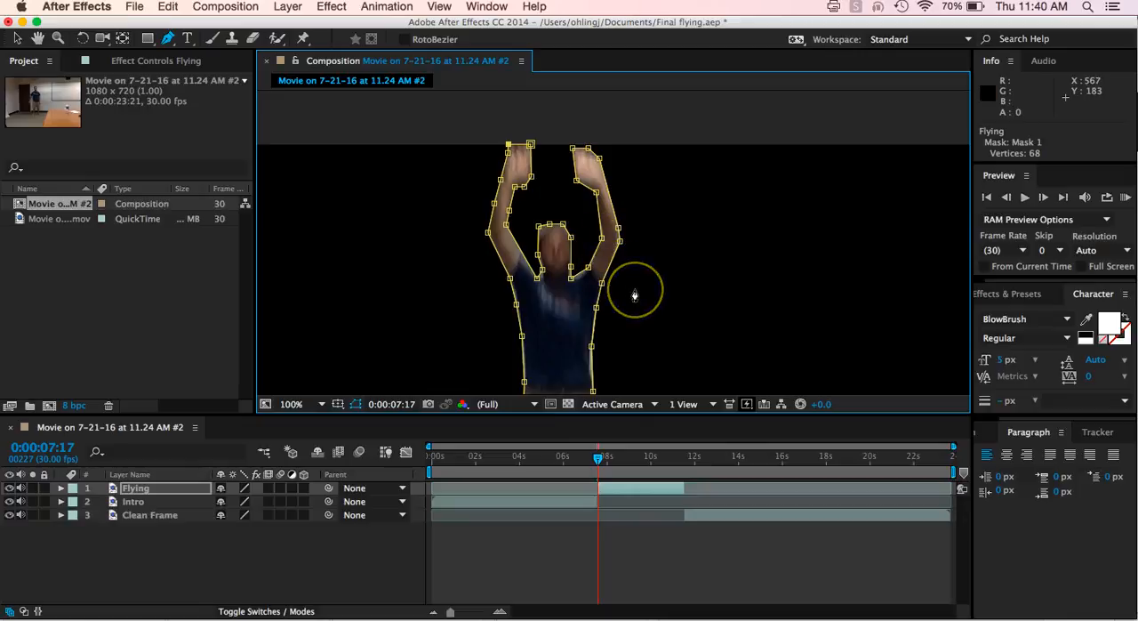
mouse_move(427, 333)
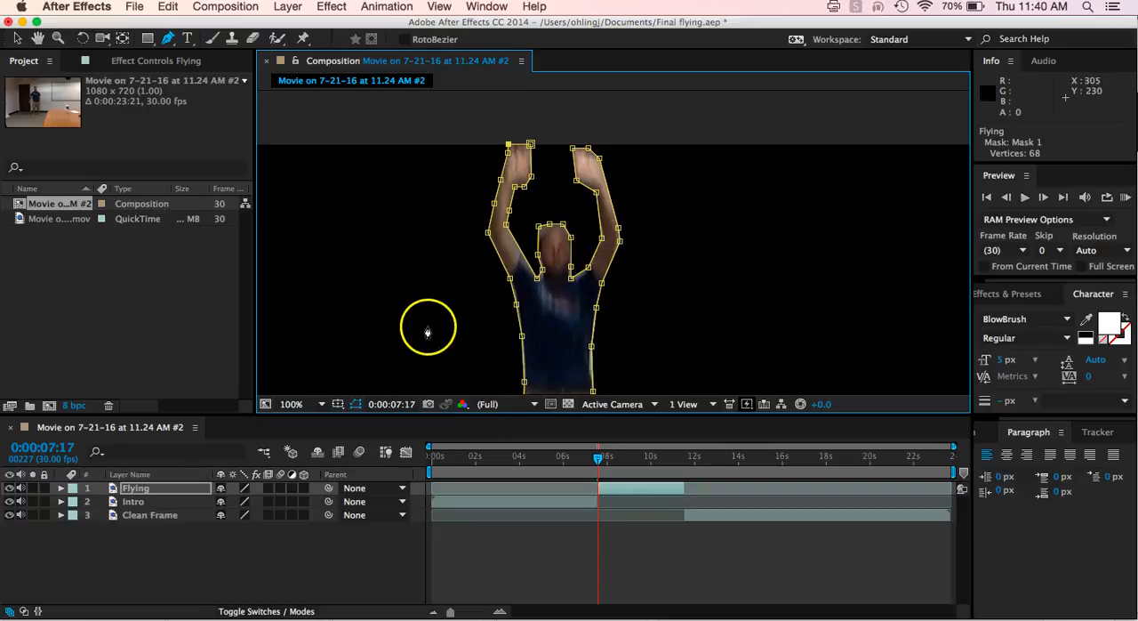
mouse_move(14, 42)
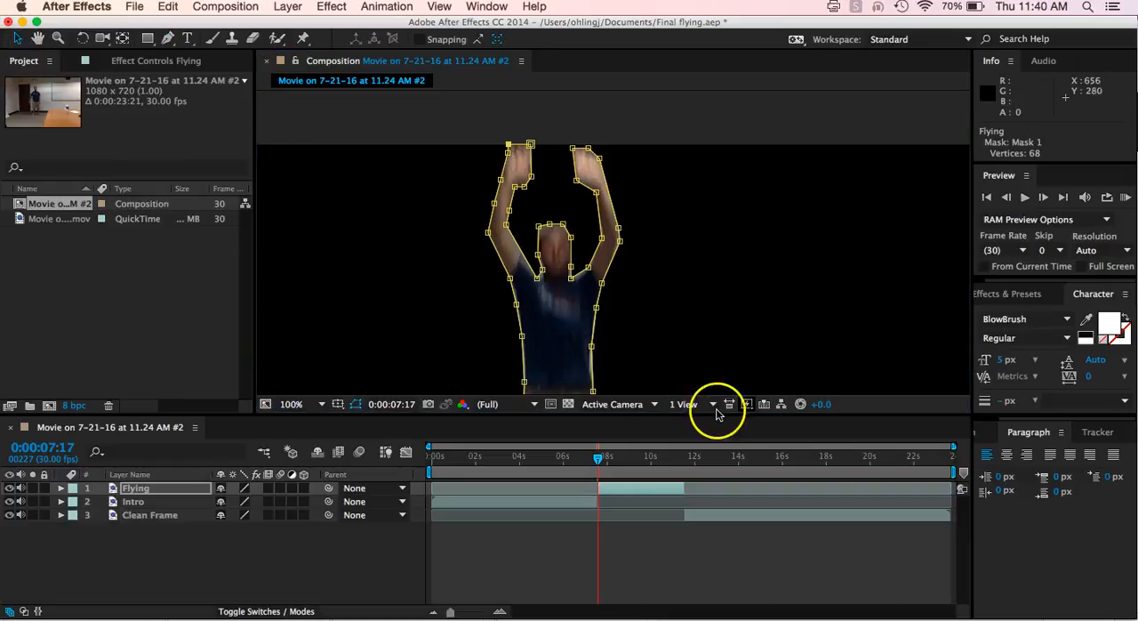
mouse_move(577, 417)
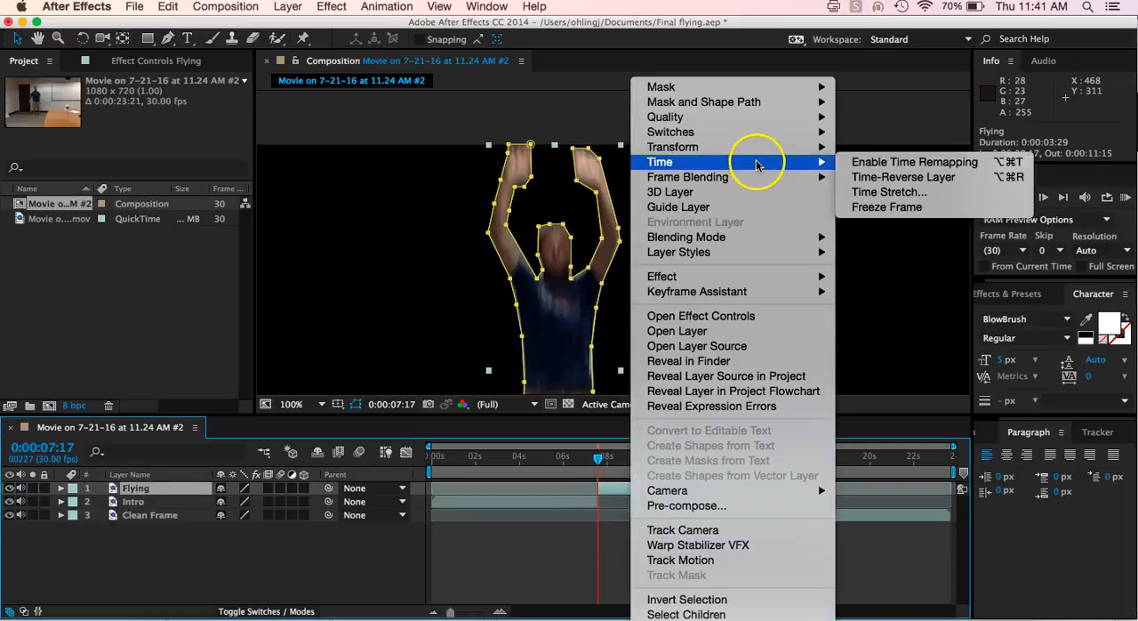
mouse_move(886, 207)
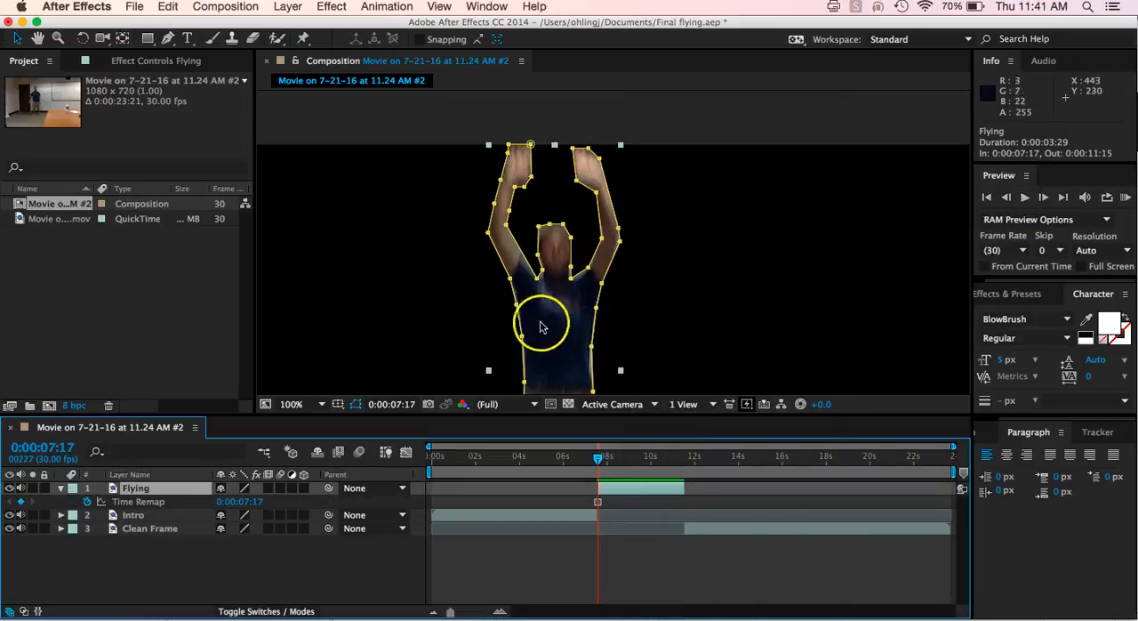
mouse_move(578, 178)
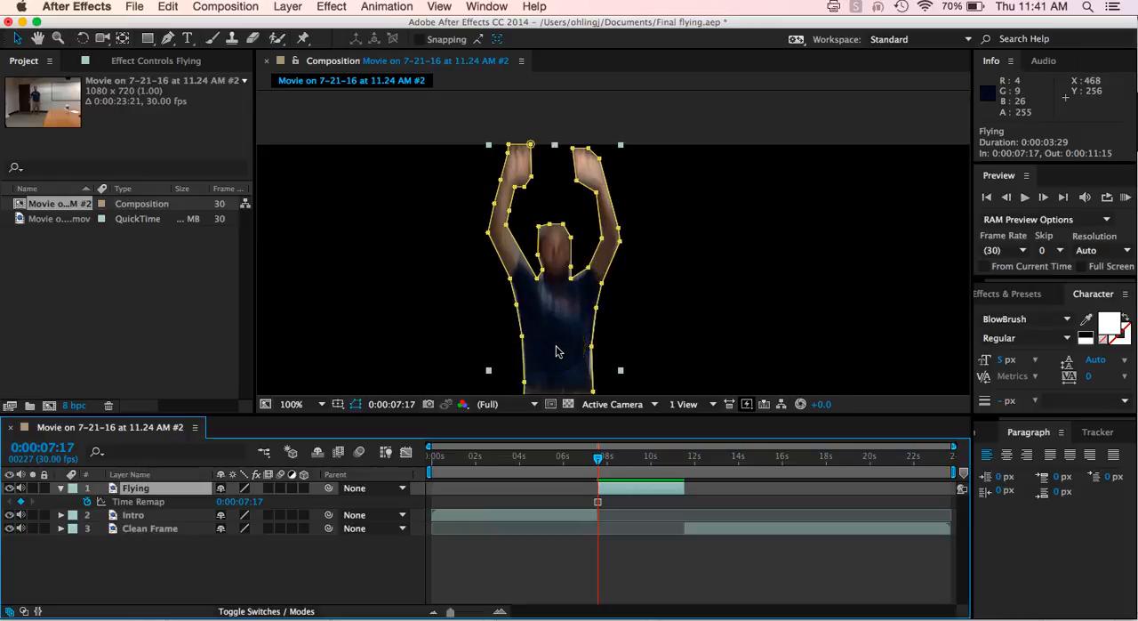
mouse_move(634, 495)
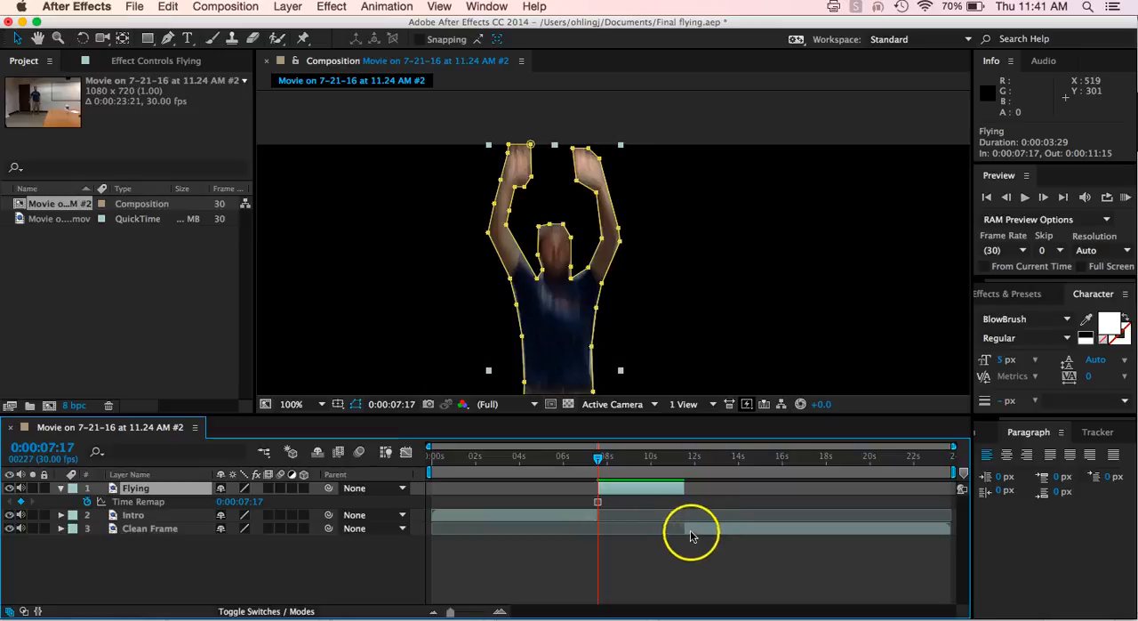
- Select the Clean Frame layer in the timeline
left_click(149, 528)
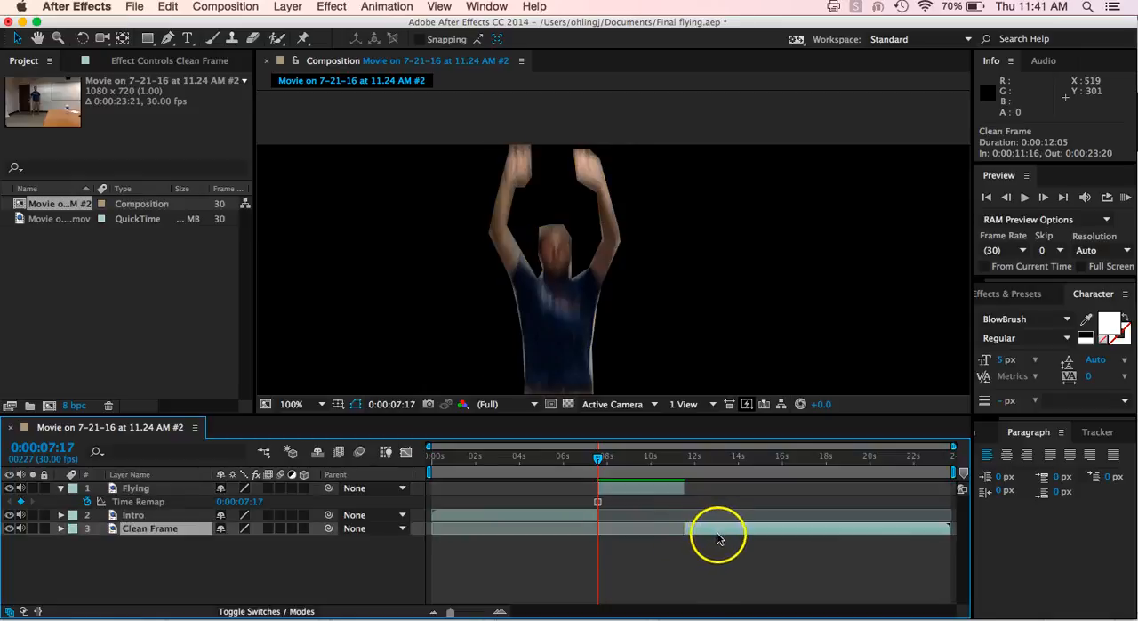
mouse_move(729, 533)
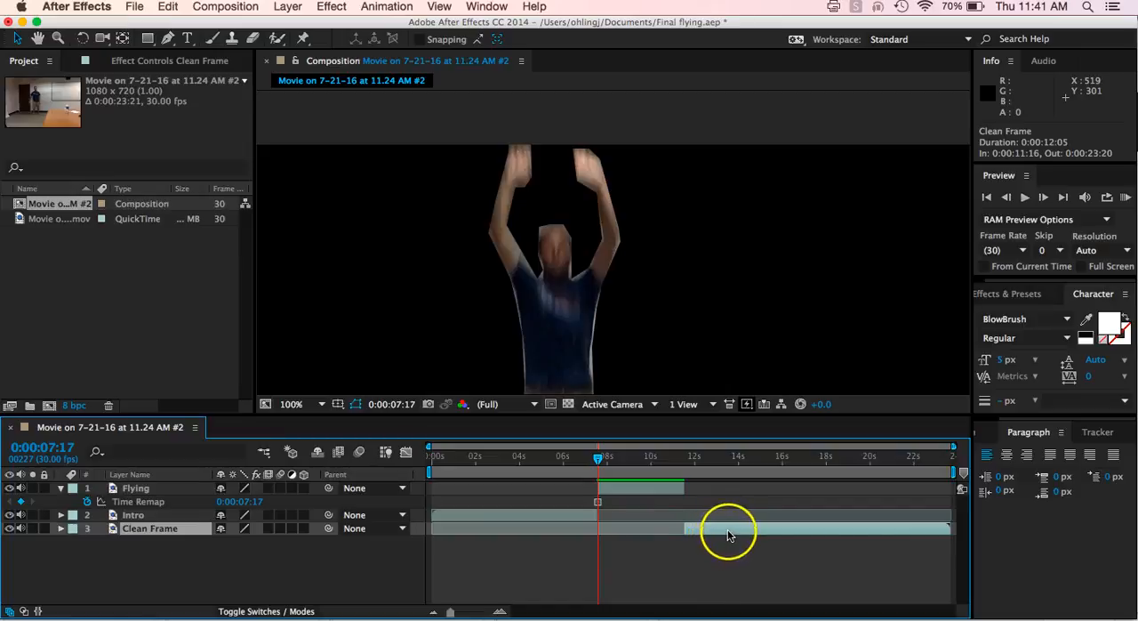
- Drag the Clean Frame layer so its In point is 0:00:00:00, then shrink the viewer magnification
left_click_drag(729, 528, 548, 528)
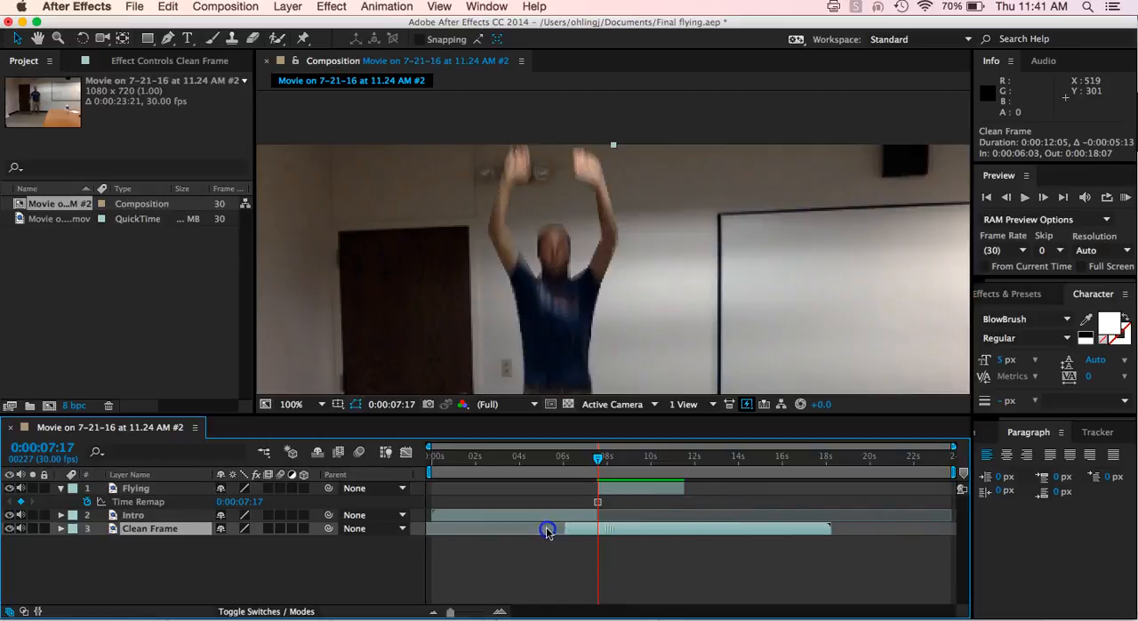
left_click_drag(547, 528, 469, 528)
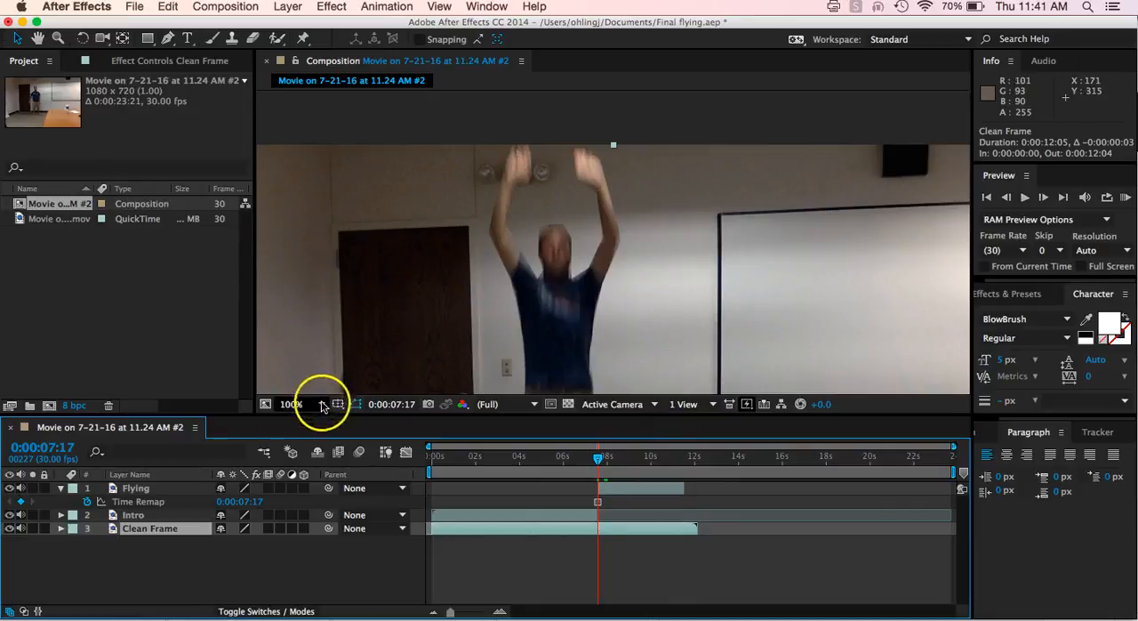
left_click(292, 404)
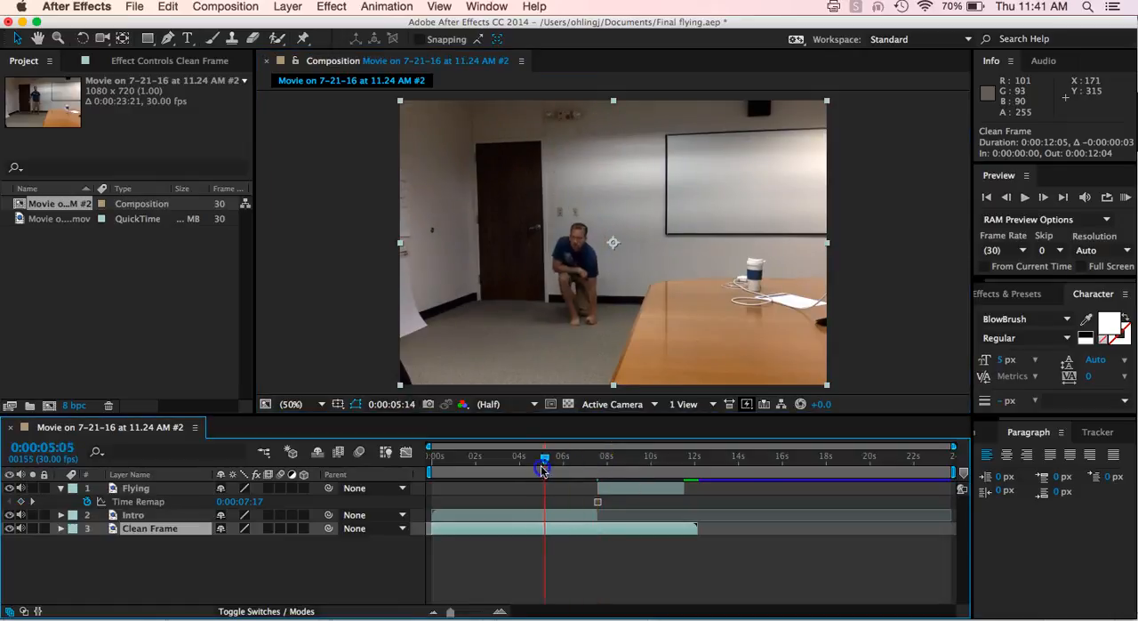
- Scrub and frame-step between the crouch and the raised-arms jump to review the composite
left_click_drag(545, 455, 667, 456)
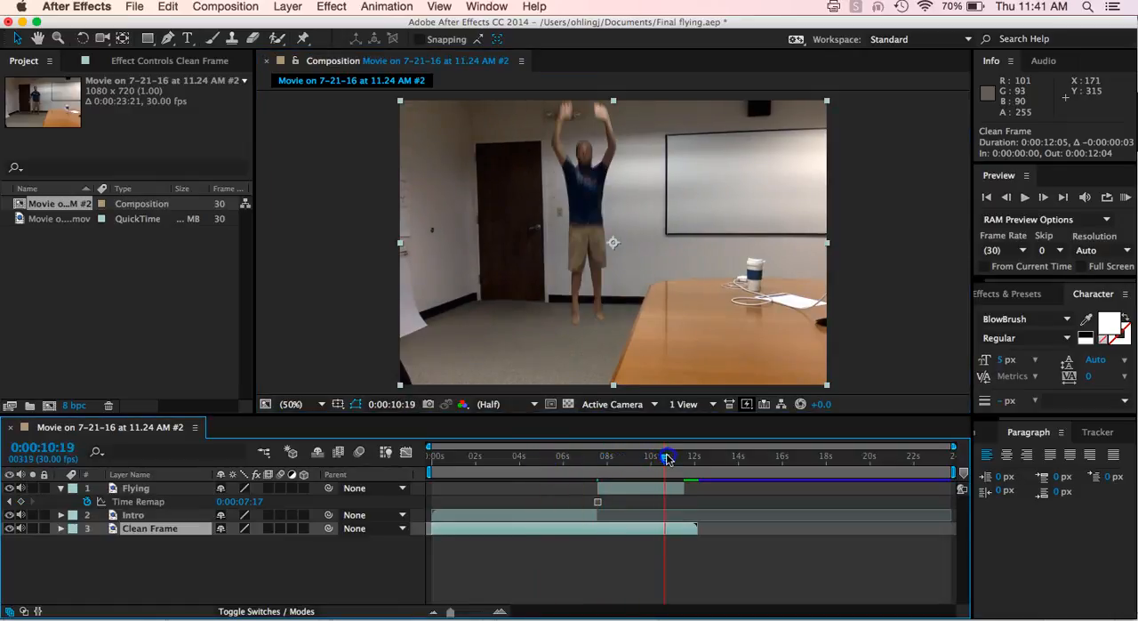
left_click_drag(667, 455, 555, 456)
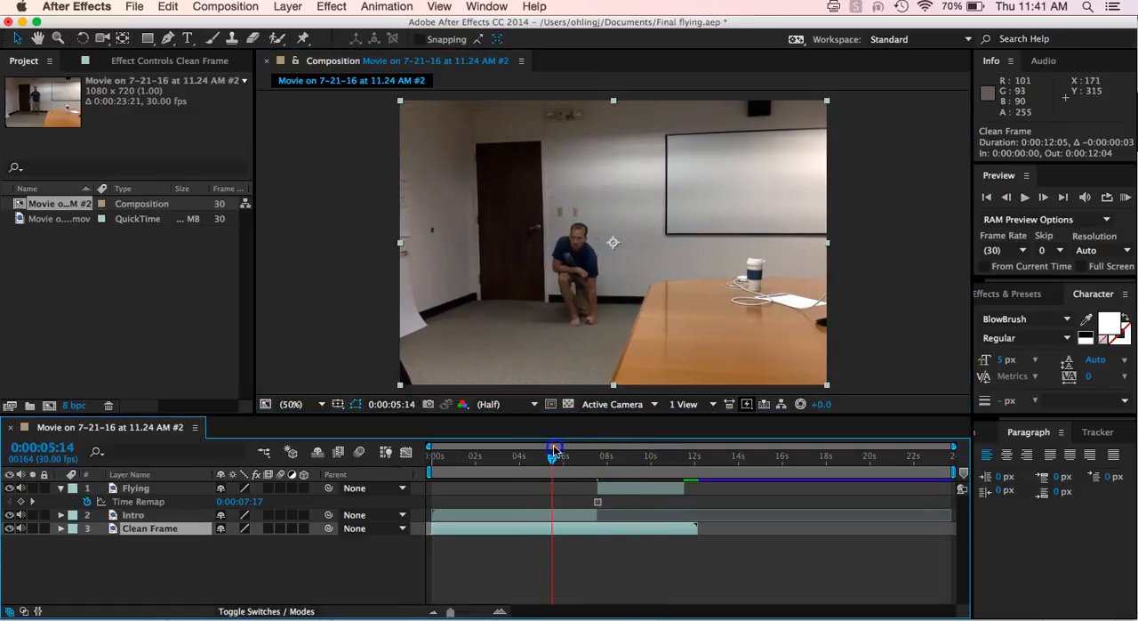
left_click_drag(553, 456, 605, 456)
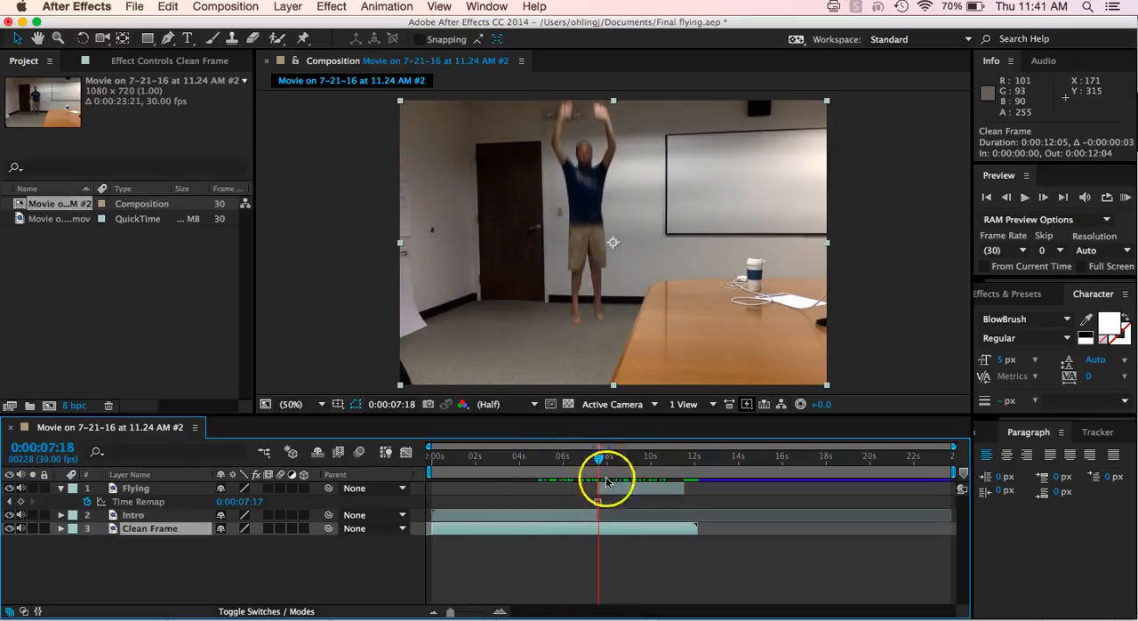
left_click(135, 487)
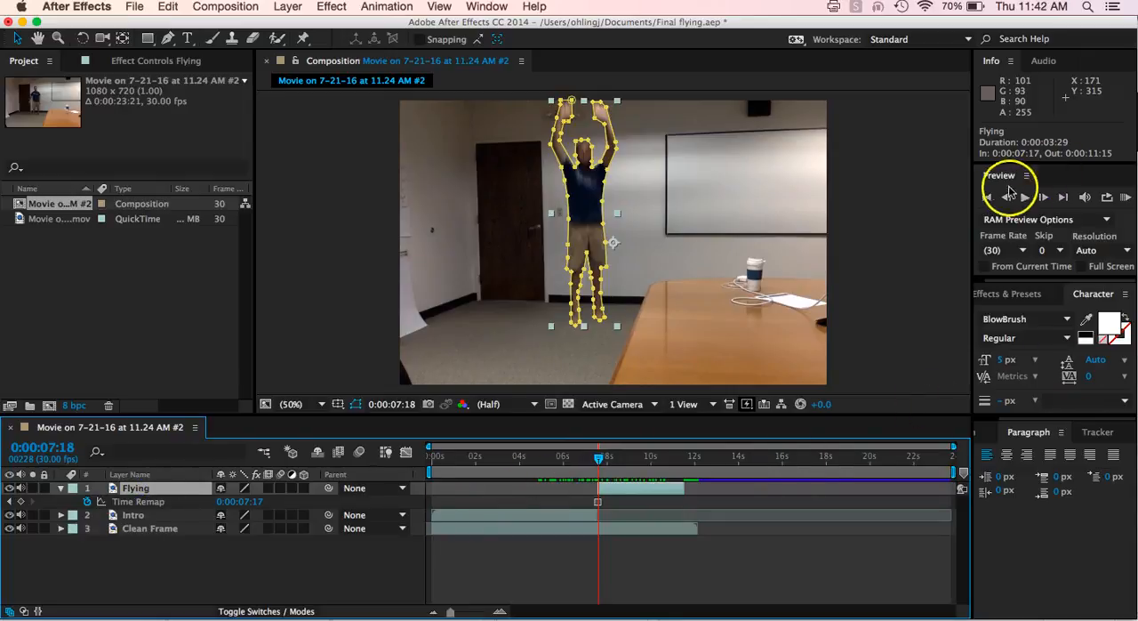
left_click(1044, 196)
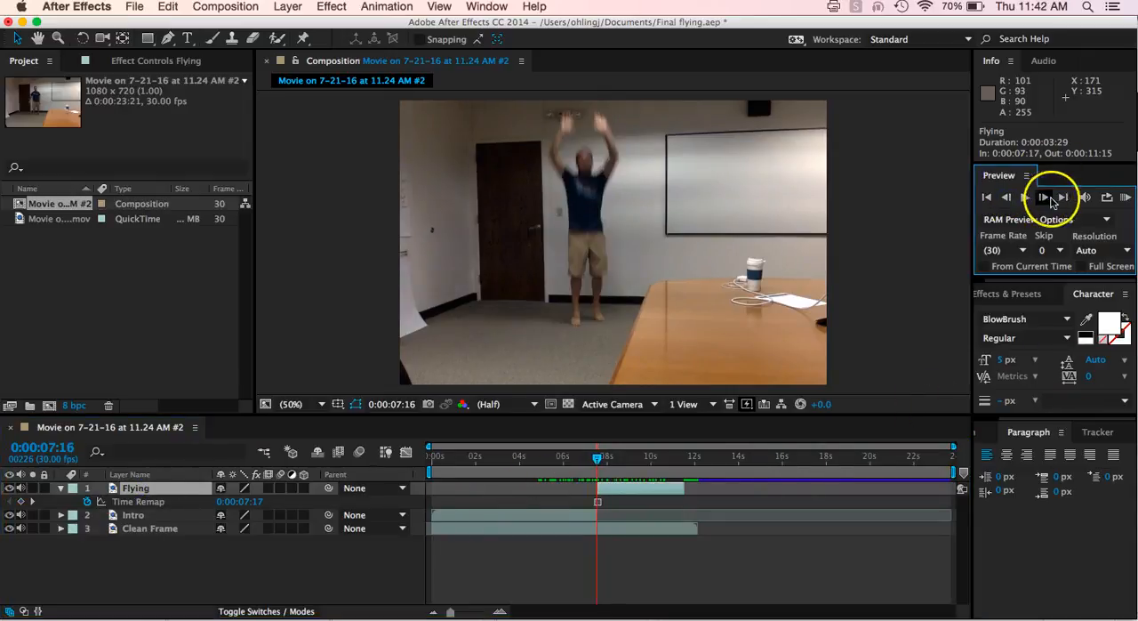
left_click(1044, 195)
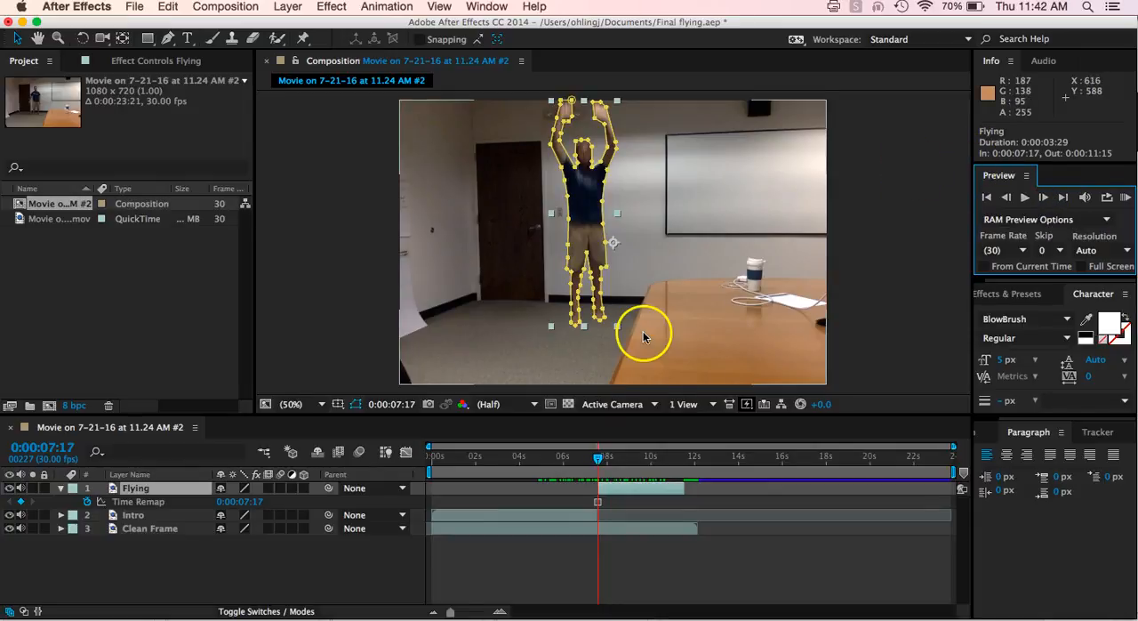
mouse_move(157, 502)
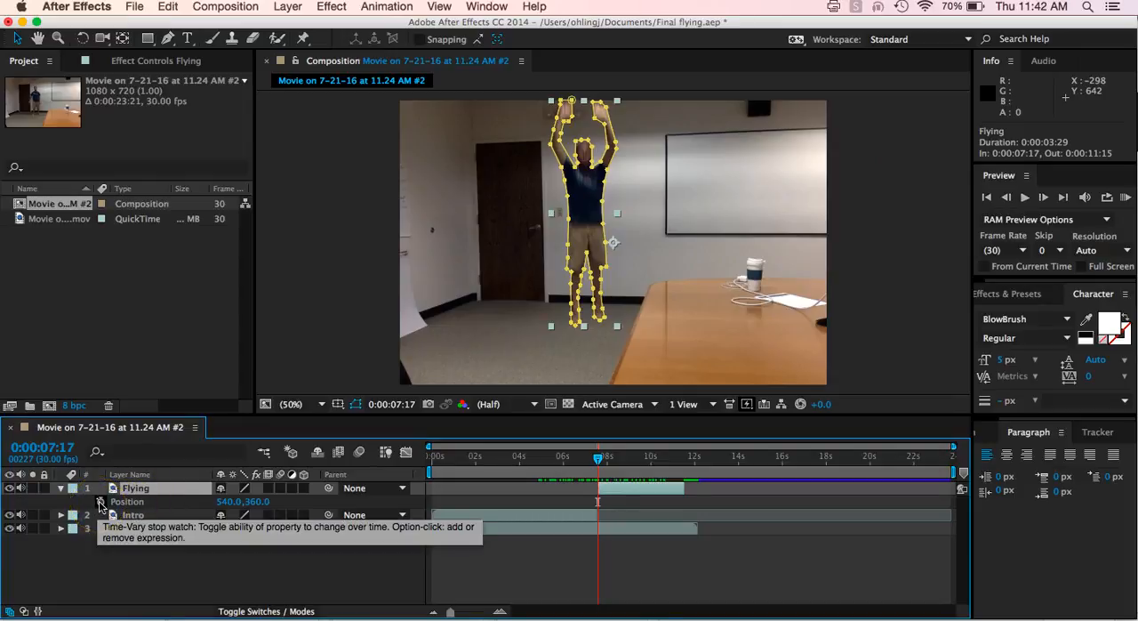
- Keyframe the Flying layer's Position and move it upward past the top of the frame
left_click(99, 502)
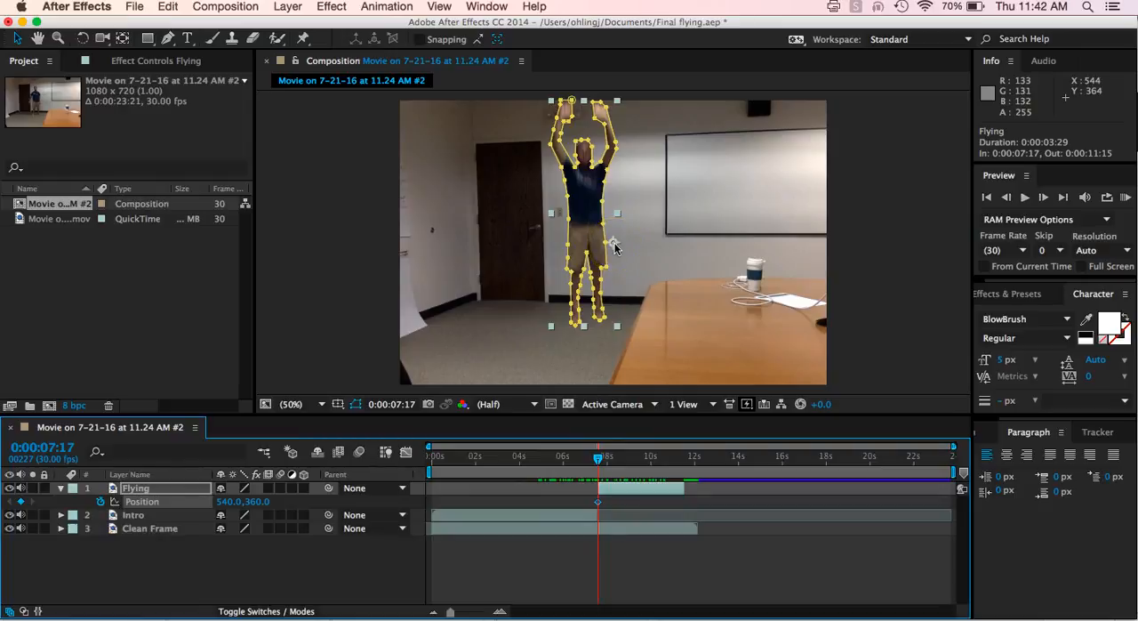
mouse_move(598, 459)
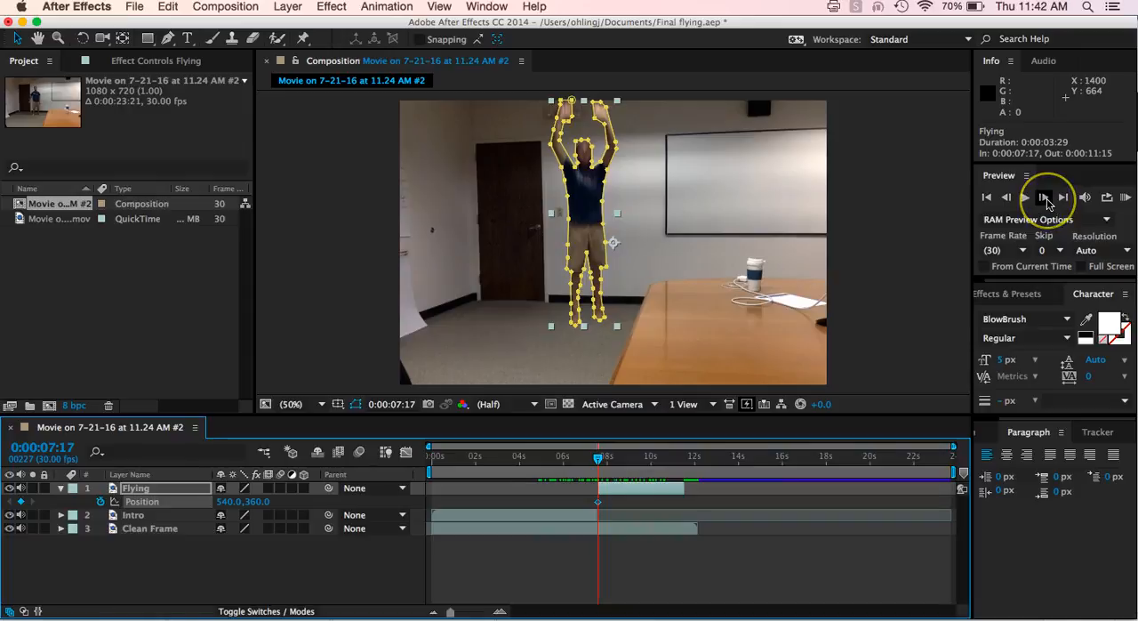
left_click(1044, 198)
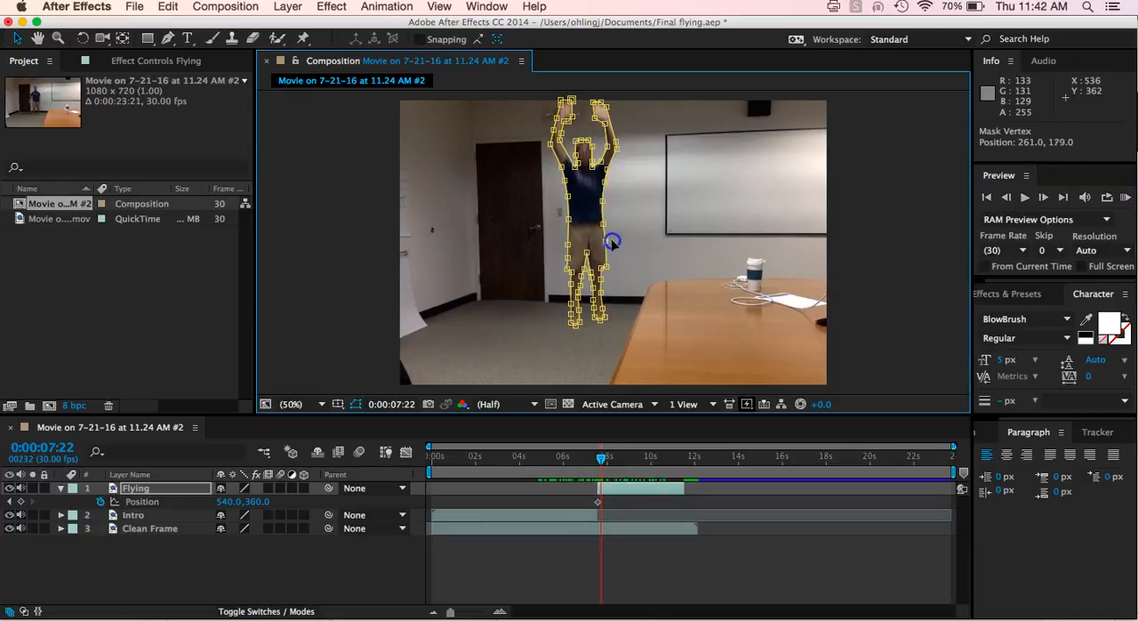
mouse_move(609, 238)
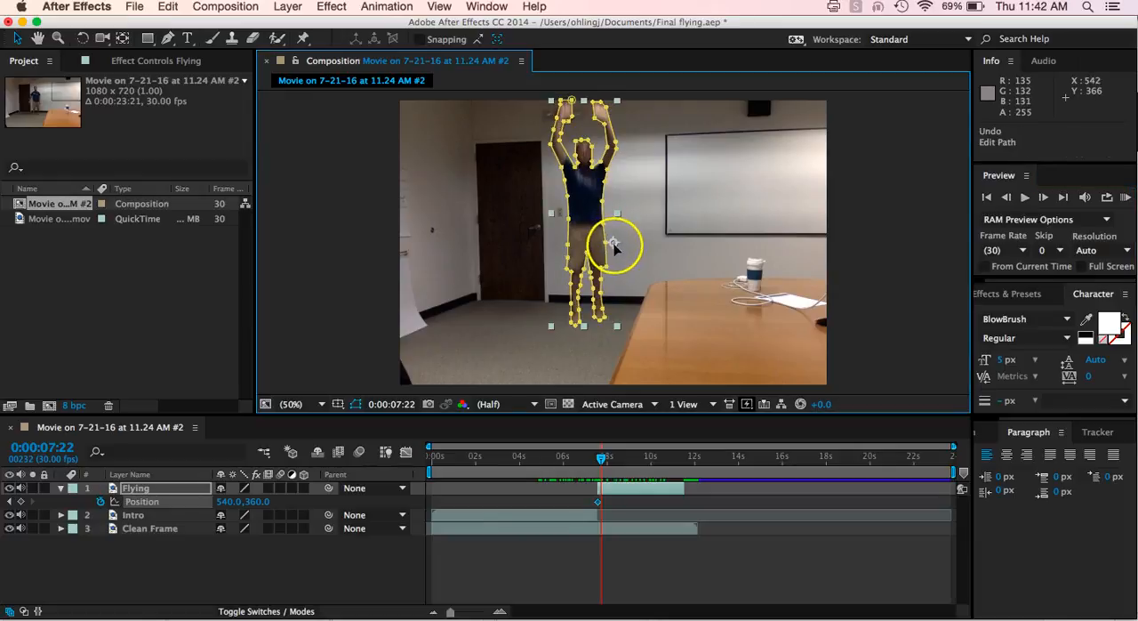
left_click_drag(616, 245, 615, 121)
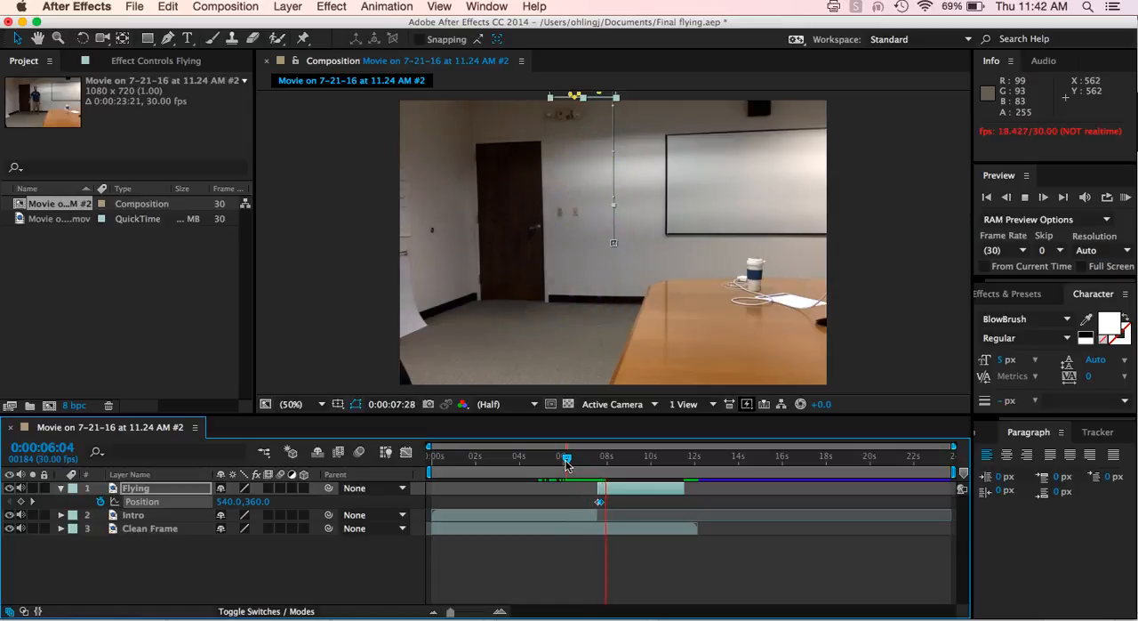
- Scrub through the flight to check the person launching and leaving the frame
left_click_drag(565, 456, 615, 455)
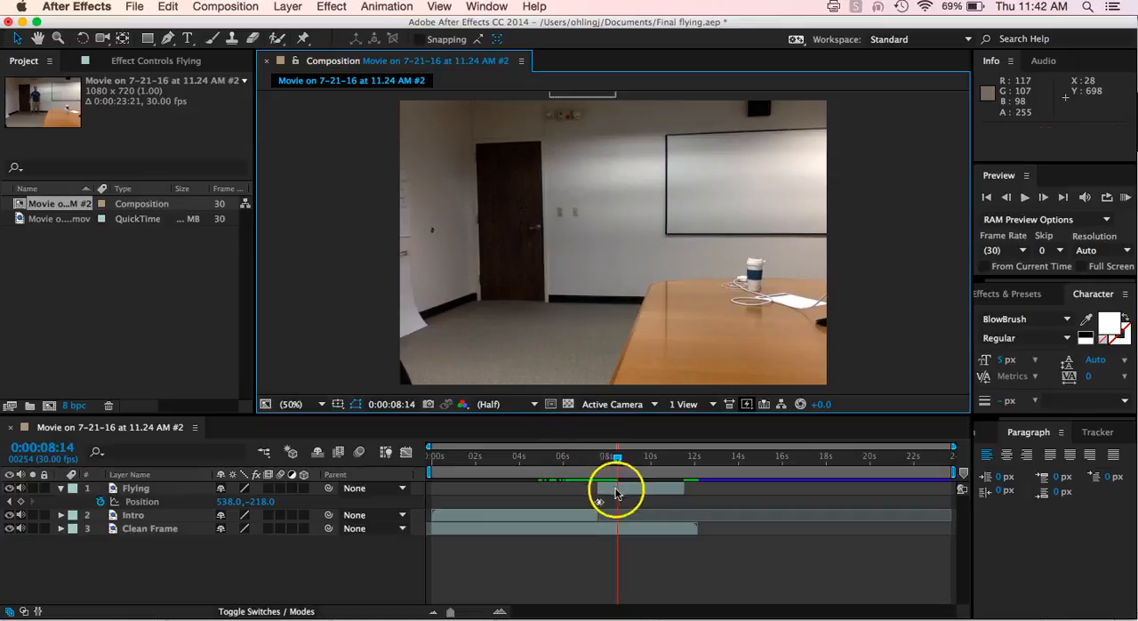
left_click_drag(615, 456, 558, 455)
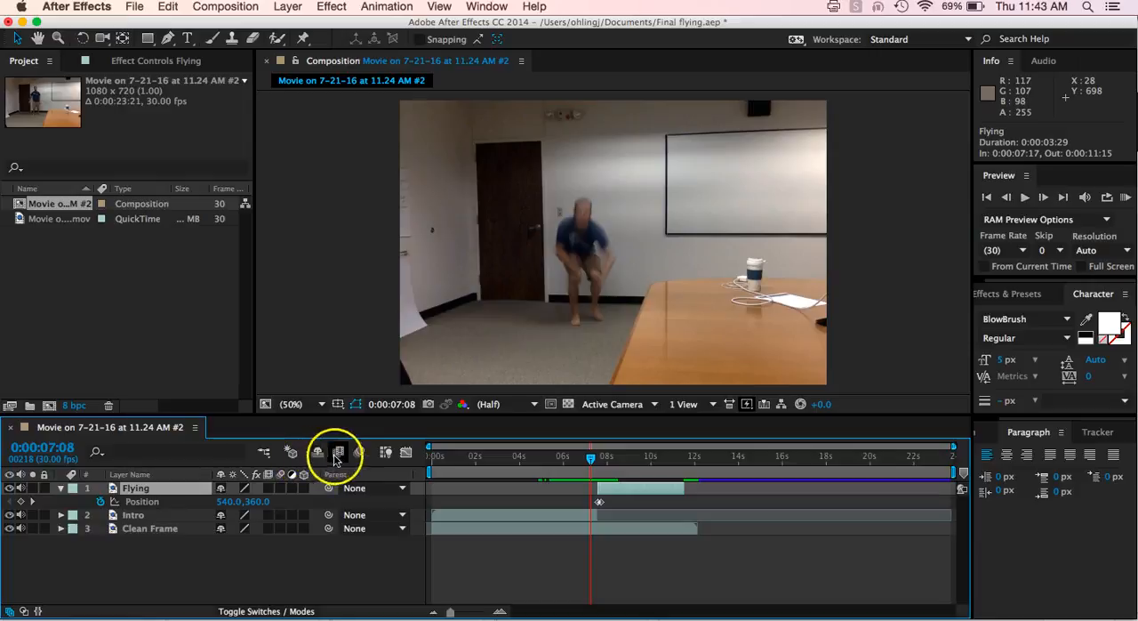
mouse_move(360, 452)
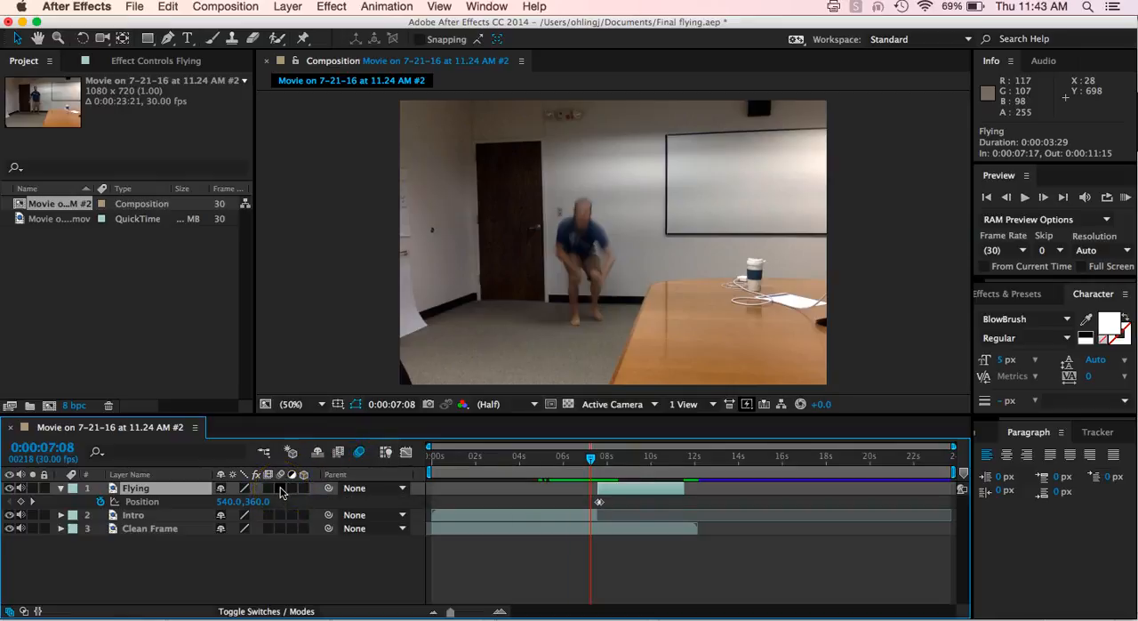
mouse_move(497, 502)
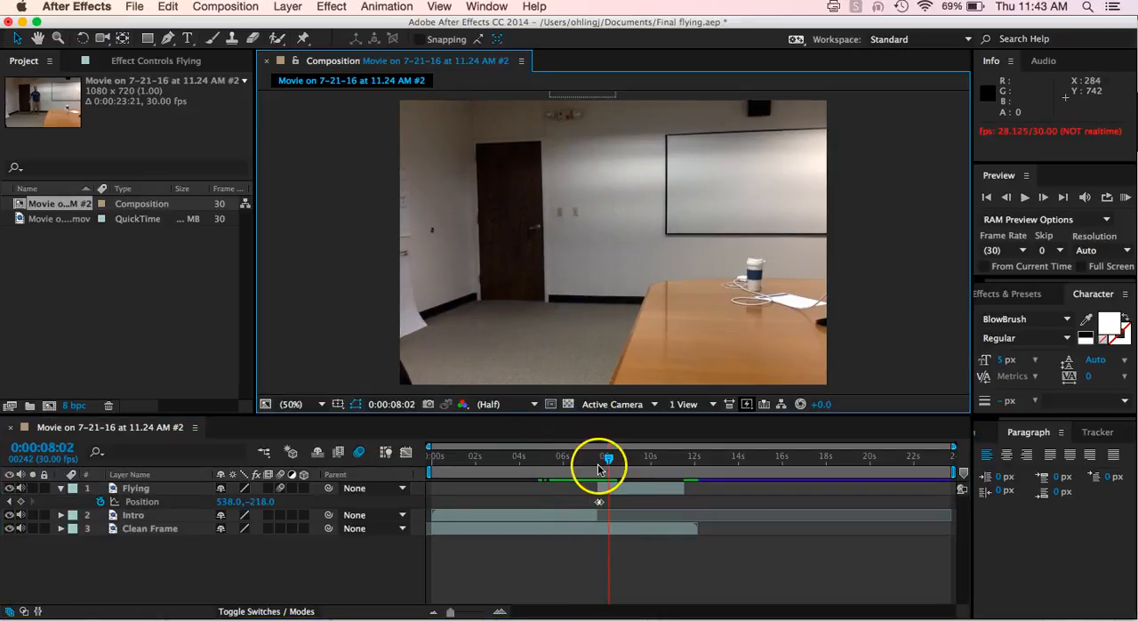
left_click_drag(609, 459, 596, 459)
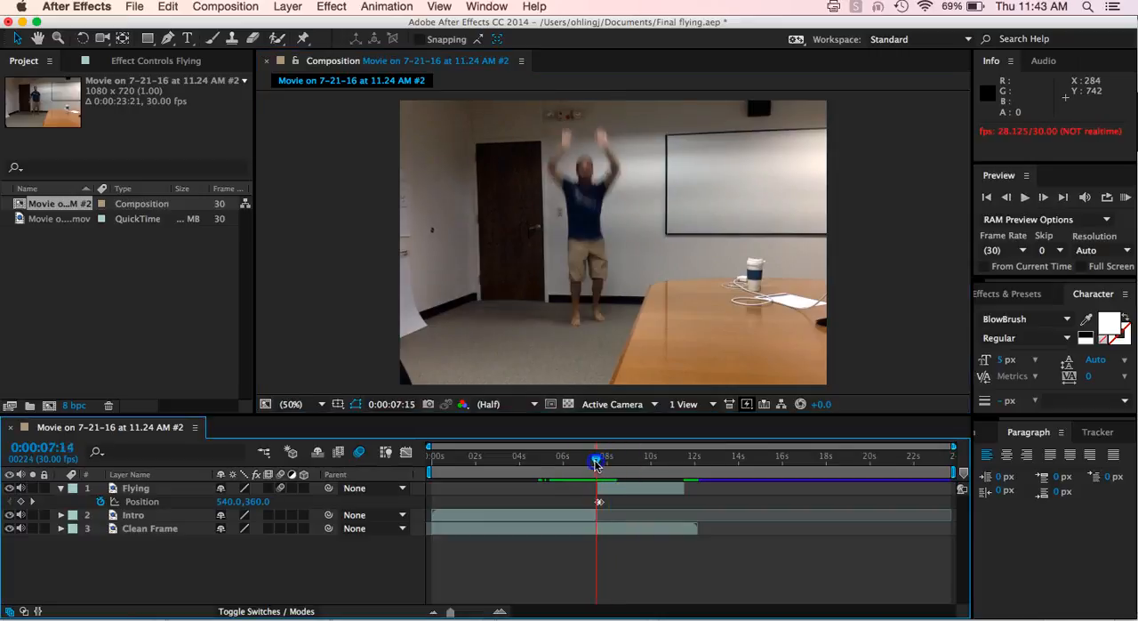
left_click_drag(594, 458, 601, 459)
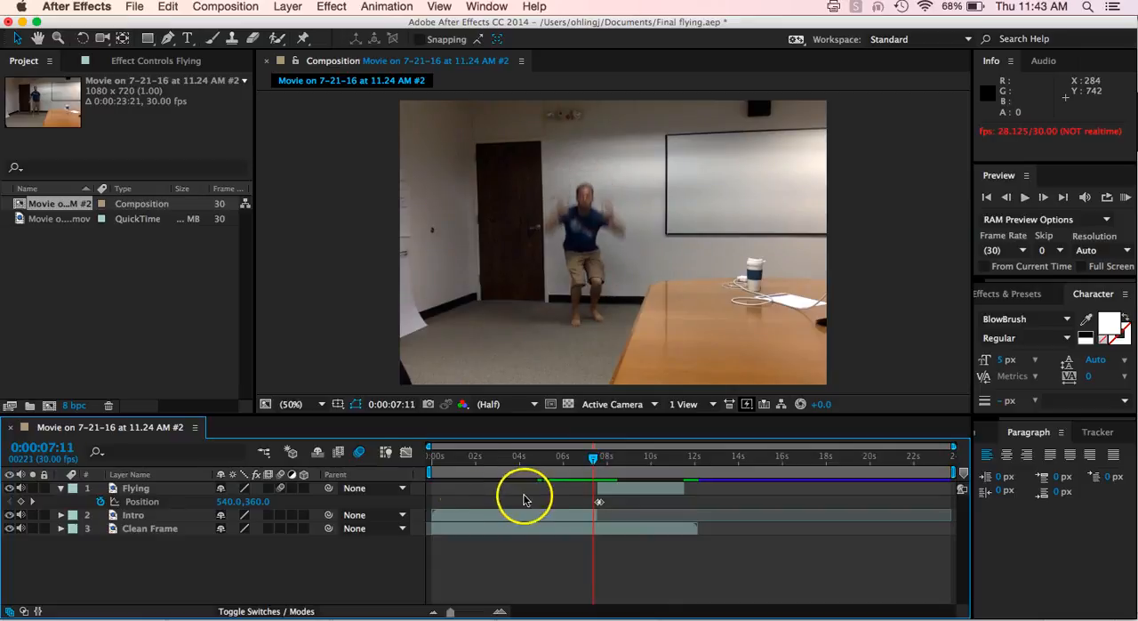
mouse_move(613, 432)
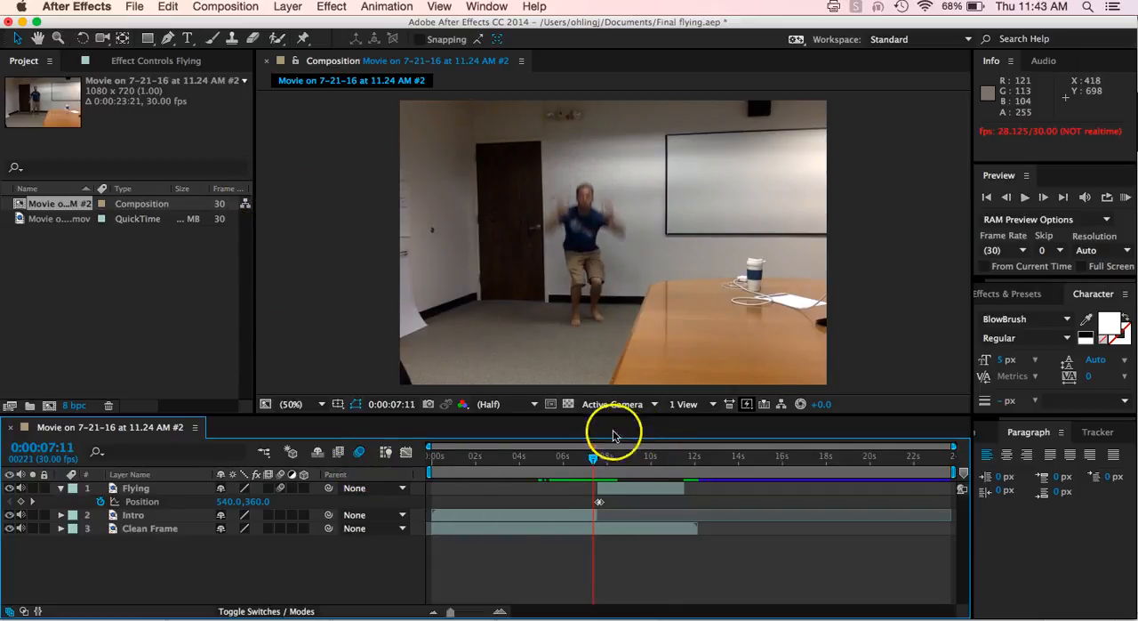
left_click_drag(594, 459, 602, 459)
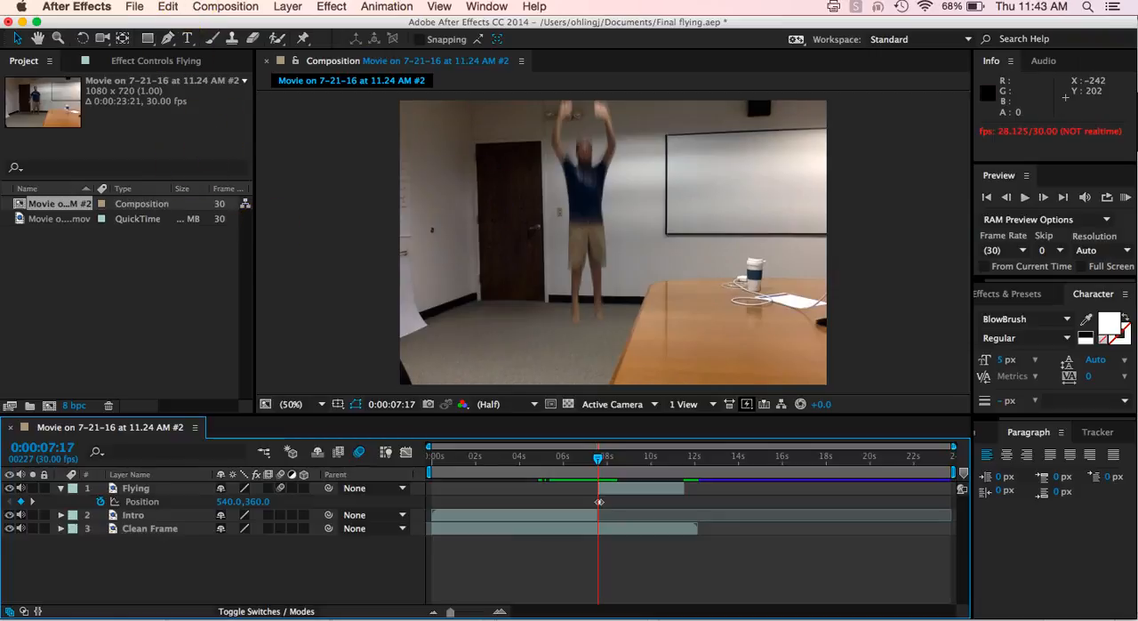
left_click(135, 7)
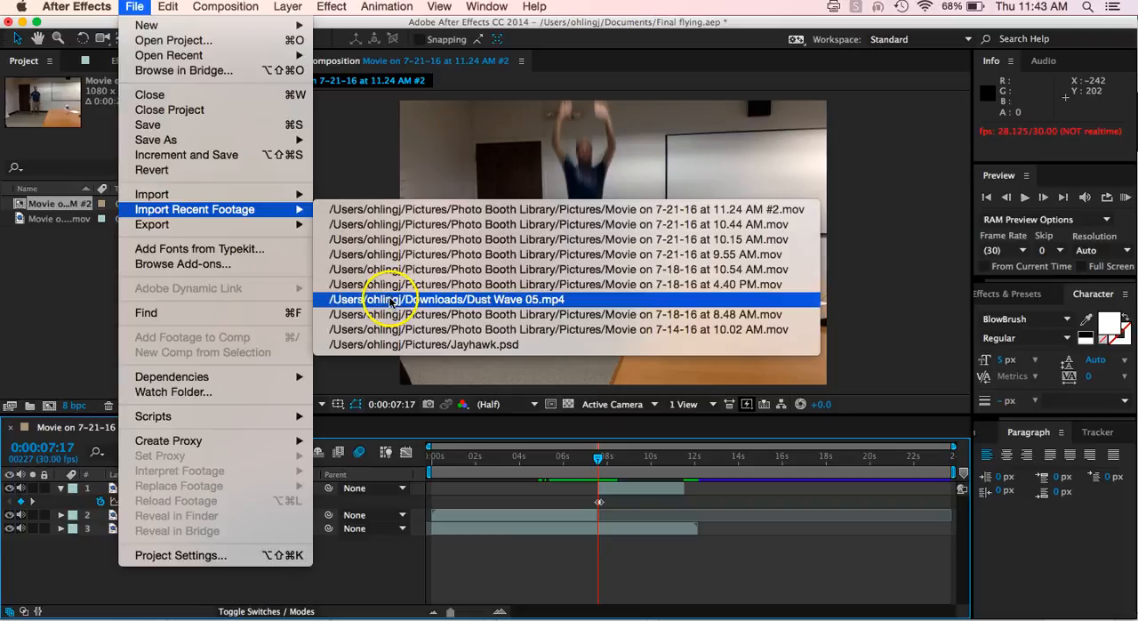
- Import Dust Wave 05.mp4 and place it in the timeline beneath Clean Frame at the launch moment
left_click(449, 299)
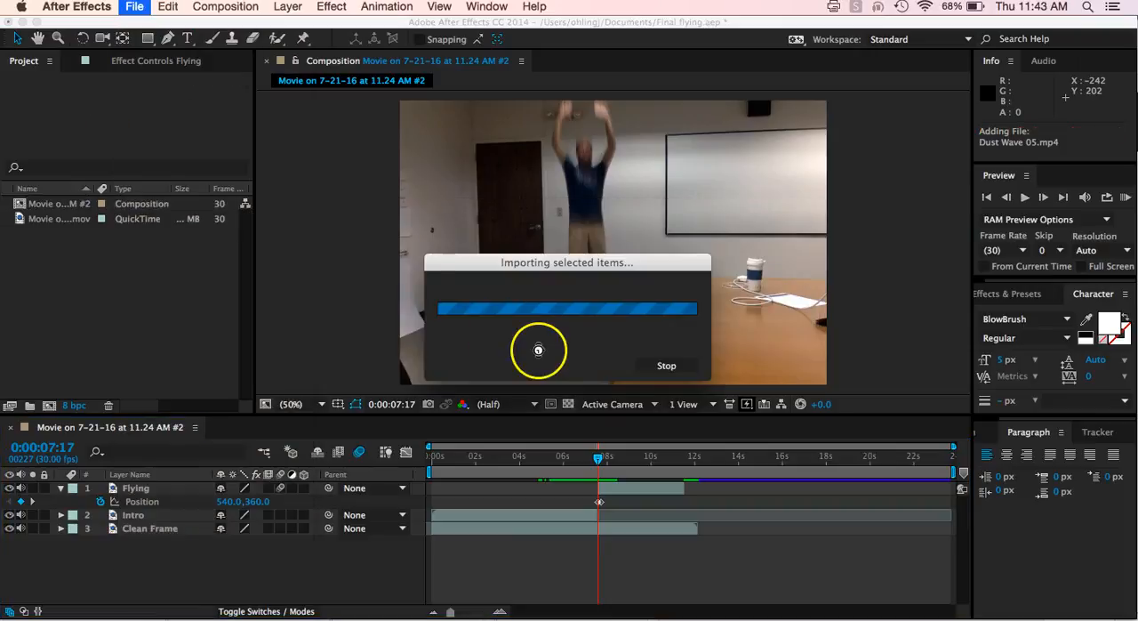
mouse_move(427, 340)
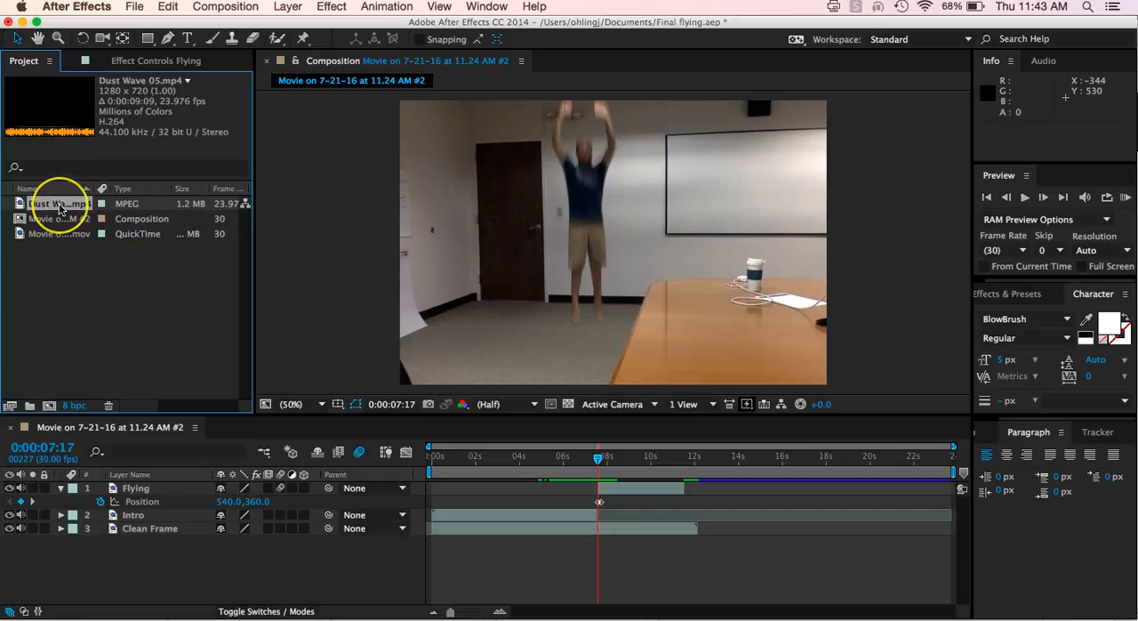
left_click_drag(61, 202, 533, 541)
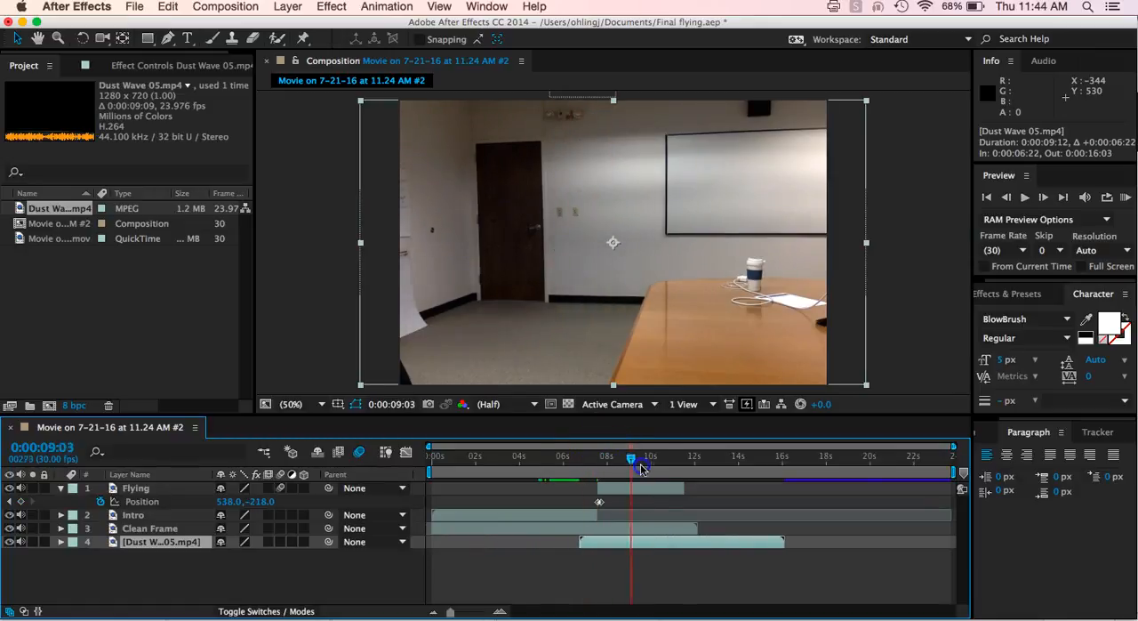
left_click_drag(631, 463, 601, 462)
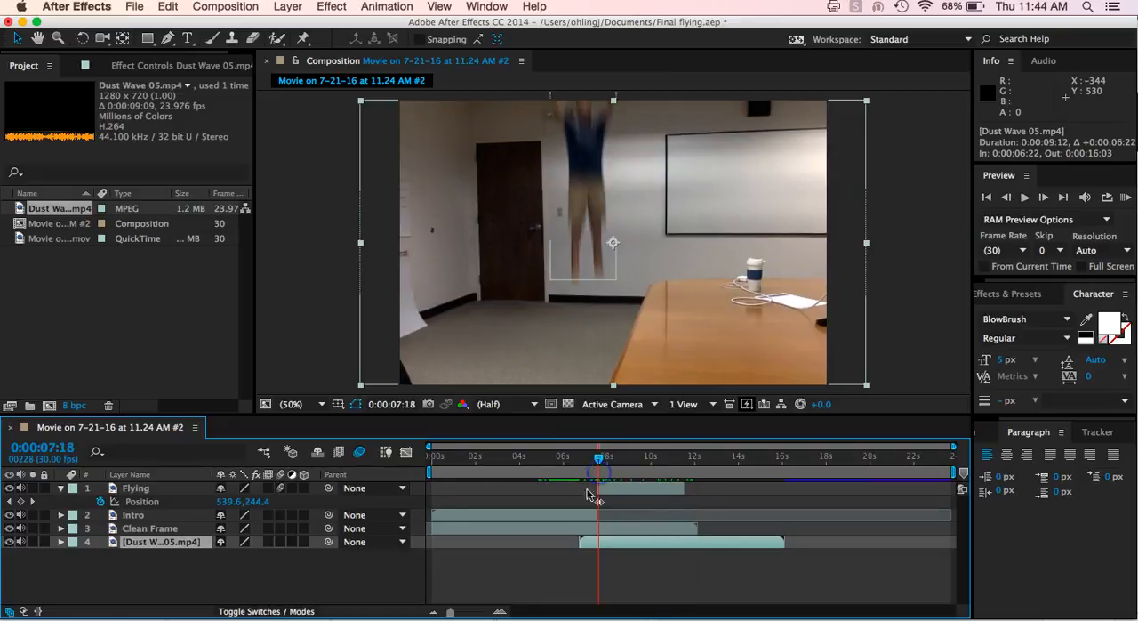
left_click(99, 487)
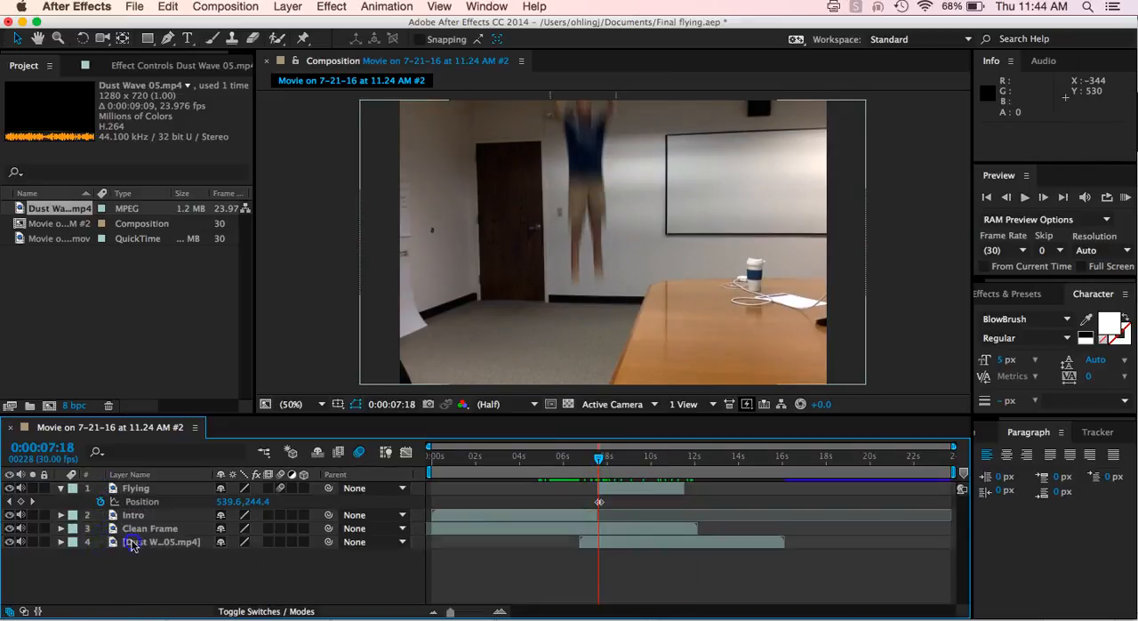
- Move Dust Wave to the top of the stack and set its blending mode to Screen
left_click(135, 488)
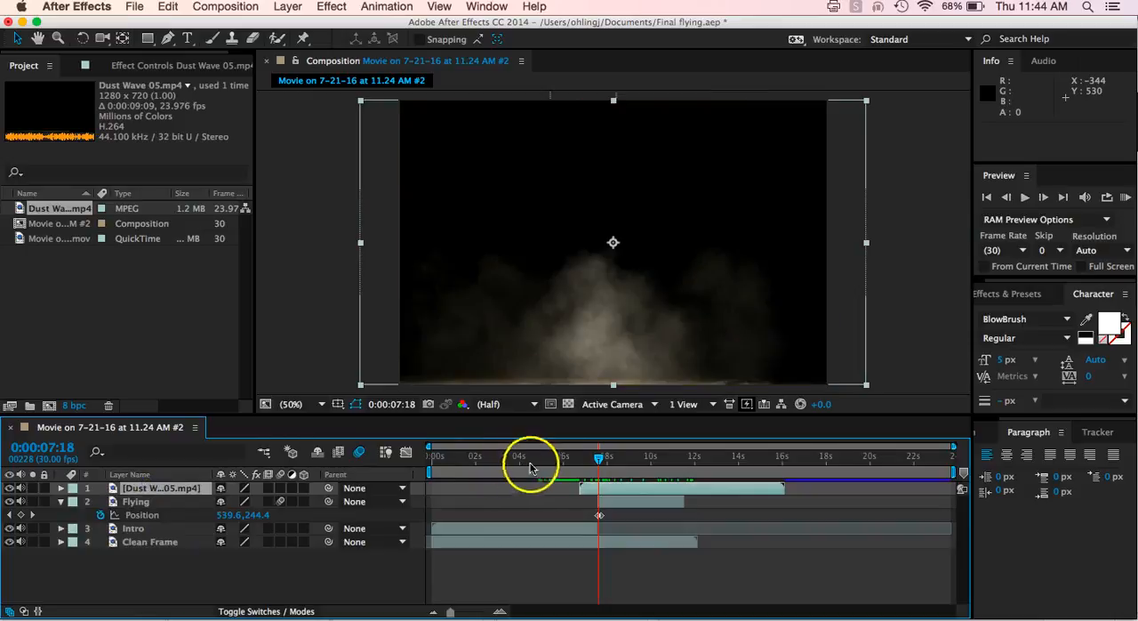
mouse_move(772, 313)
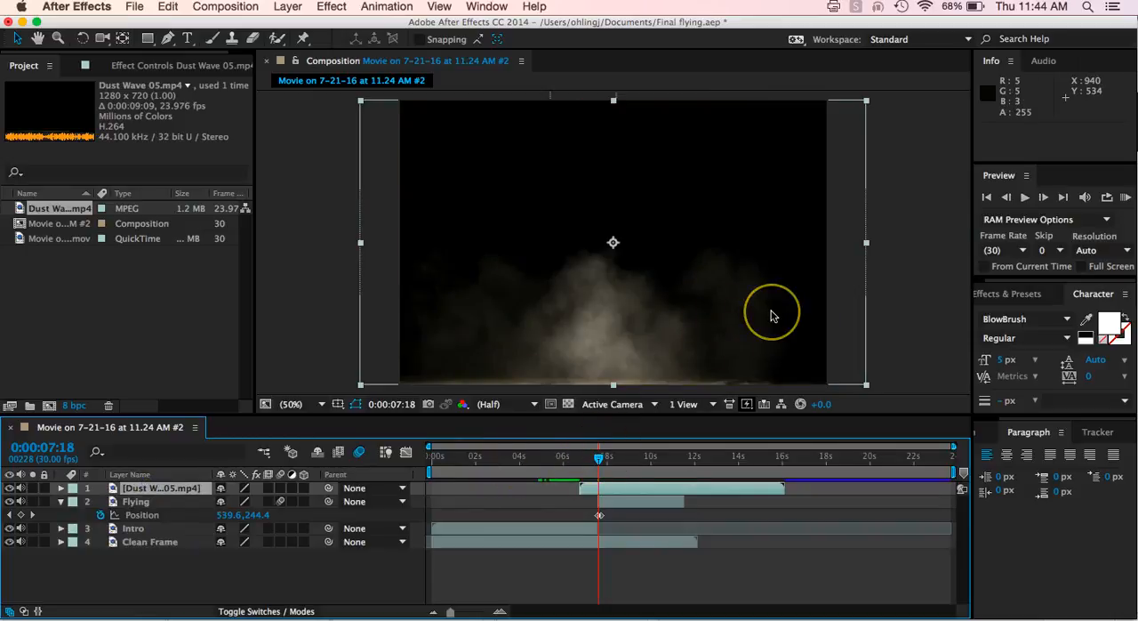
mouse_move(758, 229)
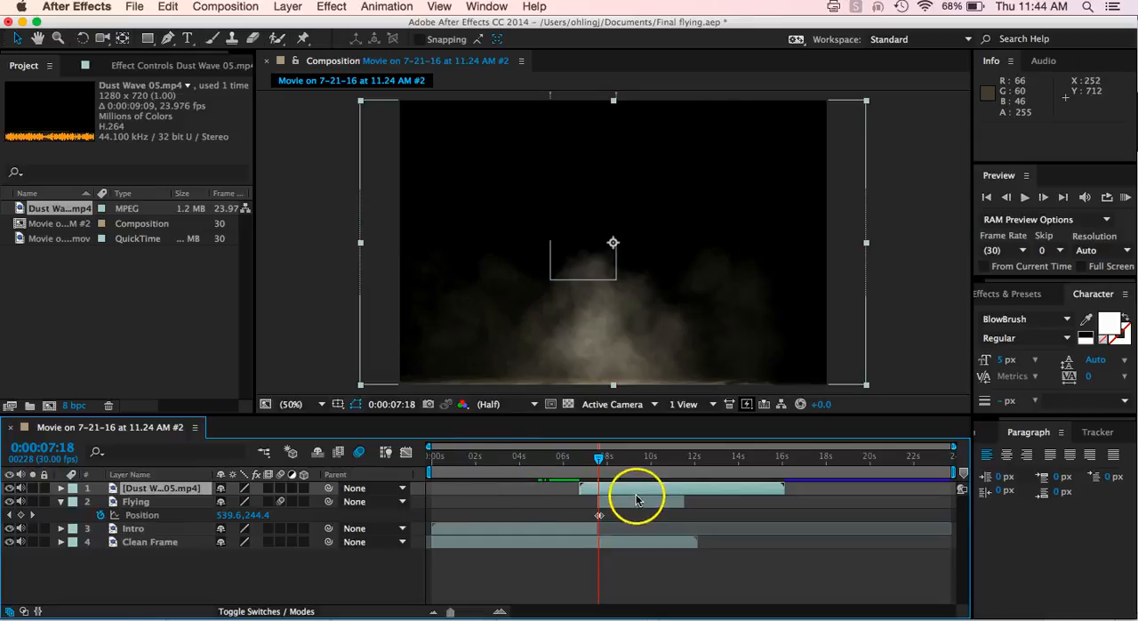
right_click(637, 495)
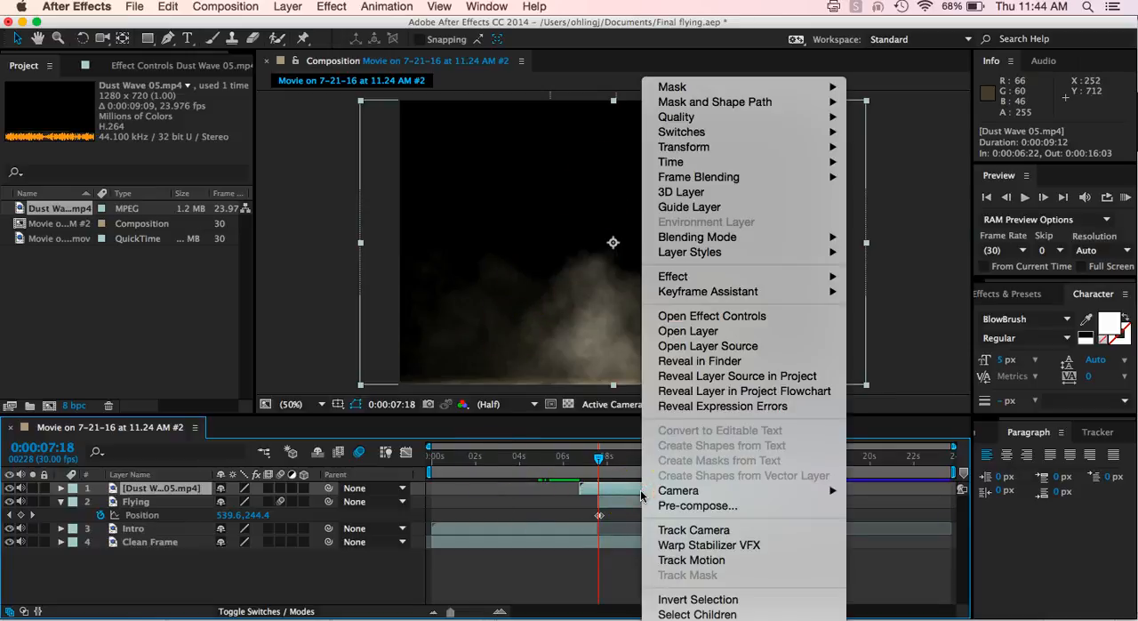
mouse_move(697, 237)
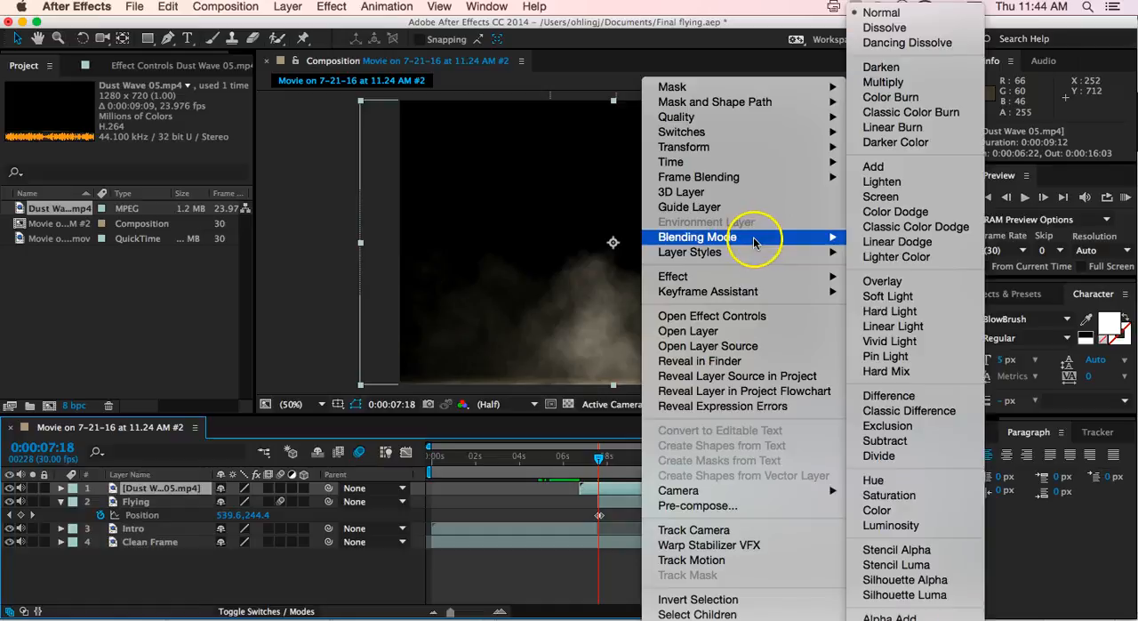
left_click(881, 13)
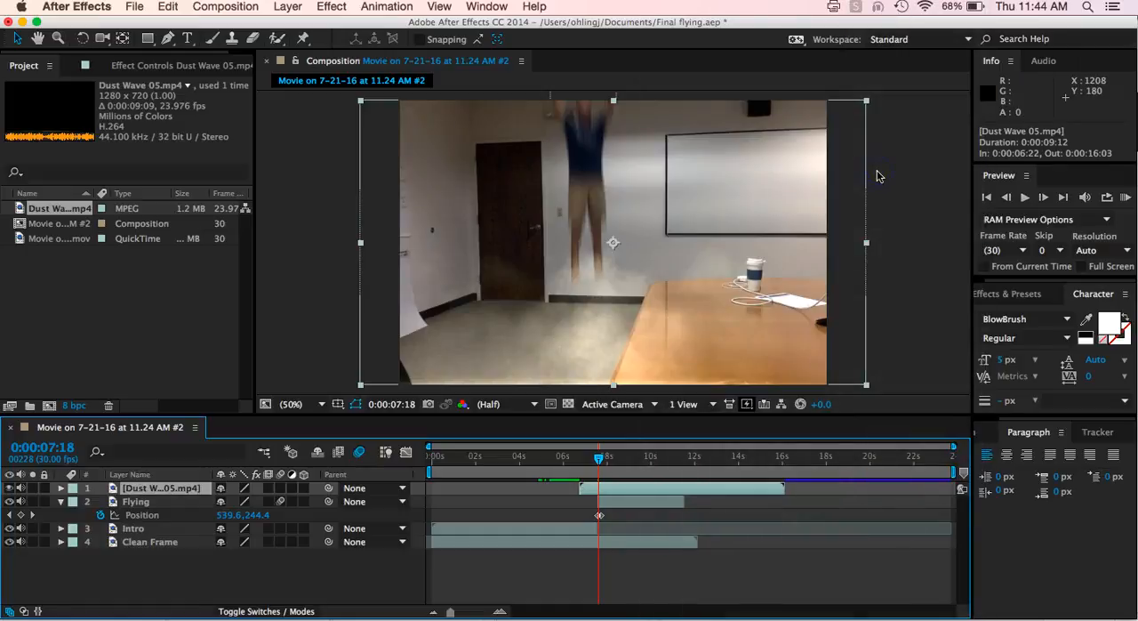
mouse_move(623, 459)
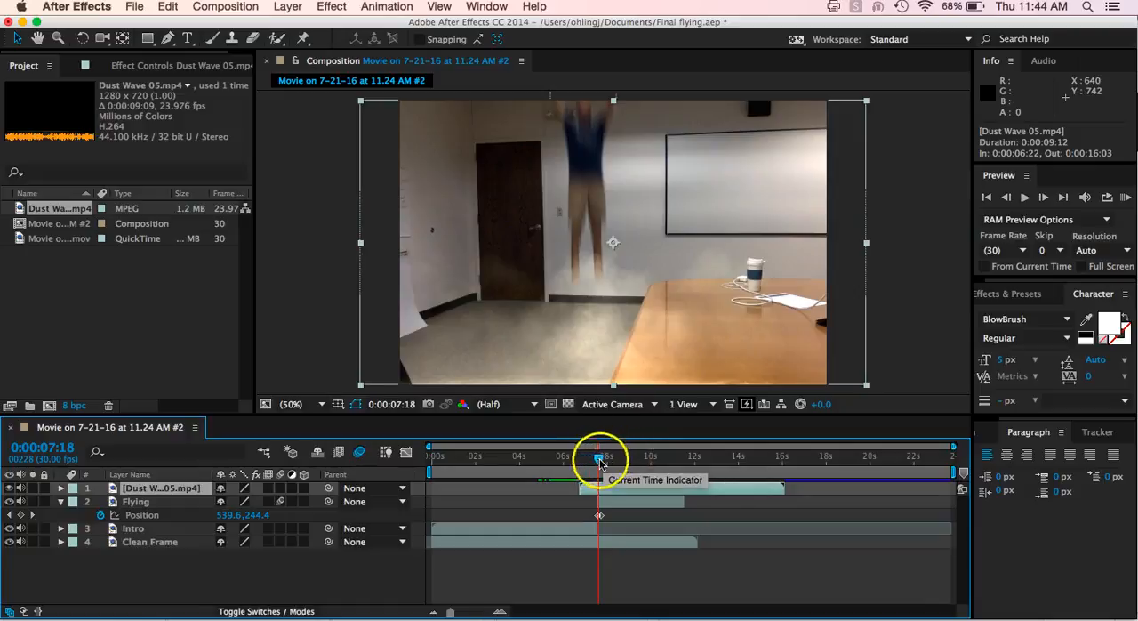
left_click_drag(601, 459, 585, 458)
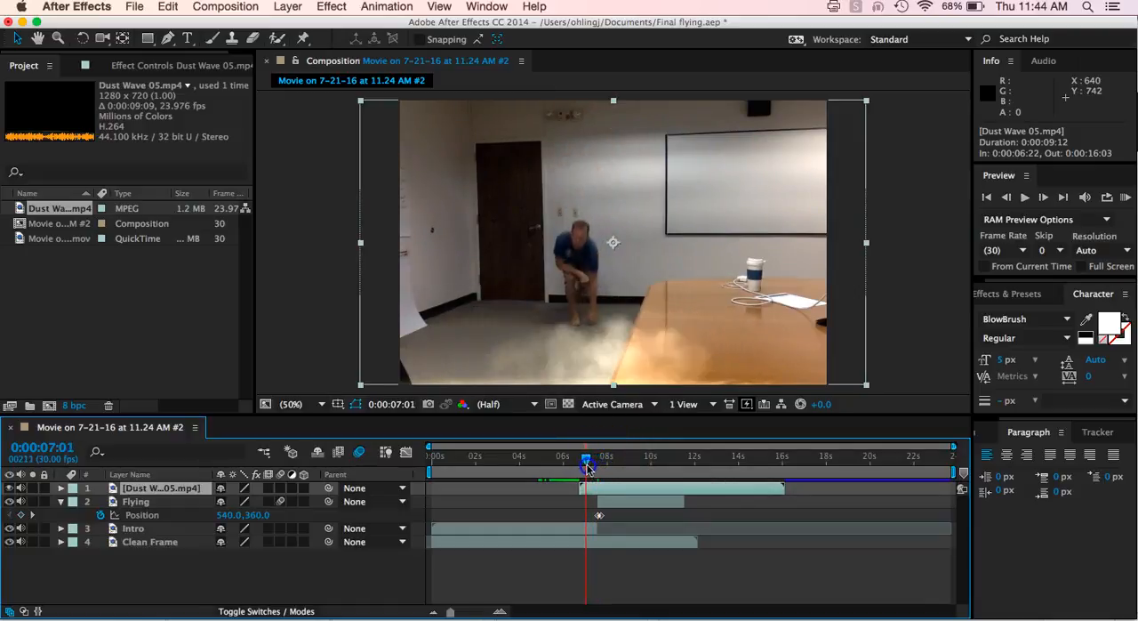
left_click_drag(587, 459, 598, 458)
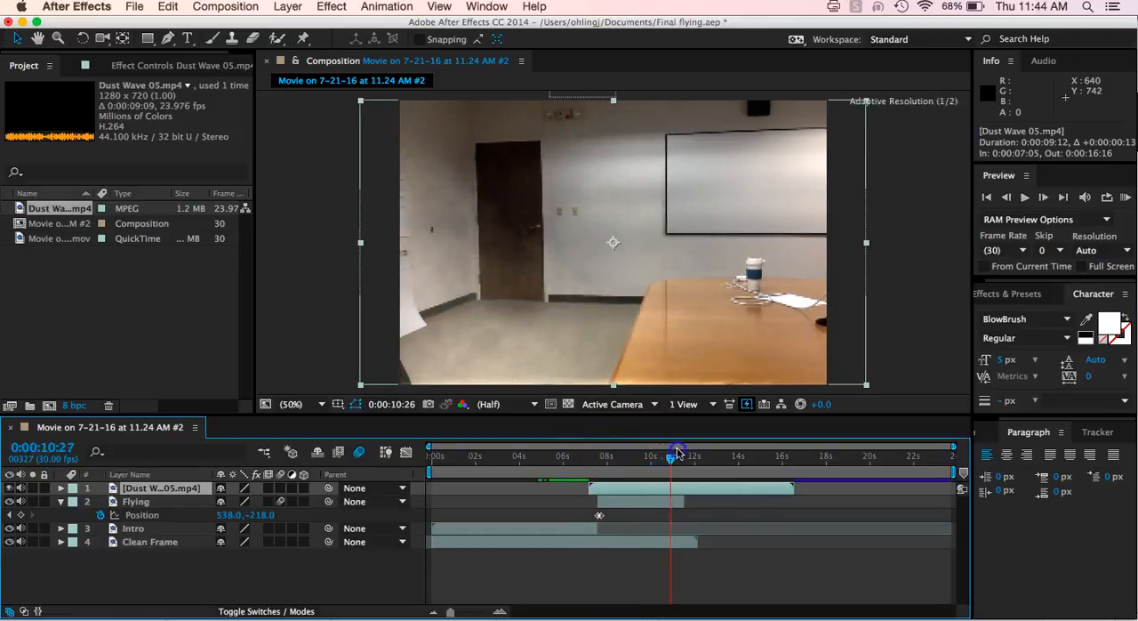
left_click_drag(676, 452, 693, 452)
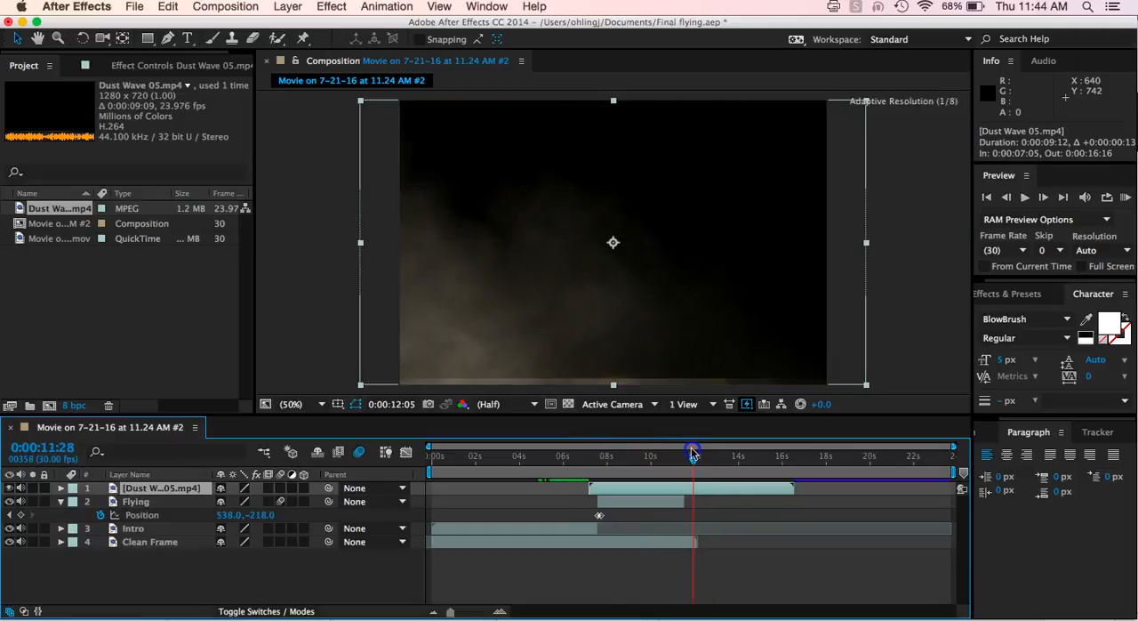
left_click_drag(693, 448, 768, 448)
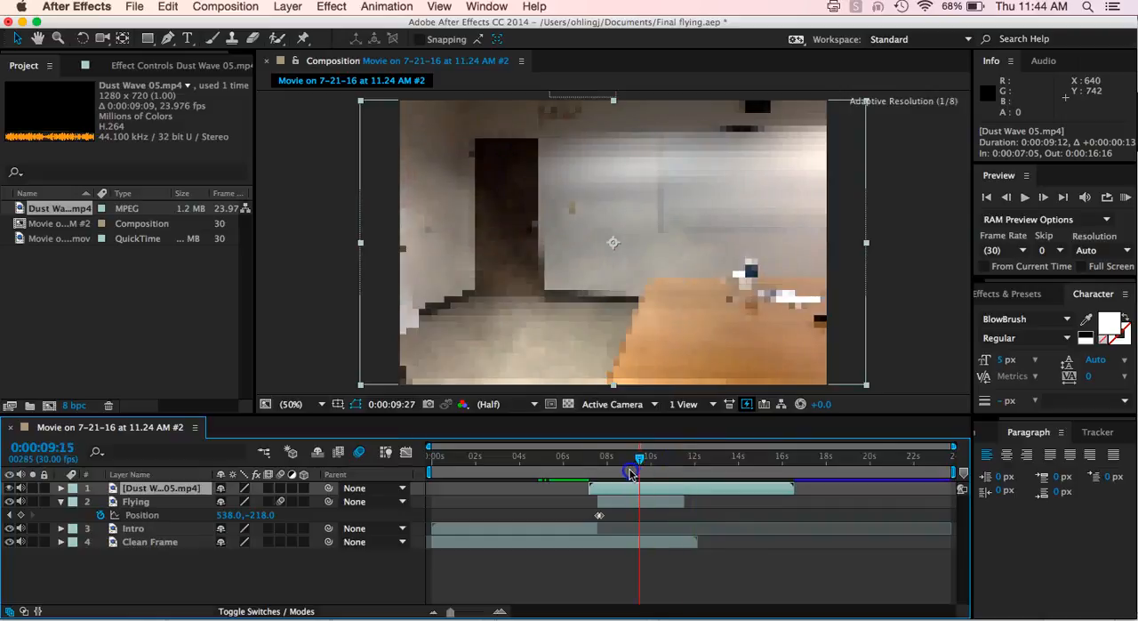
left_click_drag(632, 464, 697, 464)
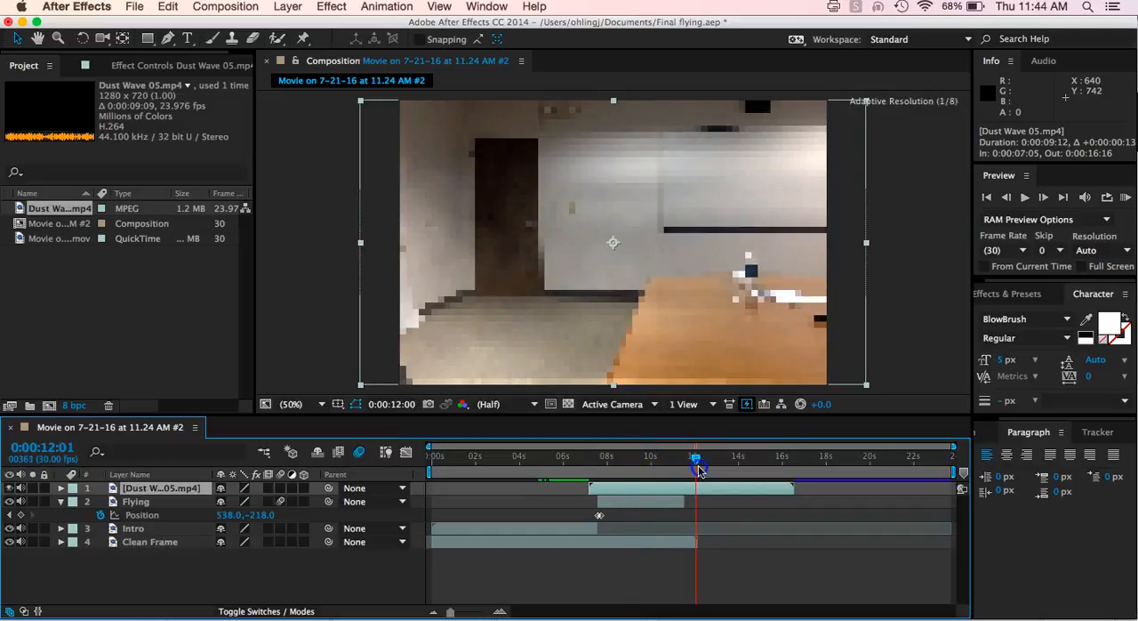
left_click_drag(697, 459, 697, 459)
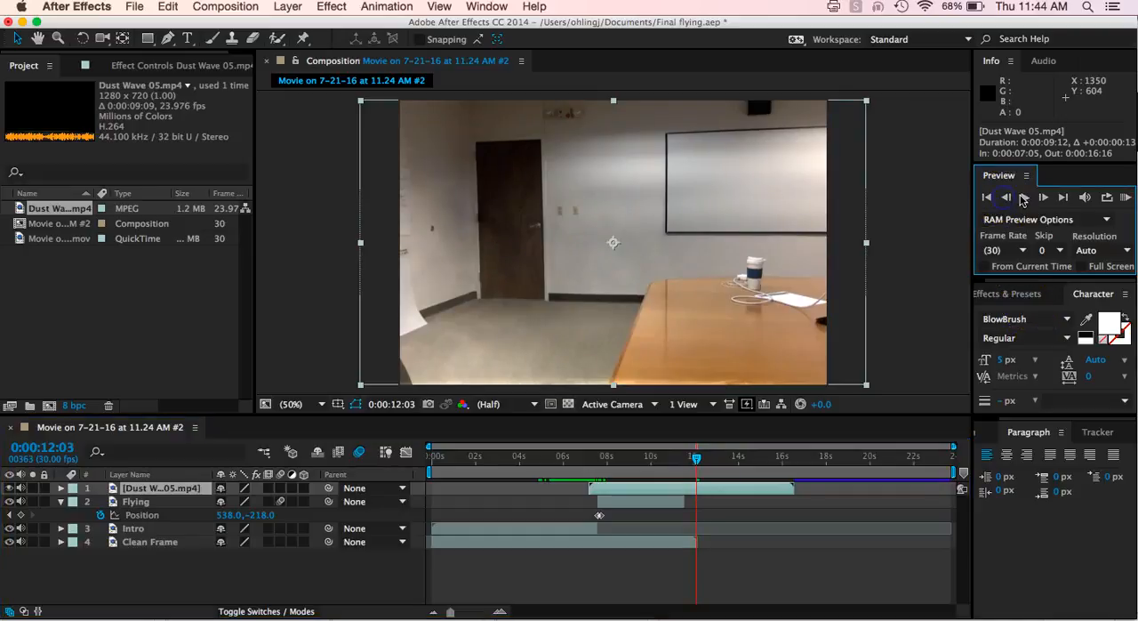
left_click(1043, 198)
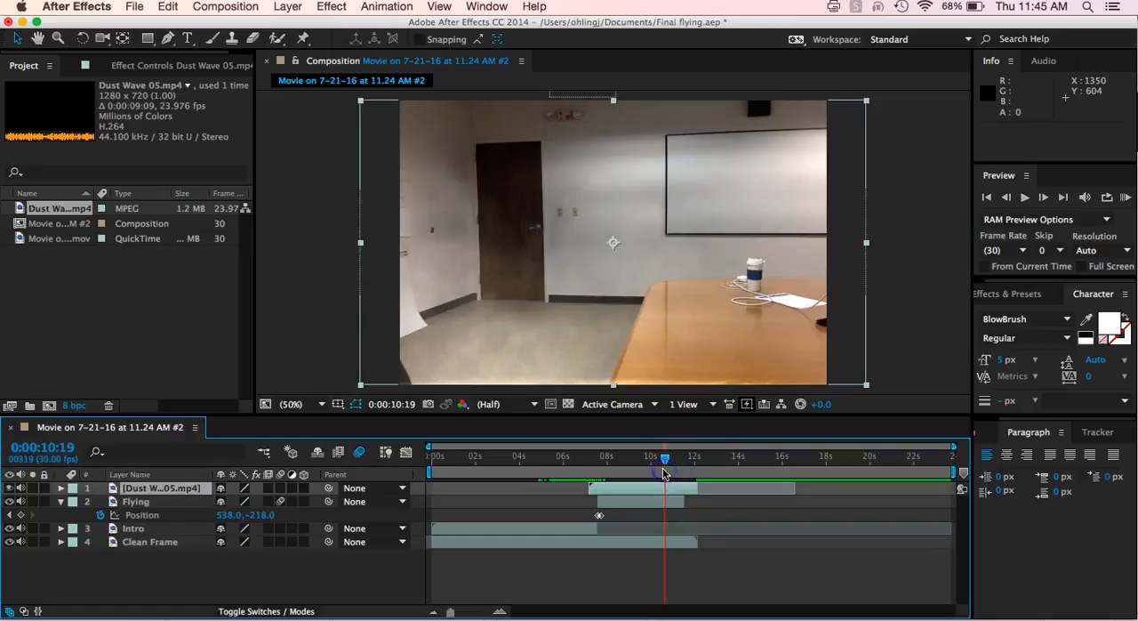
mouse_move(665, 460)
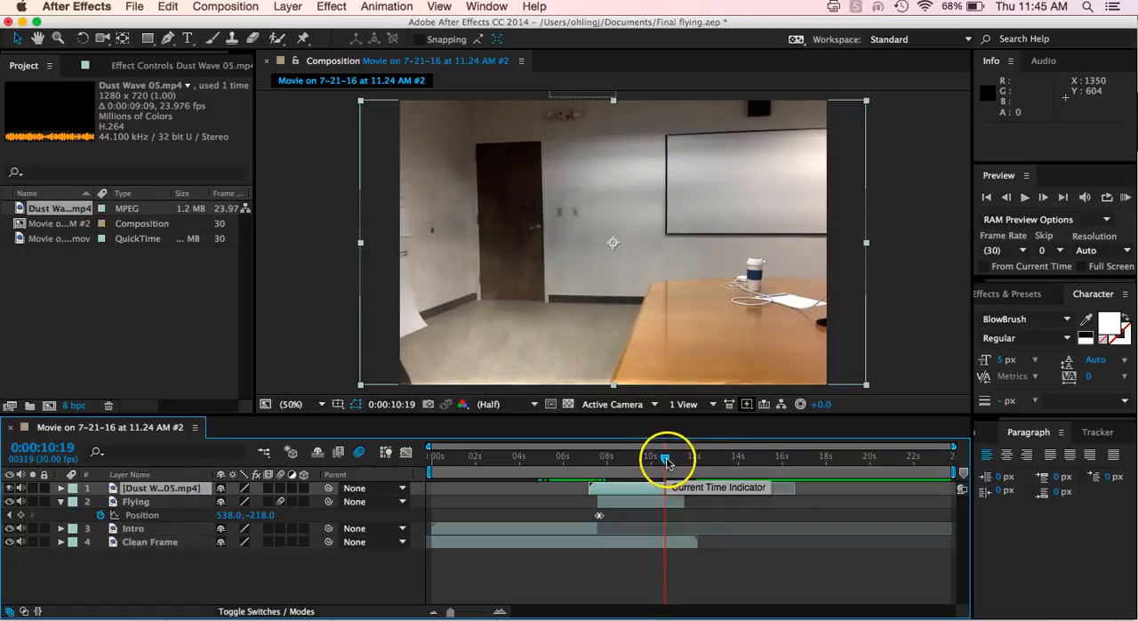
left_click_drag(665, 463, 634, 462)
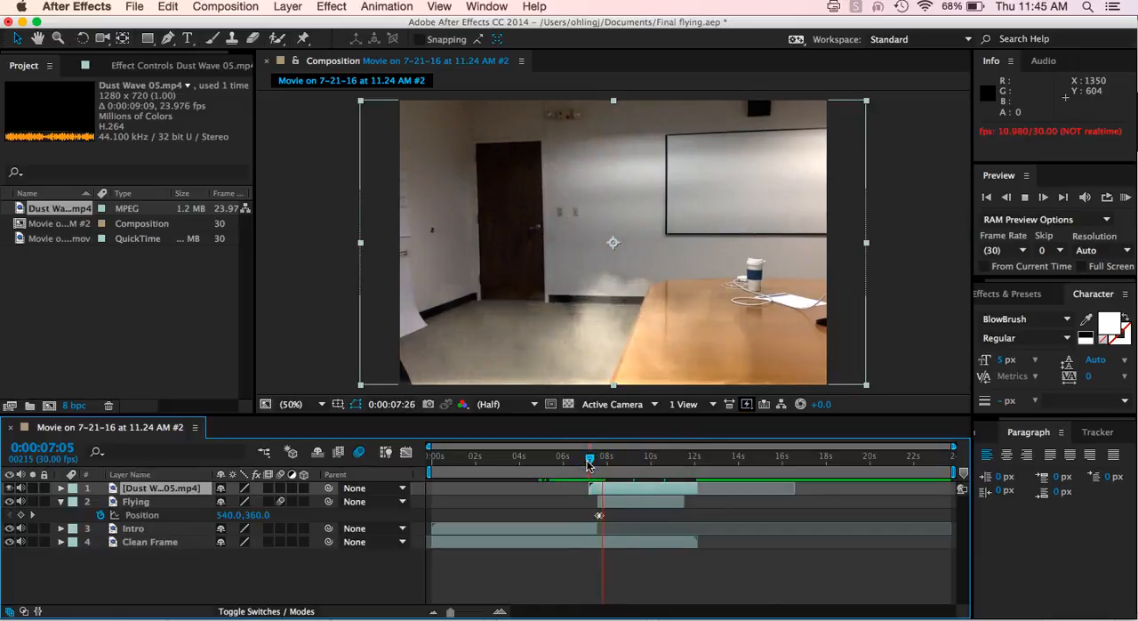
- Move the time indicator from 6:05 to 7:12, the frame where the person leaps
left_click(565, 455)
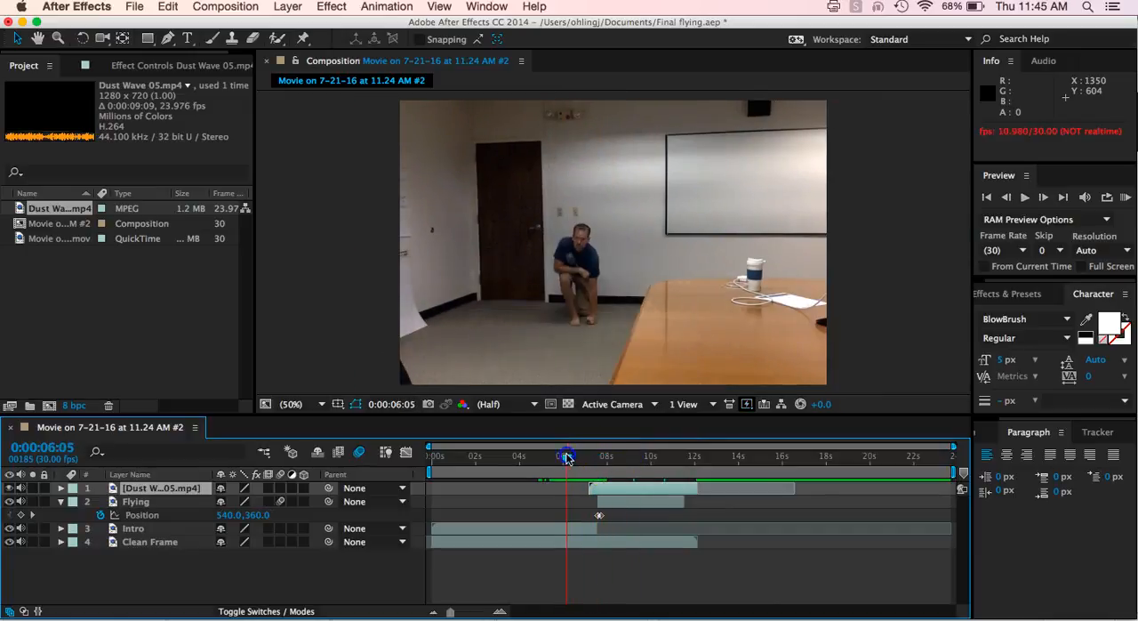
mouse_move(565, 459)
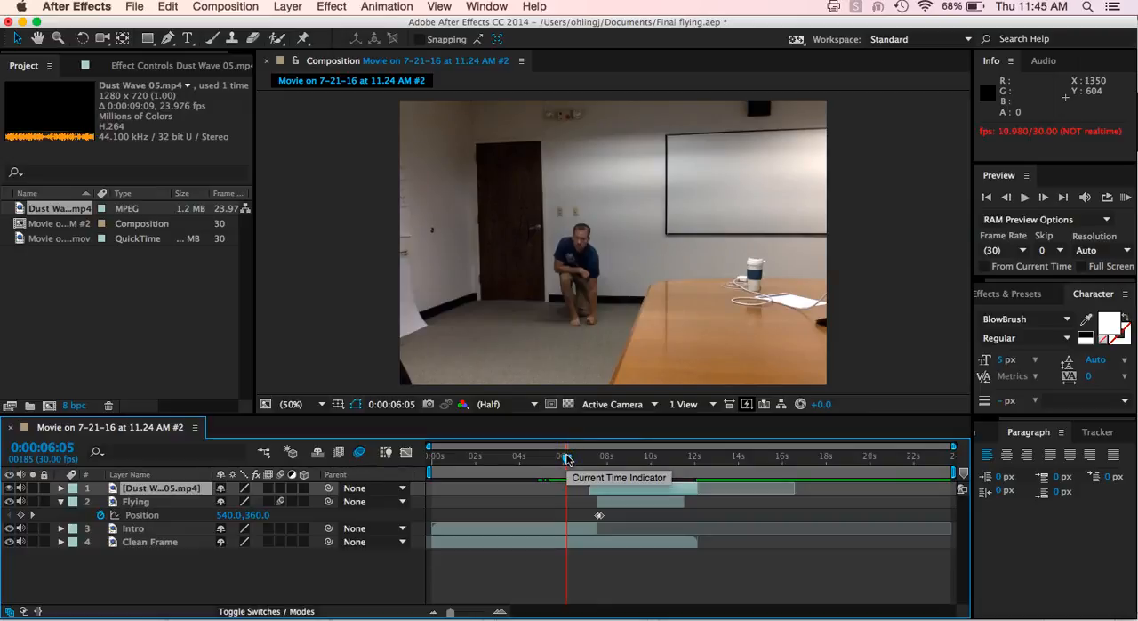
mouse_move(537, 106)
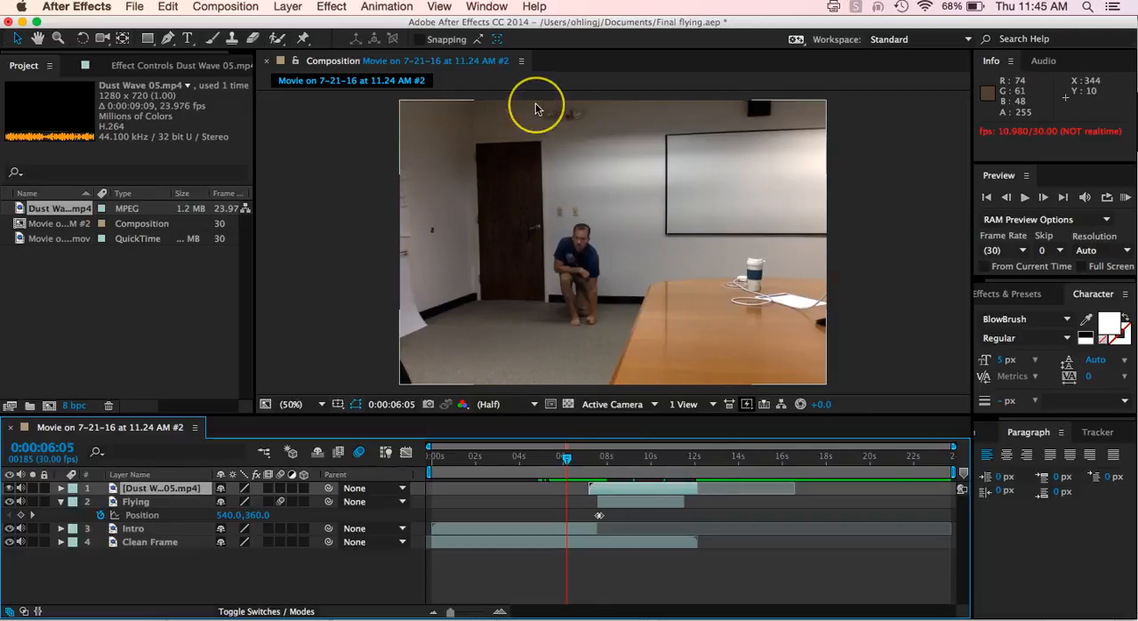
mouse_move(535, 121)
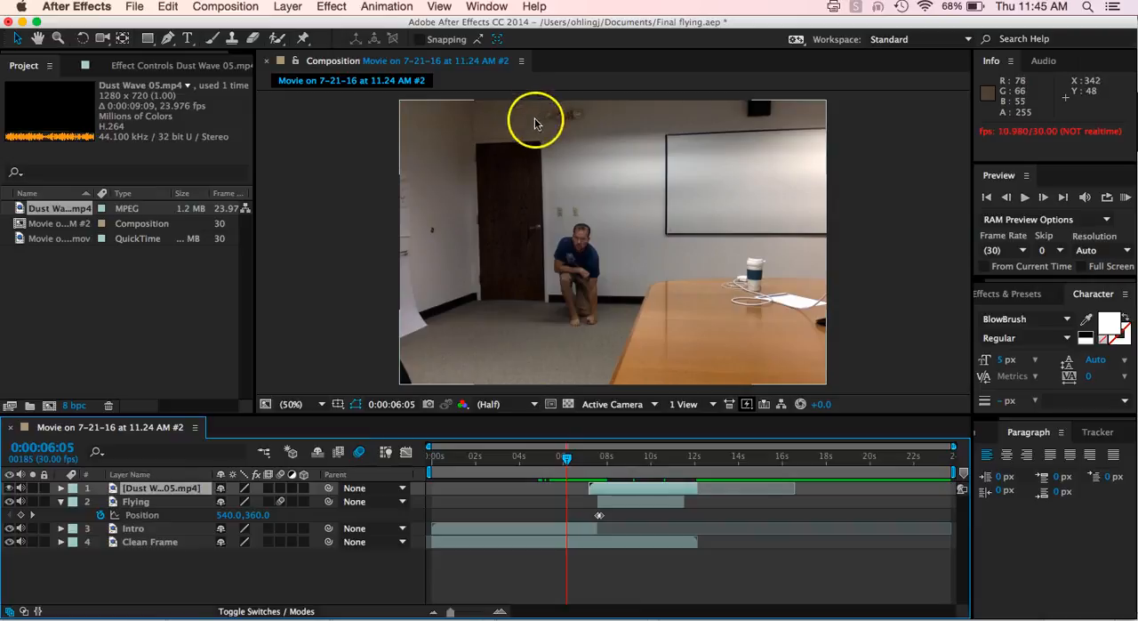
left_click(583, 459)
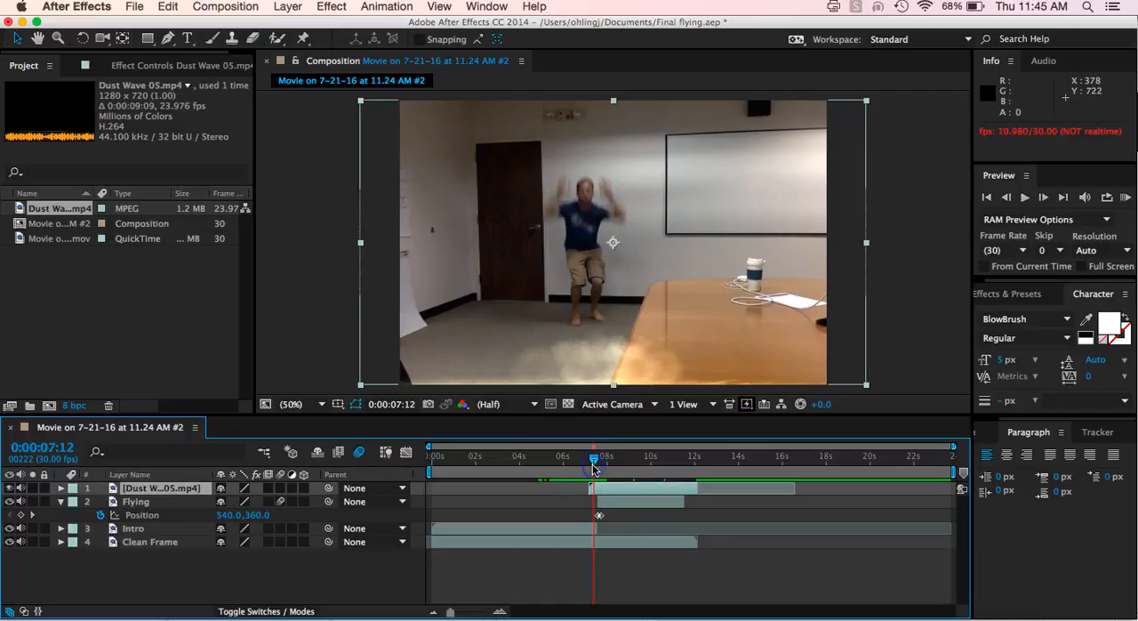
- Show the Wiggler panel from the Window menu
left_click(487, 7)
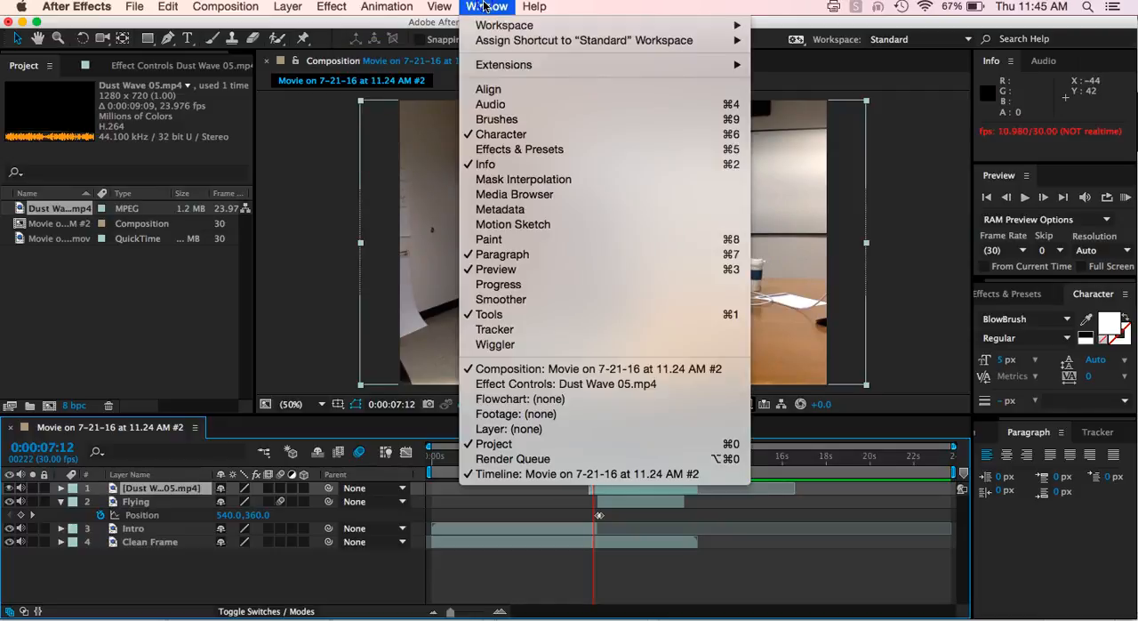
mouse_move(495, 345)
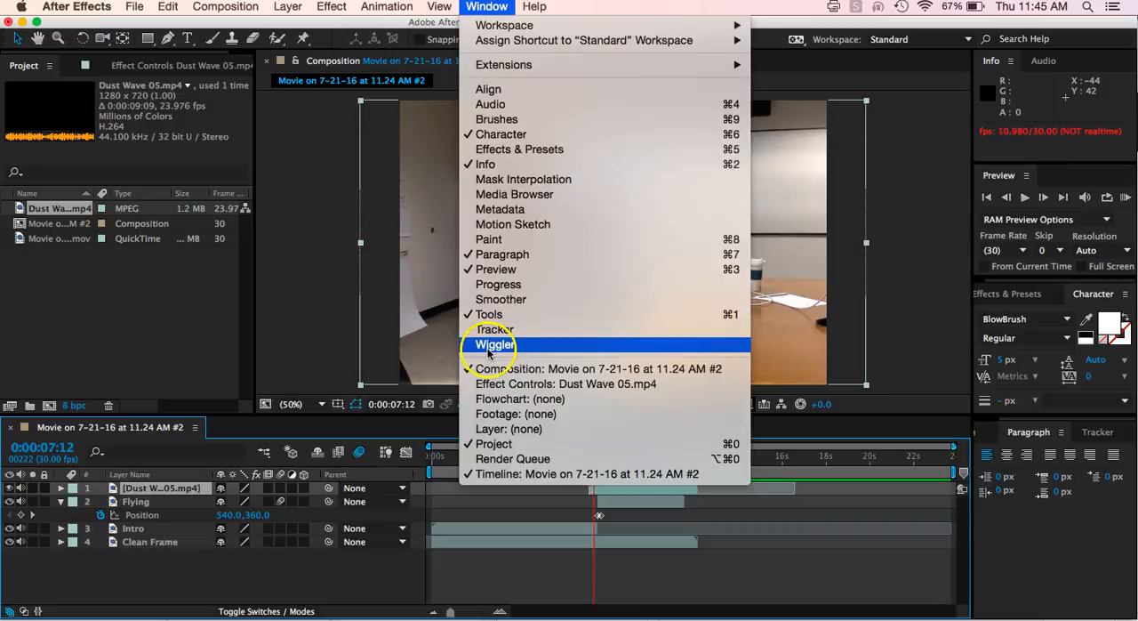
left_click(495, 345)
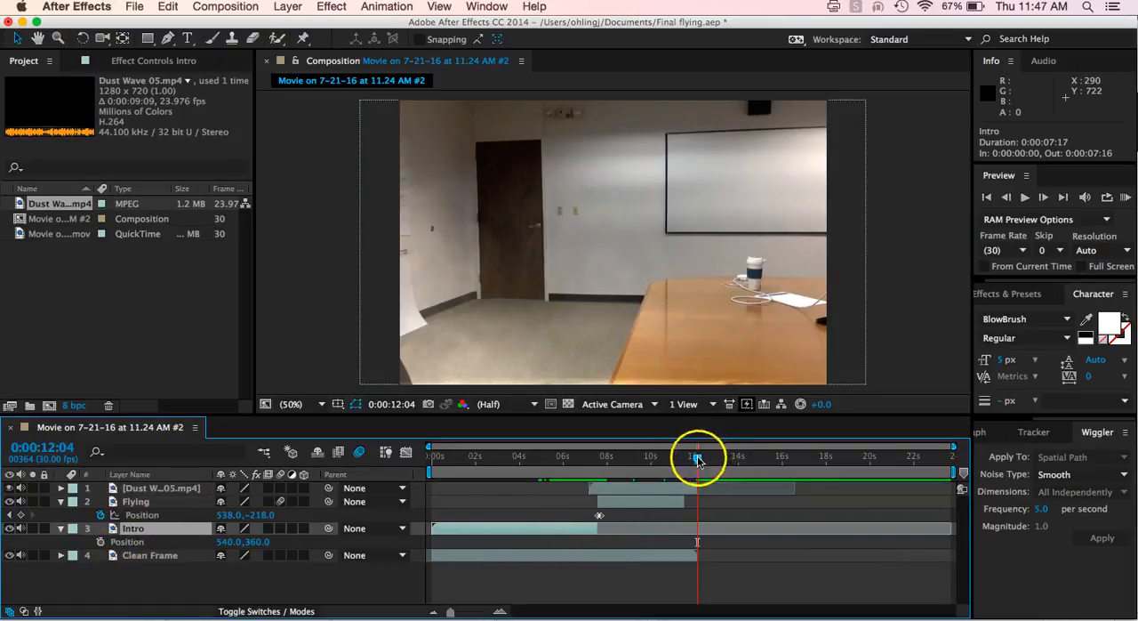
- Return the time indicator to the jump moment at 7:12 on the Intro layer
left_click_drag(697, 455, 594, 455)
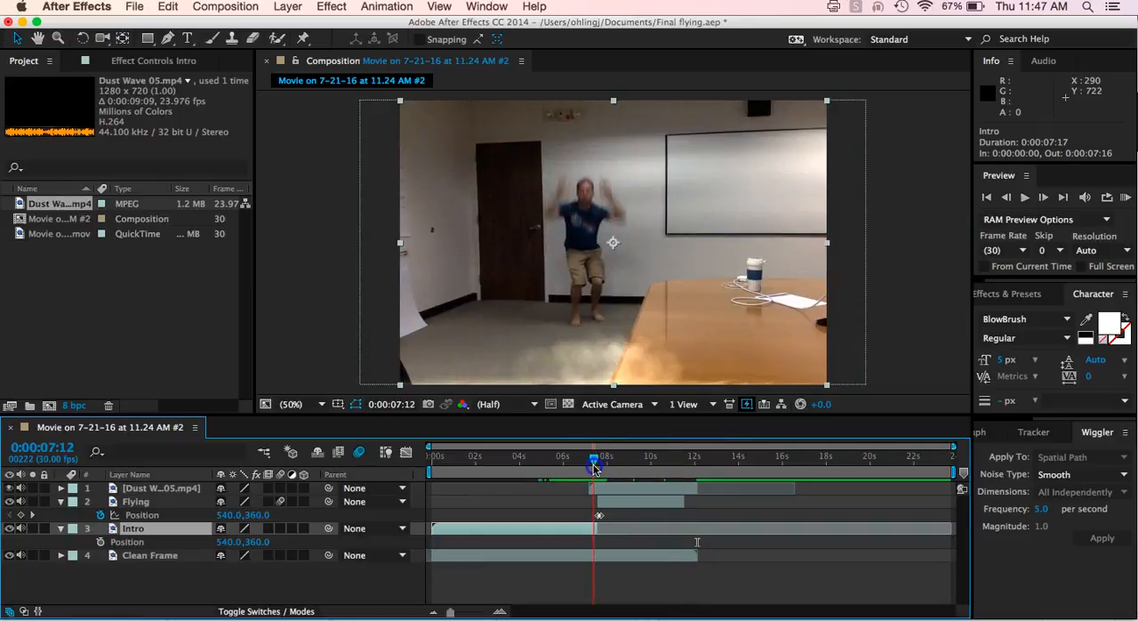
left_click(594, 466)
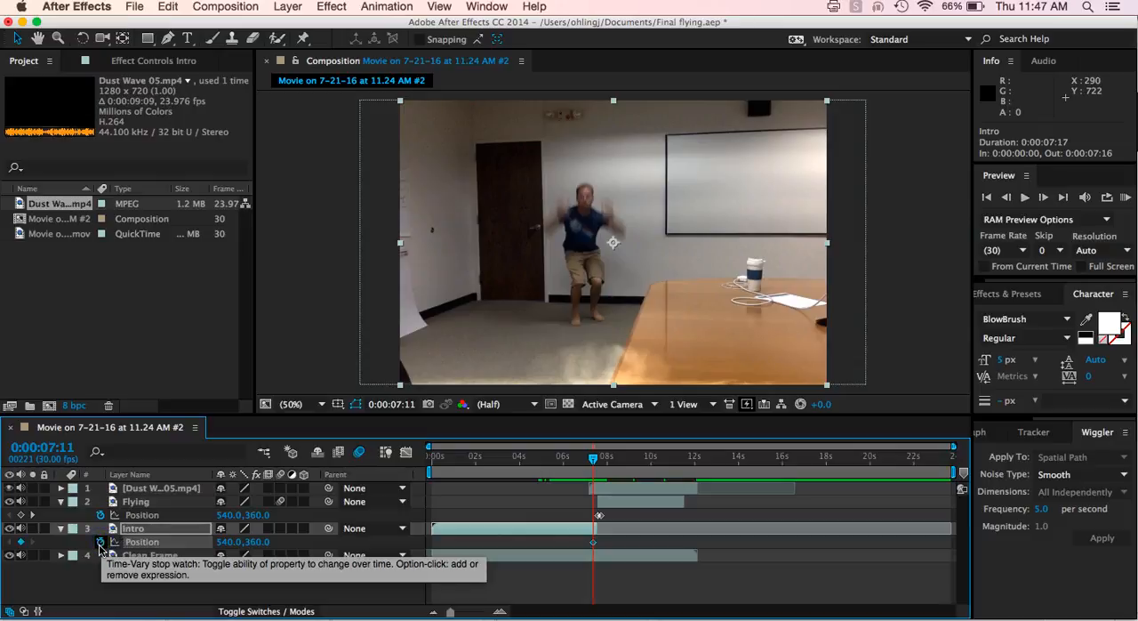
mouse_move(588, 461)
type("18")
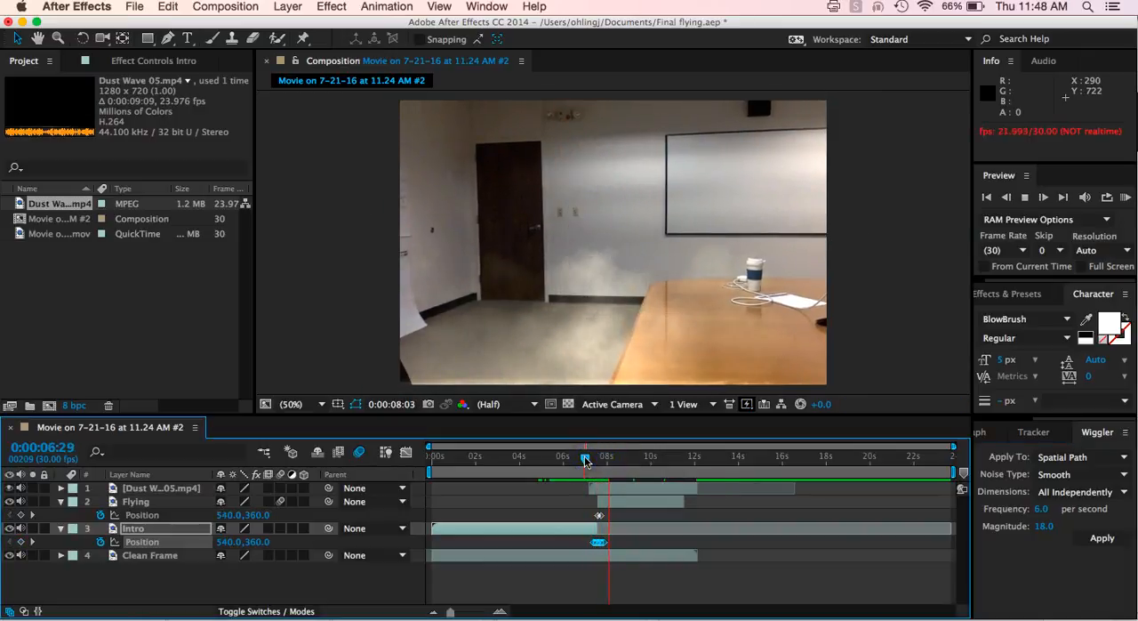
left_click_drag(585, 459, 542, 458)
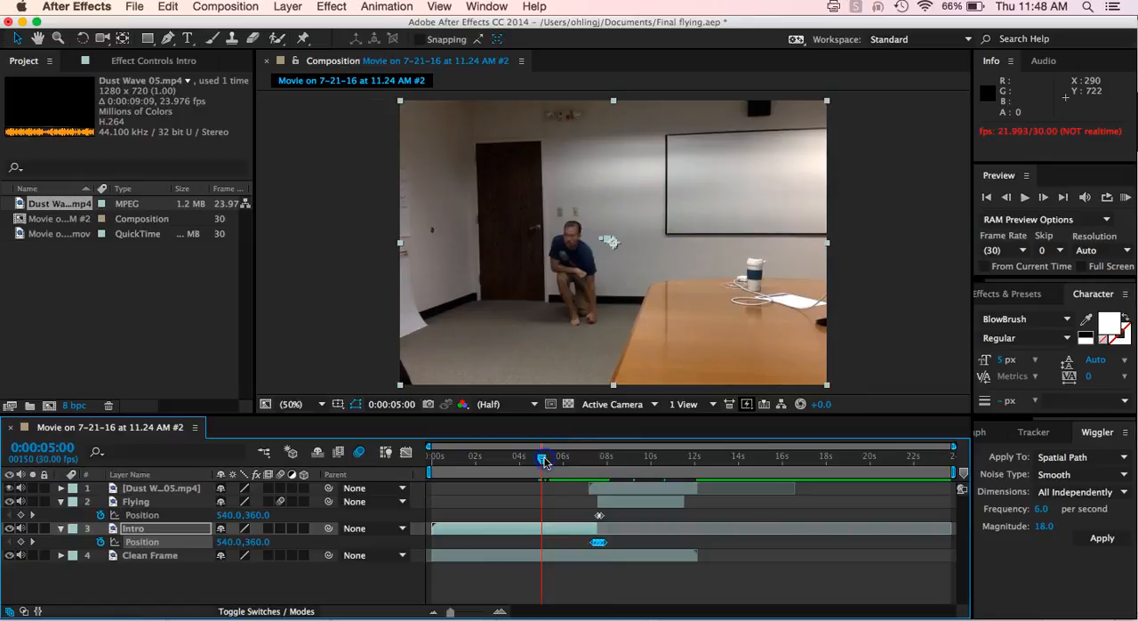
left_click(542, 455)
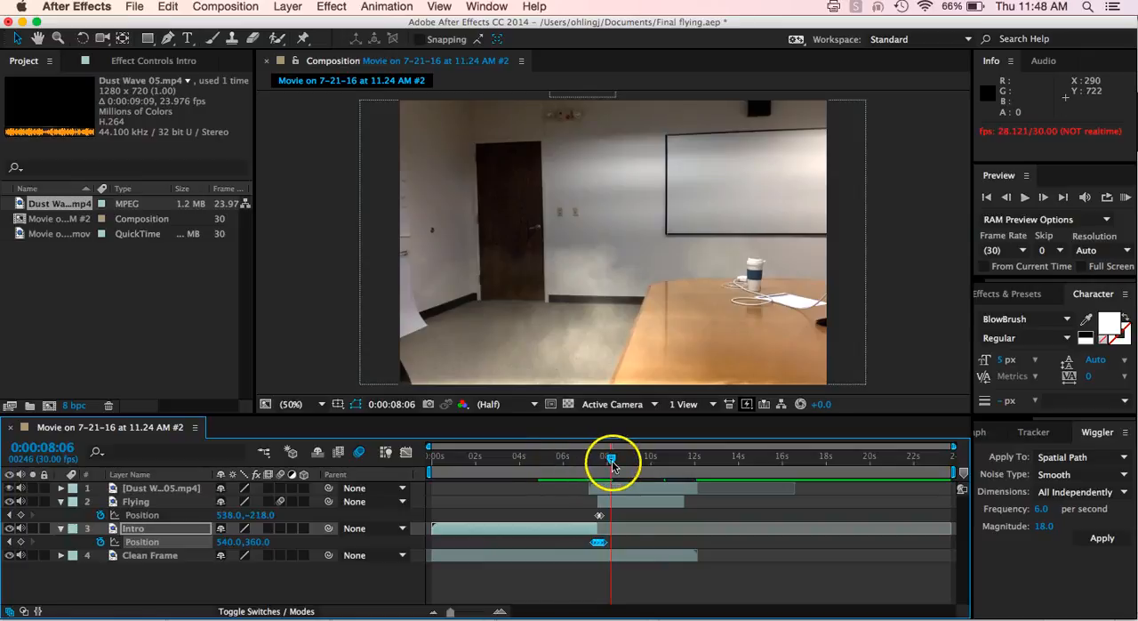
left_click_drag(612, 455, 596, 455)
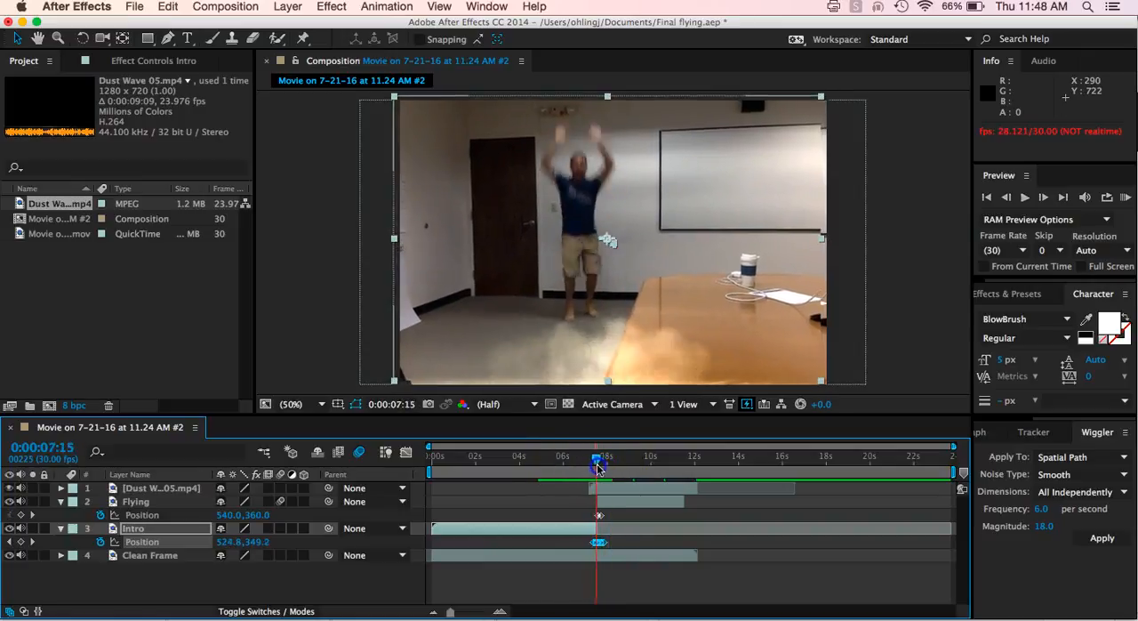
left_click_drag(597, 463, 594, 462)
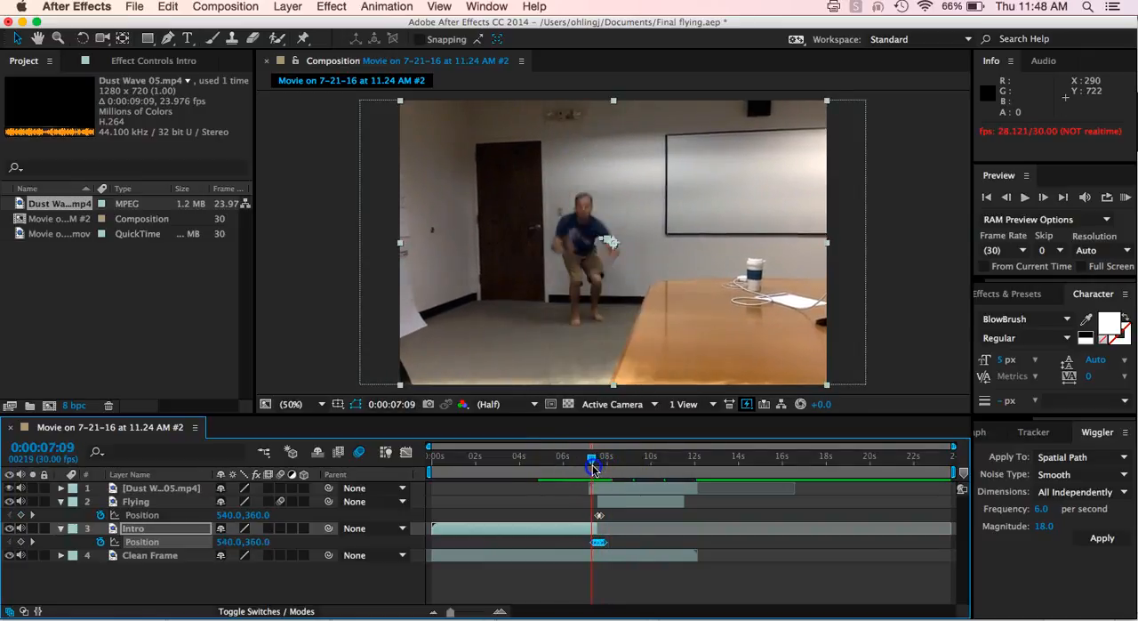
left_click_drag(595, 462, 612, 462)
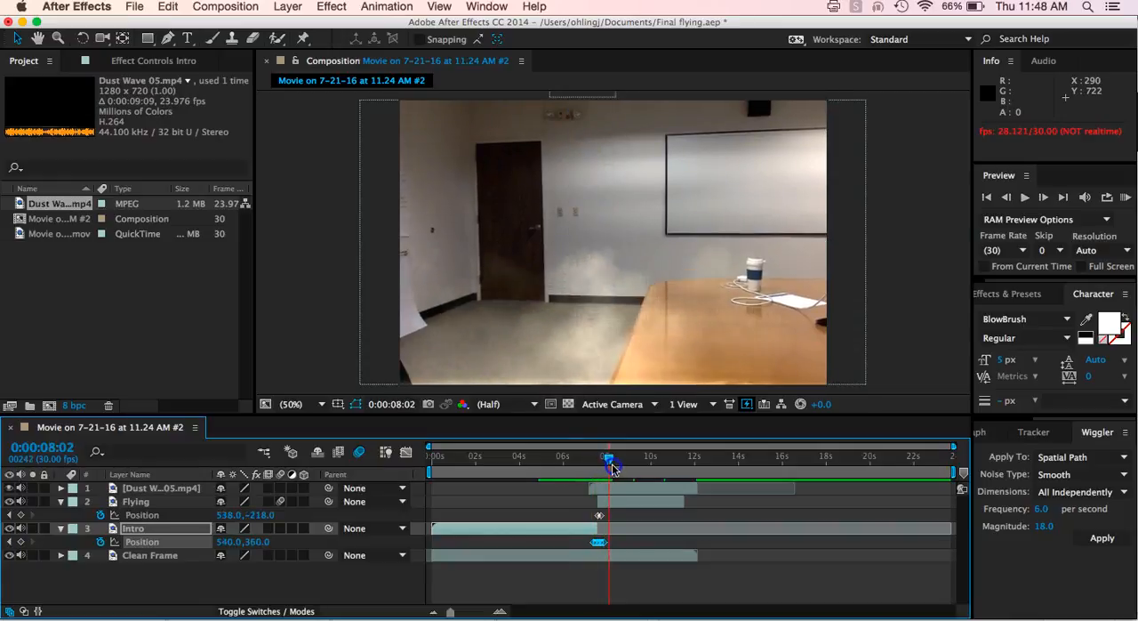
left_click_drag(612, 471, 577, 472)
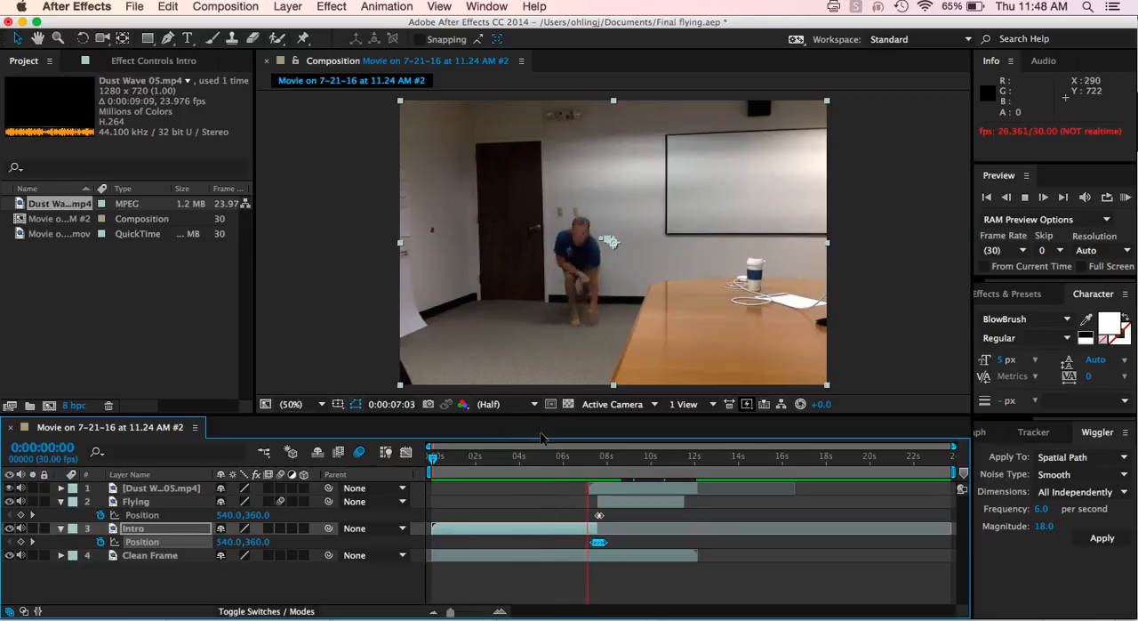
left_click(1042, 195)
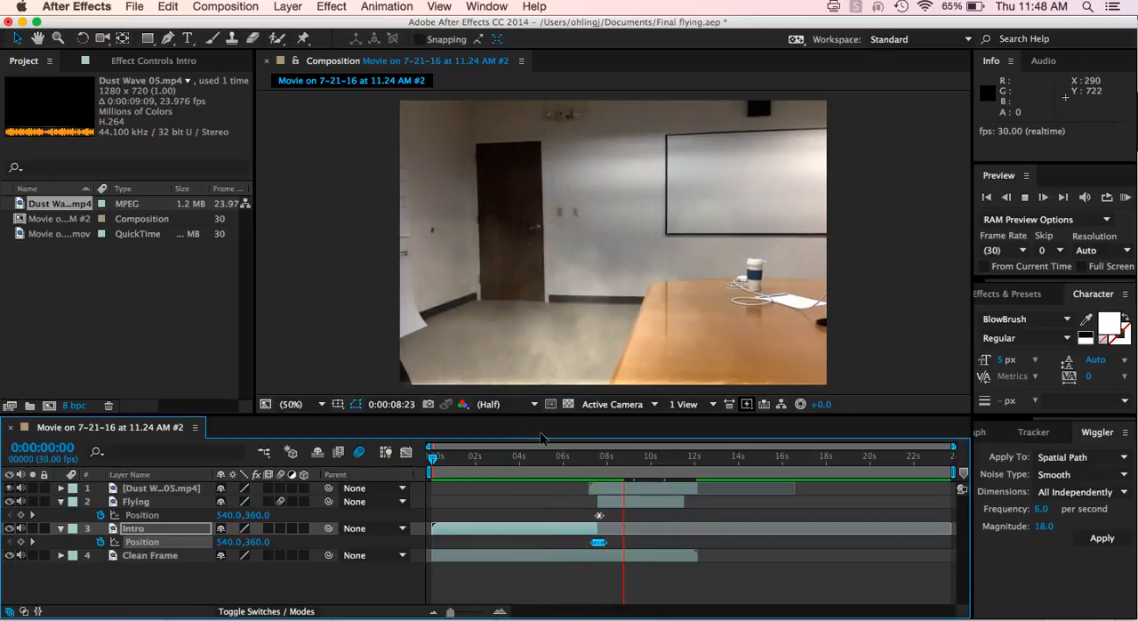
left_click(641, 455)
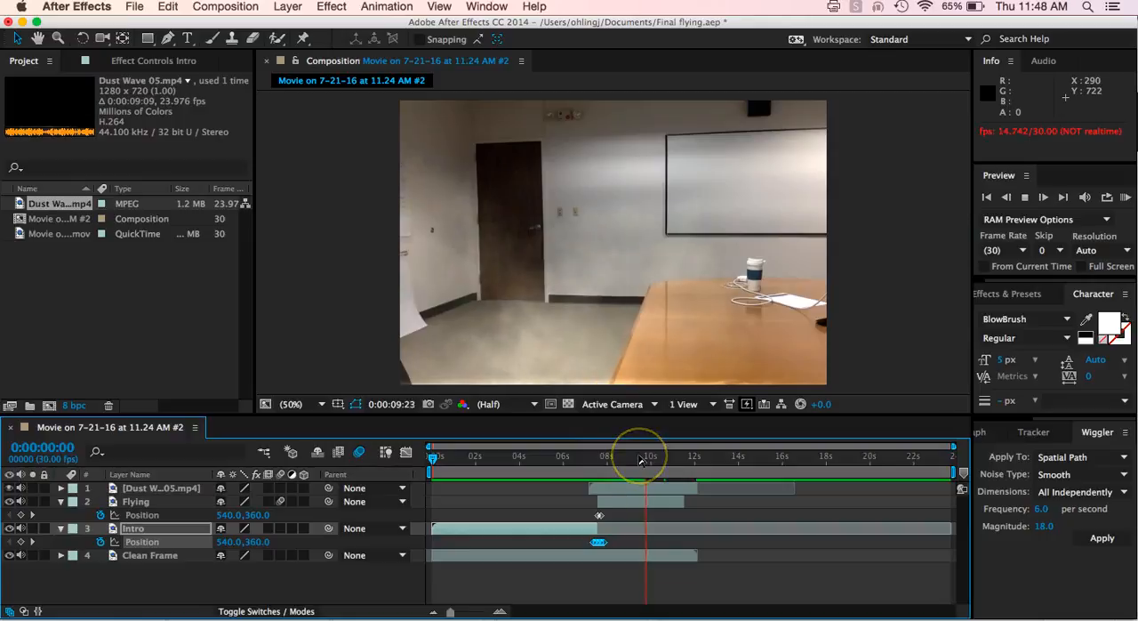
left_click(650, 455)
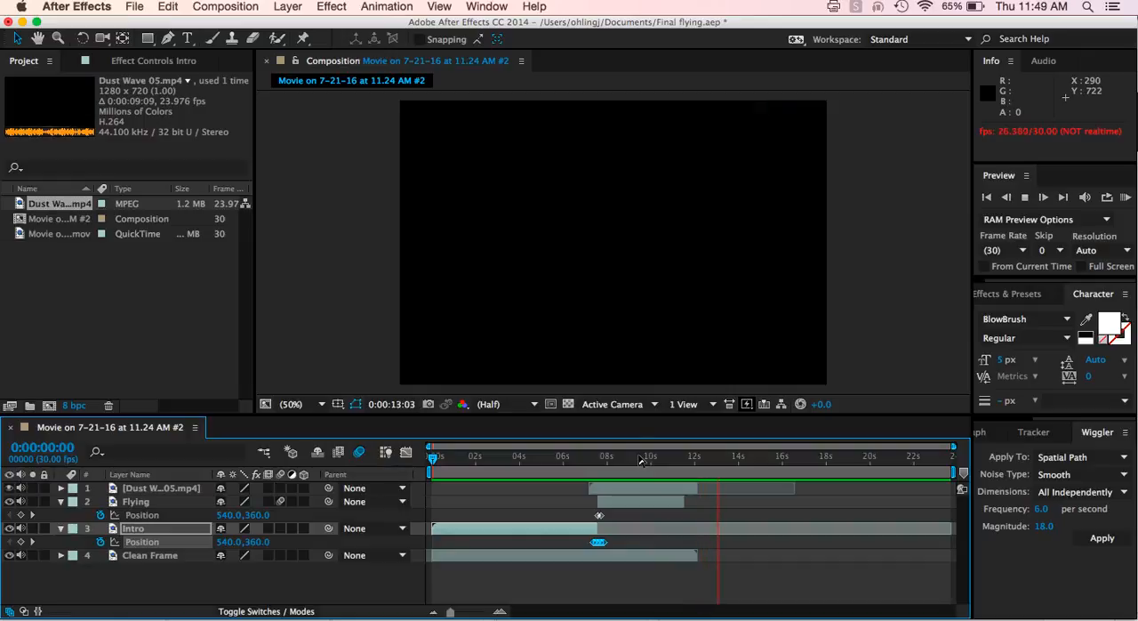
left_click(730, 455)
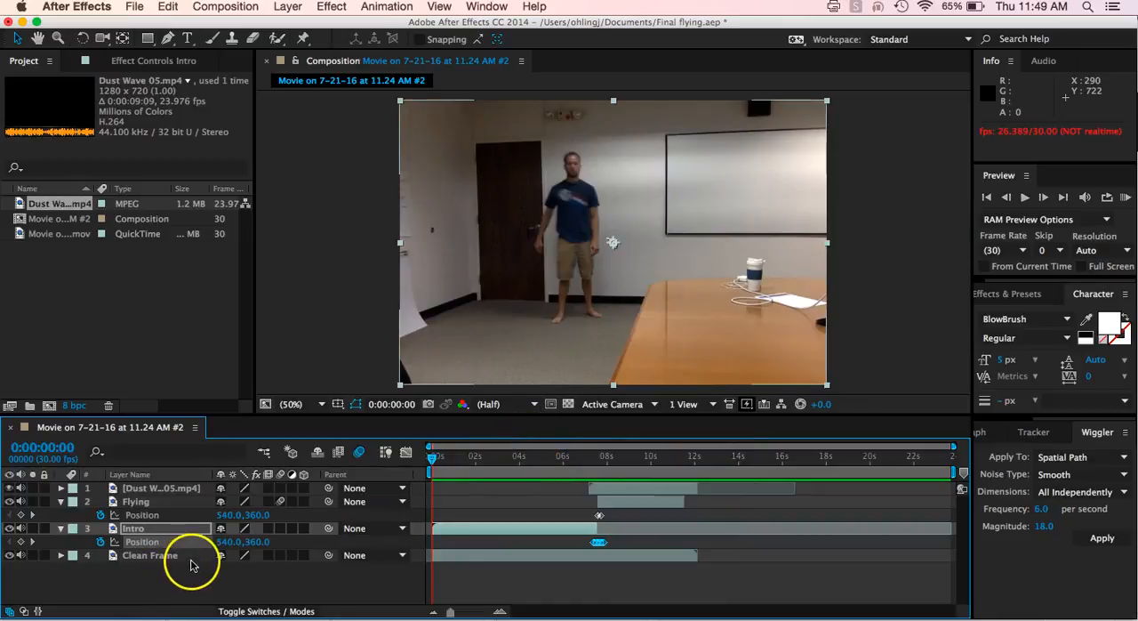
mouse_move(217, 577)
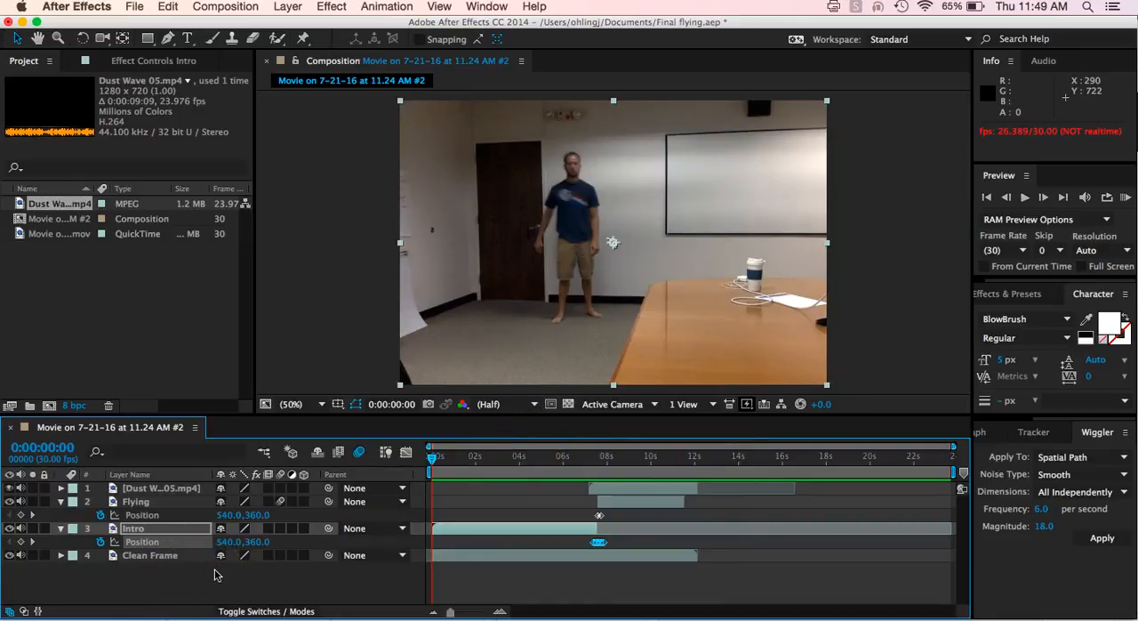